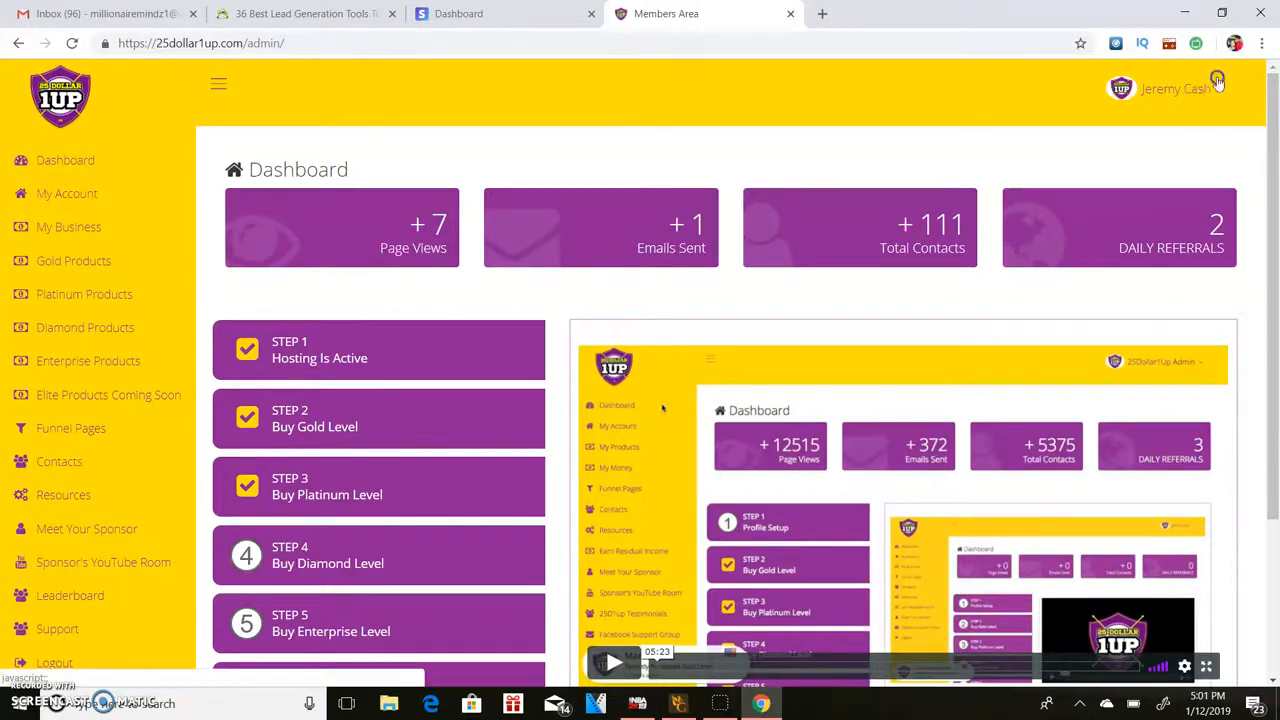
Check the account dropdown, then expand My Business to reveal Confirm Payment and Commissions.
click(1176, 88)
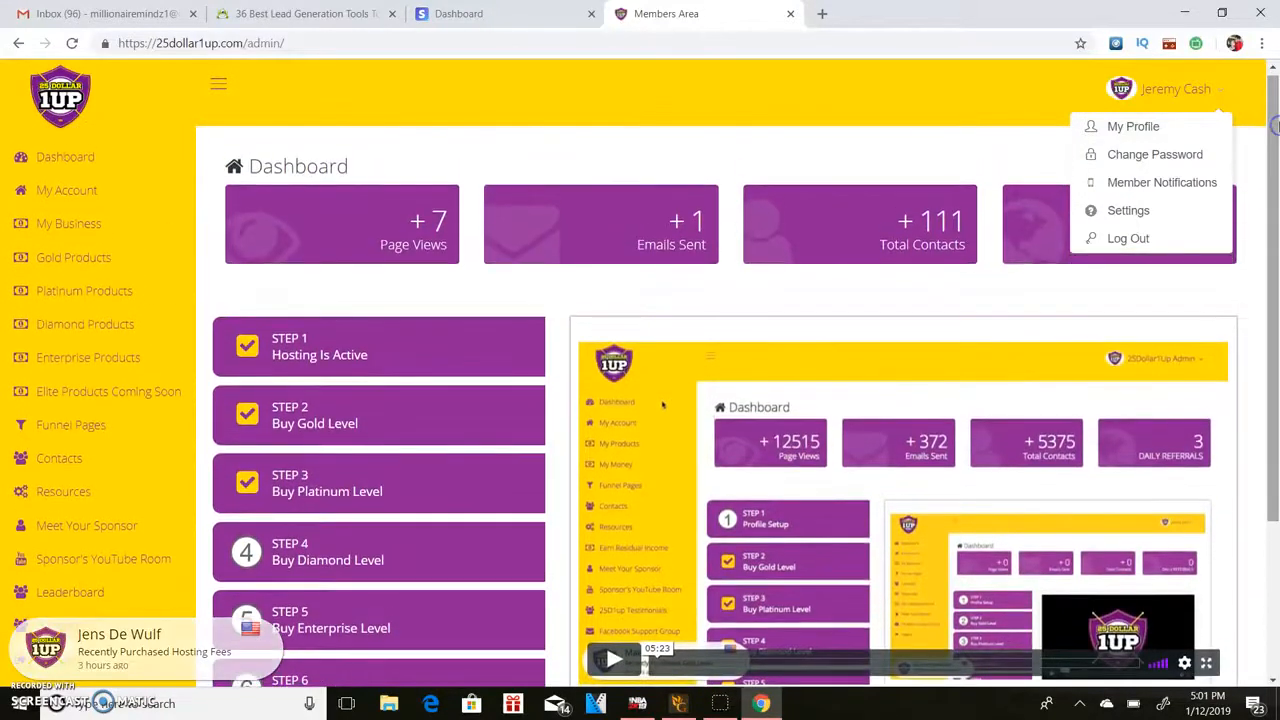
click(644, 144)
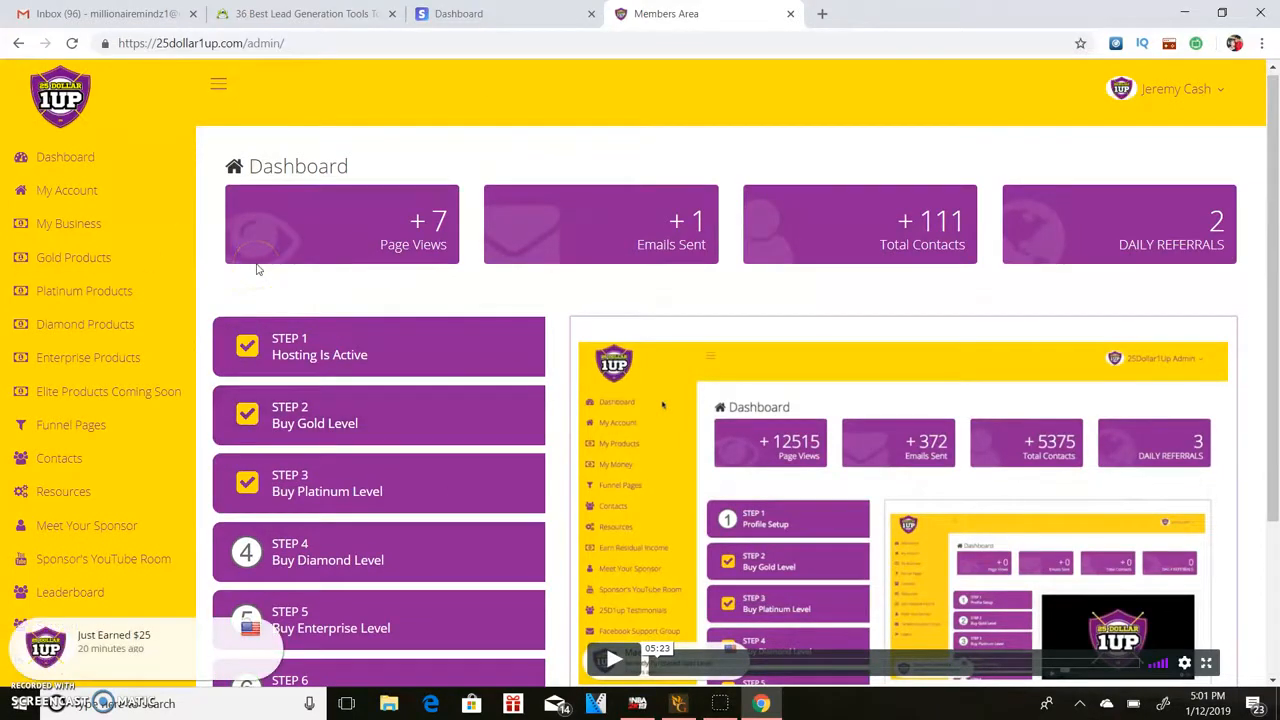
mouse_move(390, 284)
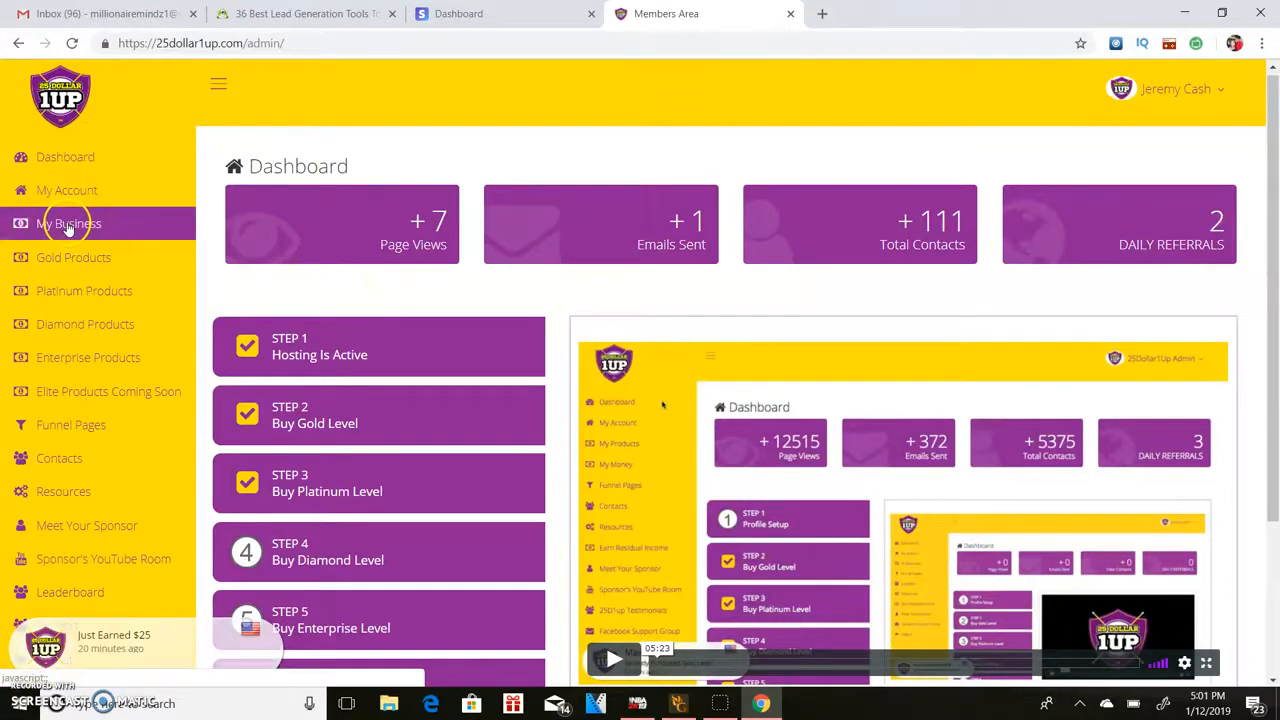
click(68, 224)
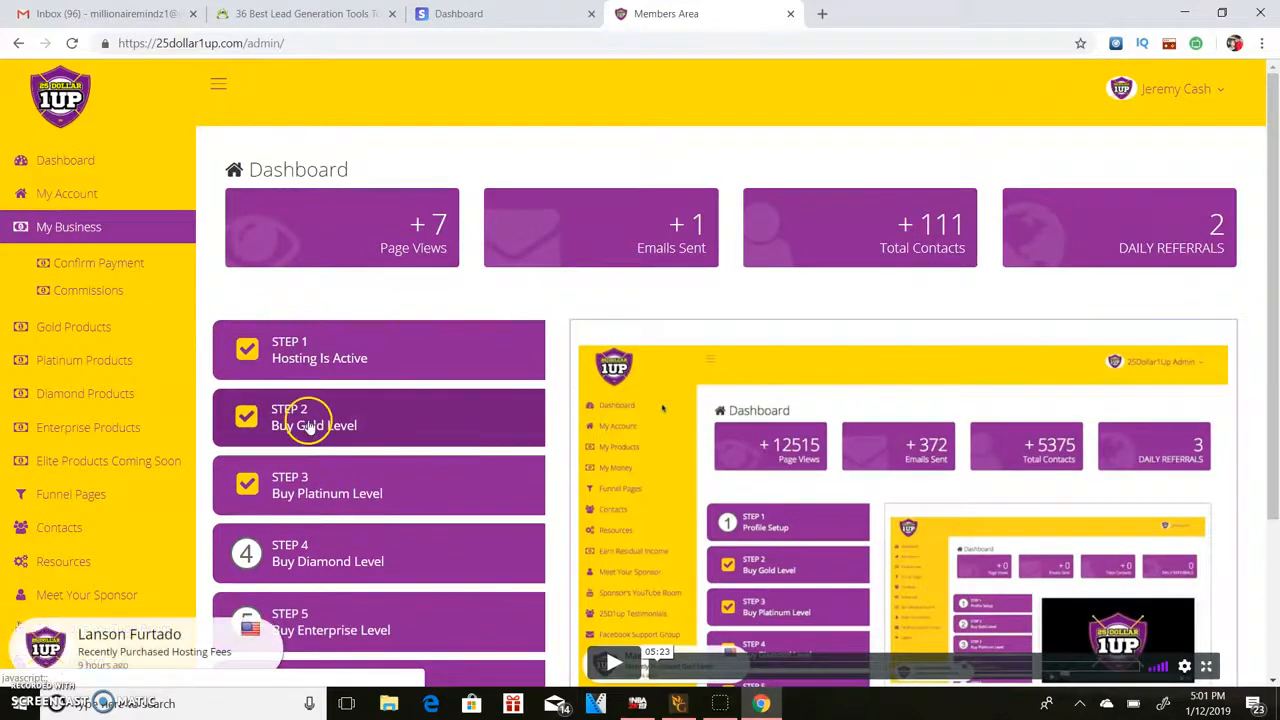
mouse_move(376, 358)
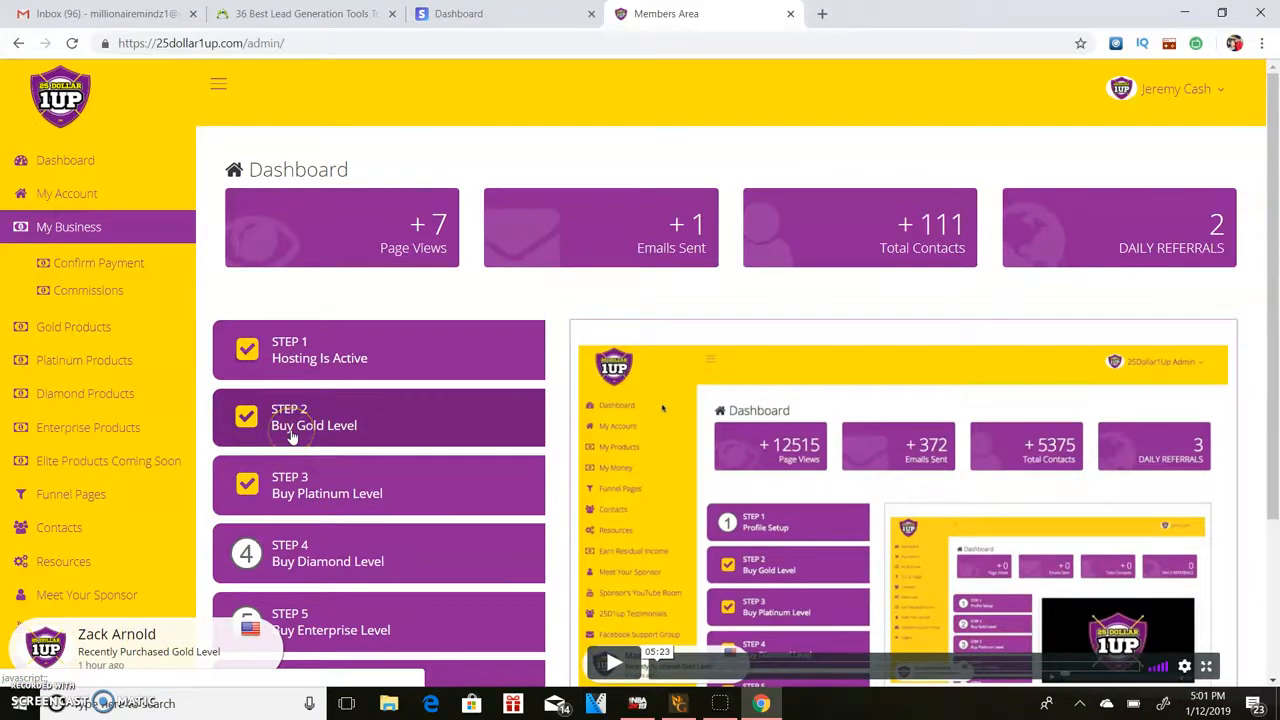
mouse_move(310, 504)
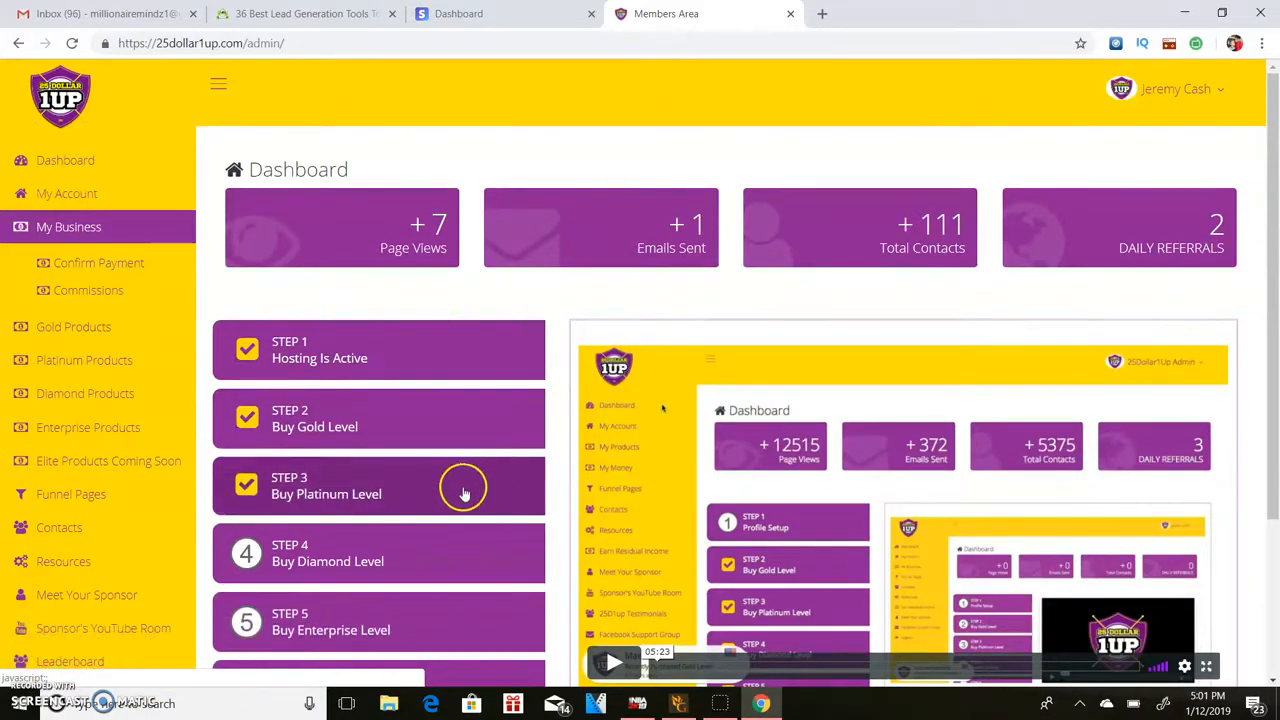
mouse_move(378, 554)
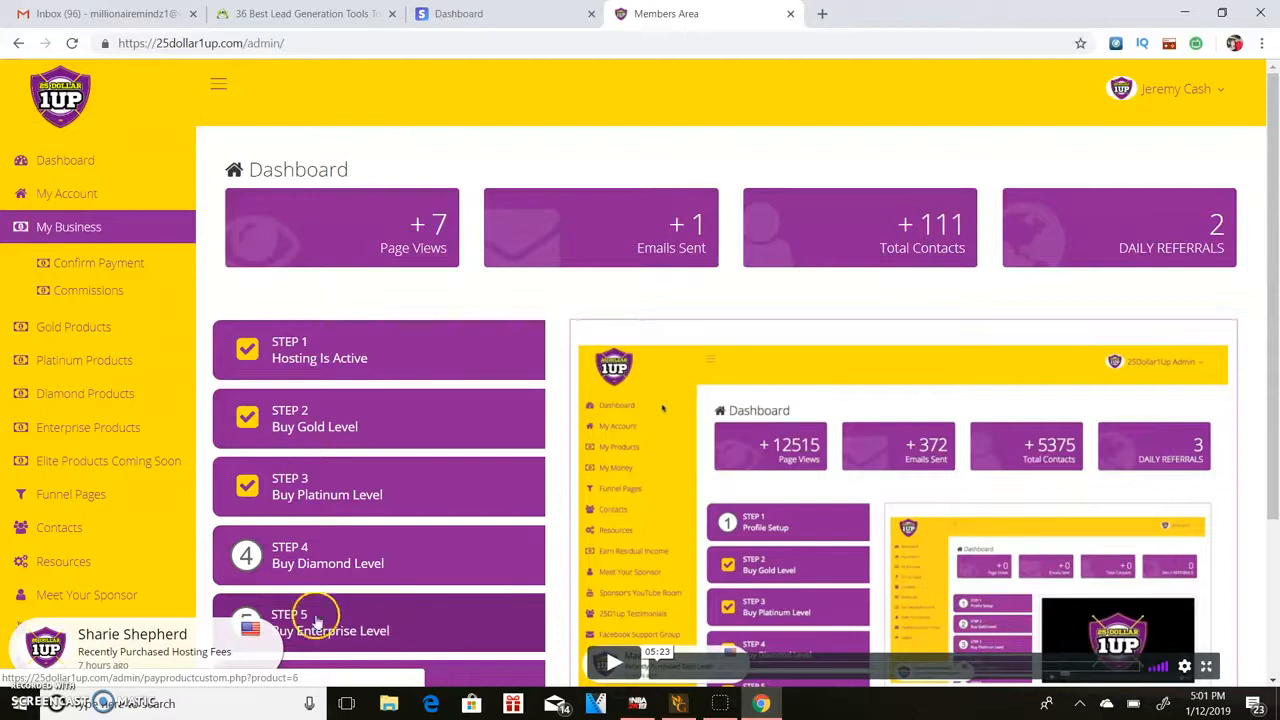
scroll(down, 3)
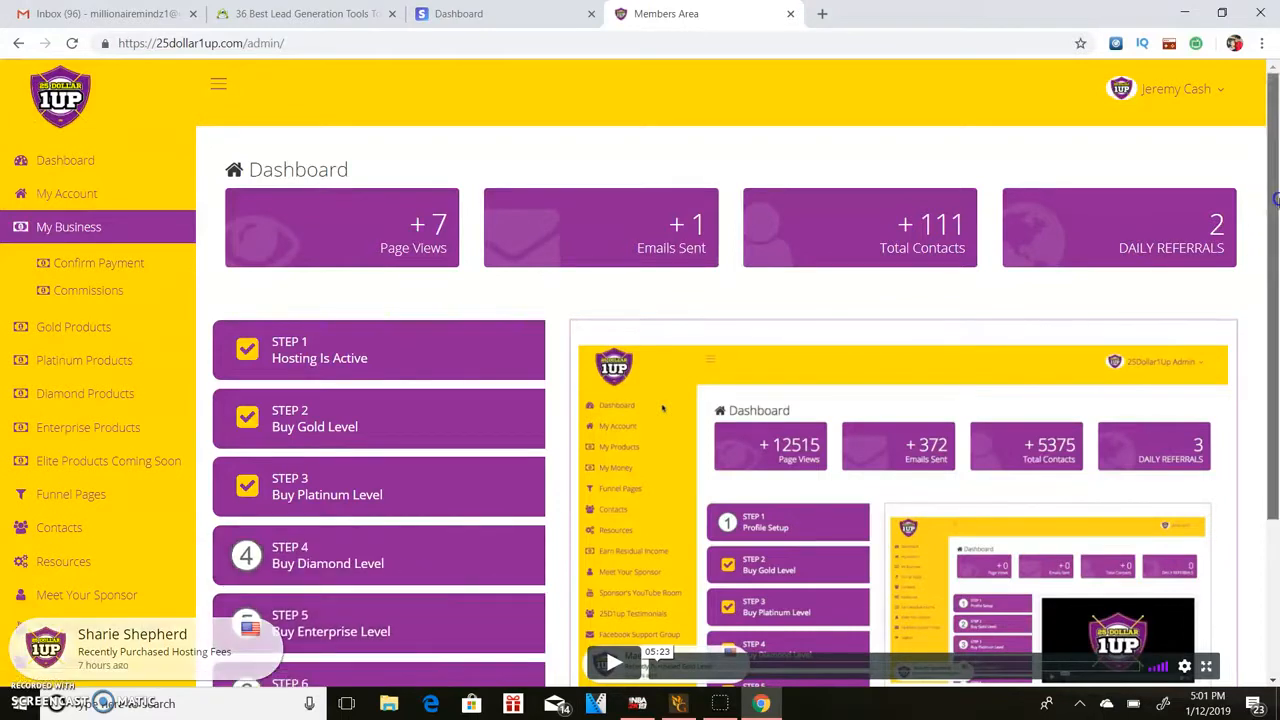
scroll(down, 3)
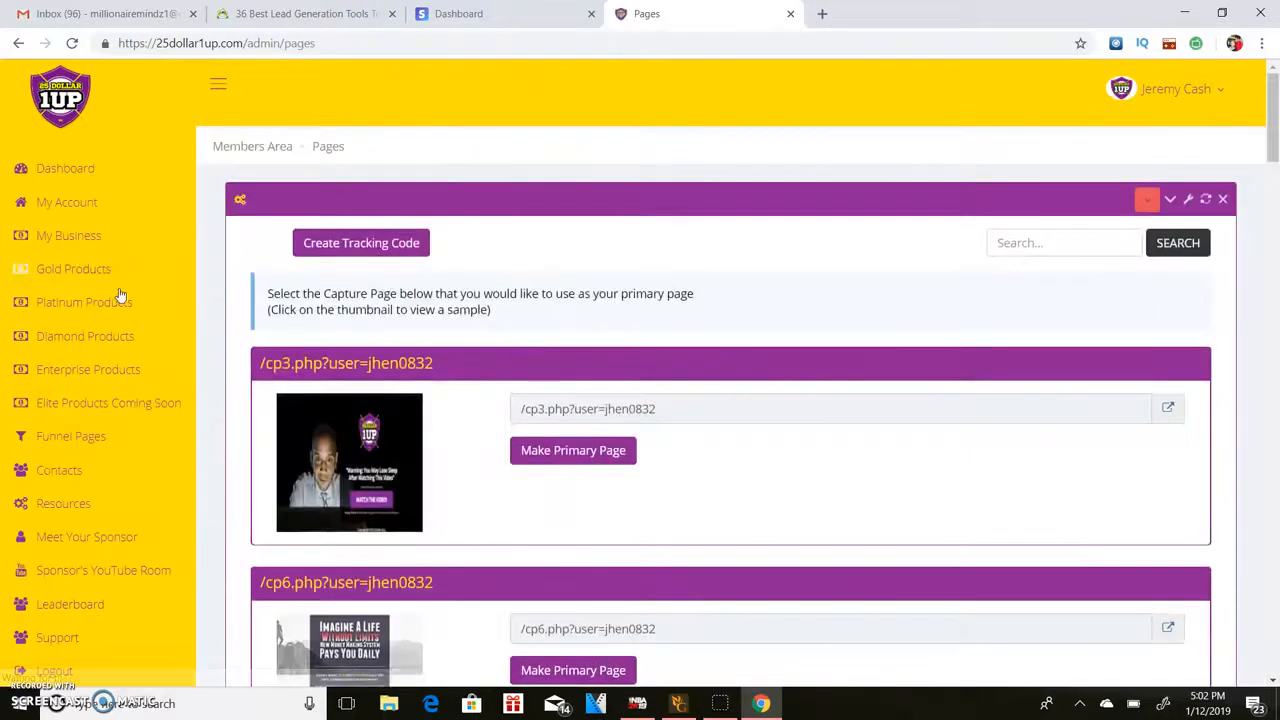
Scroll through the Funnel Pages list of capture pages and external funnel links.
scroll(down, 3)
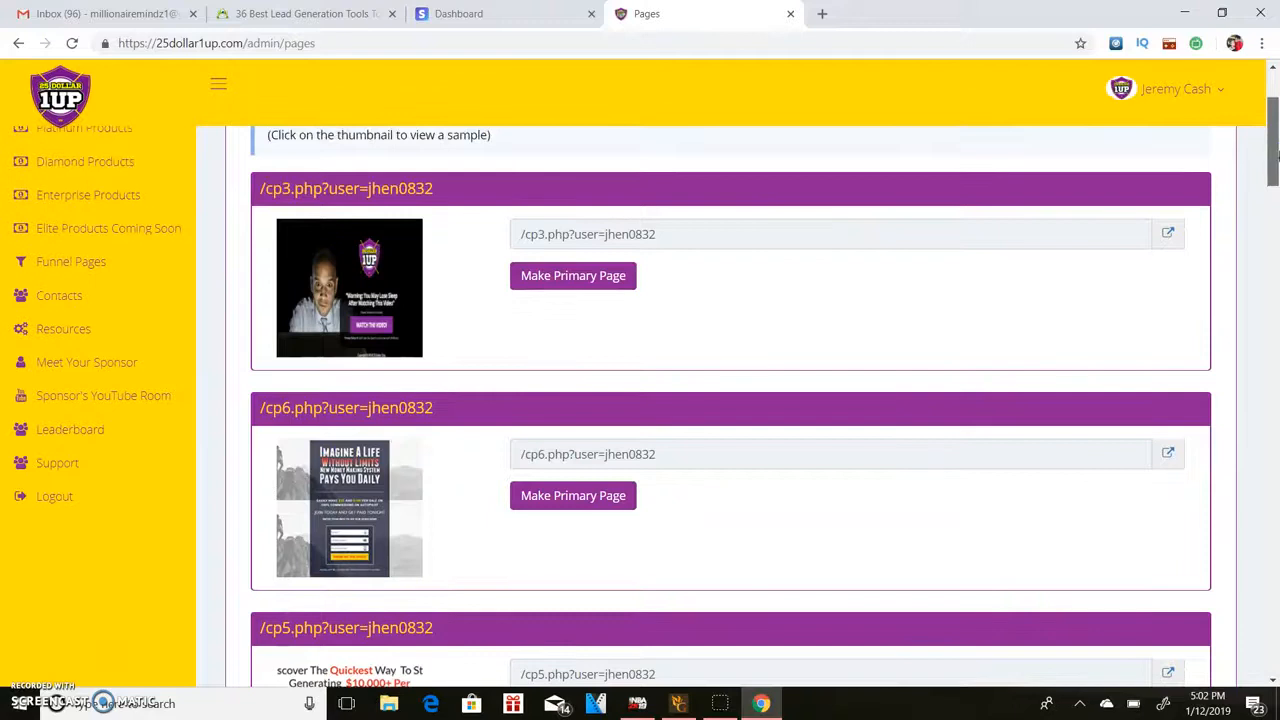
scroll(down, 3)
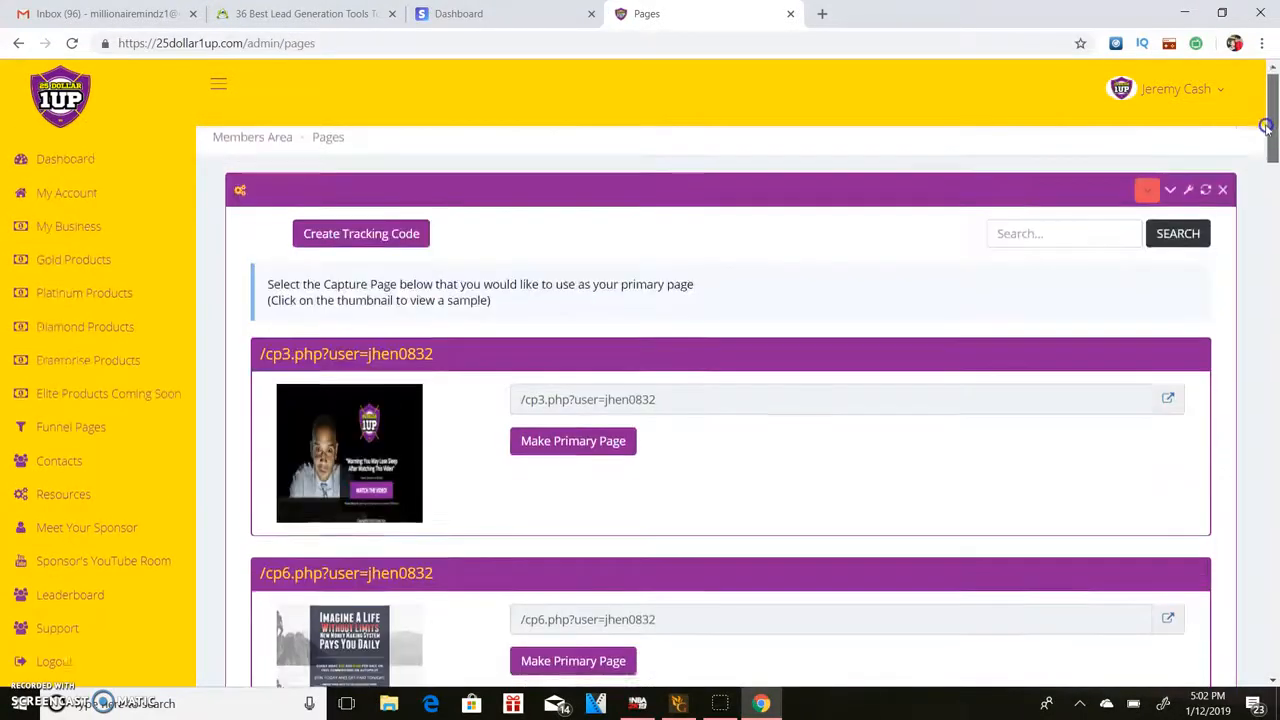
scroll(down, 3)
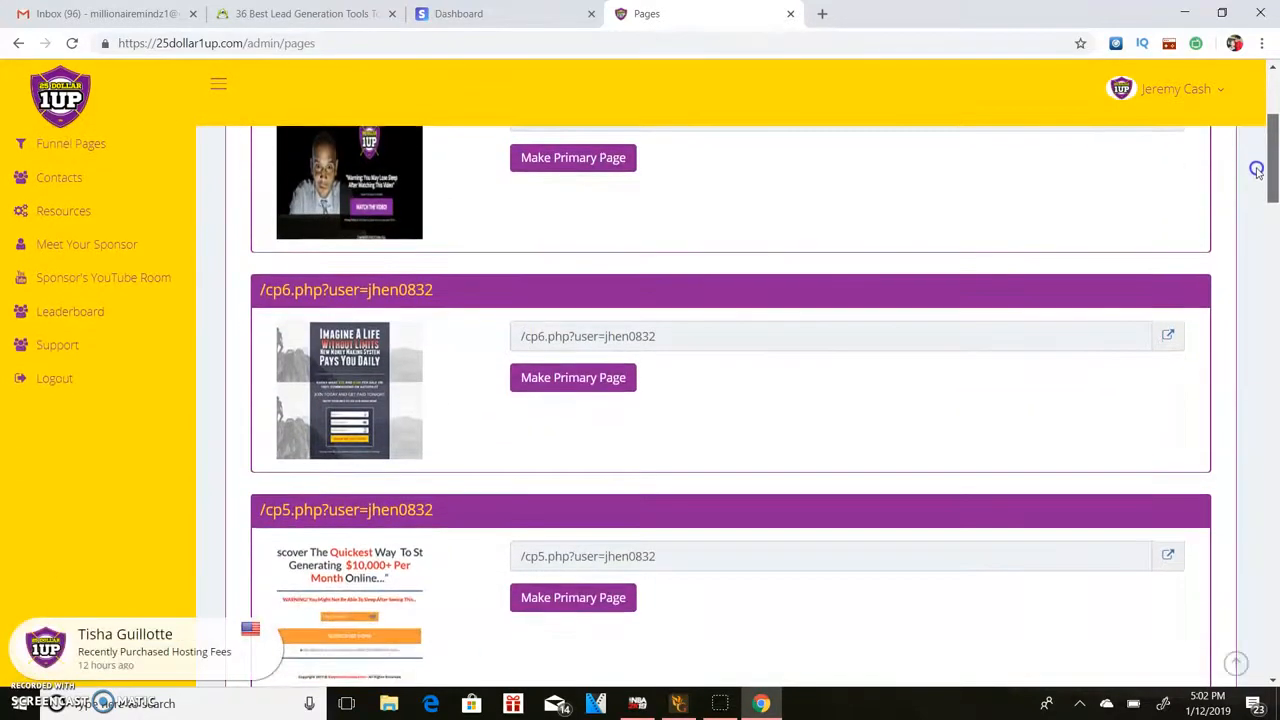
scroll(down, 3)
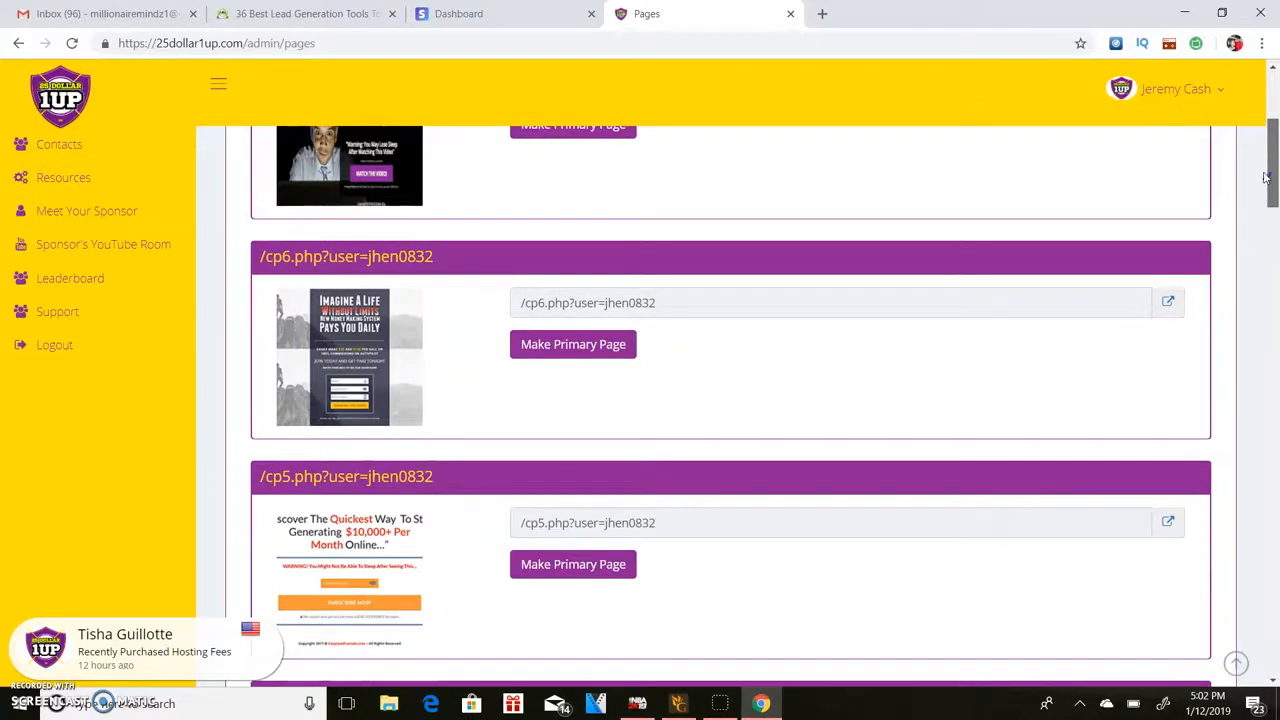
scroll(down, 3)
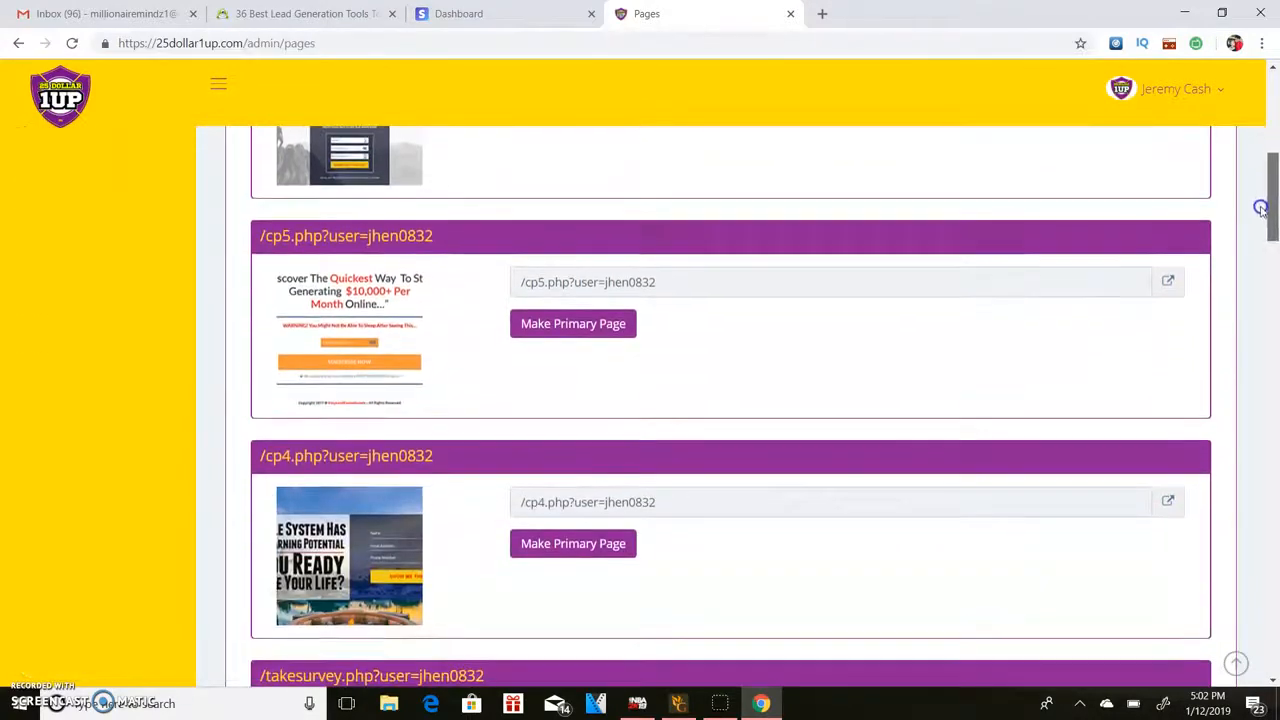
scroll(down, 3)
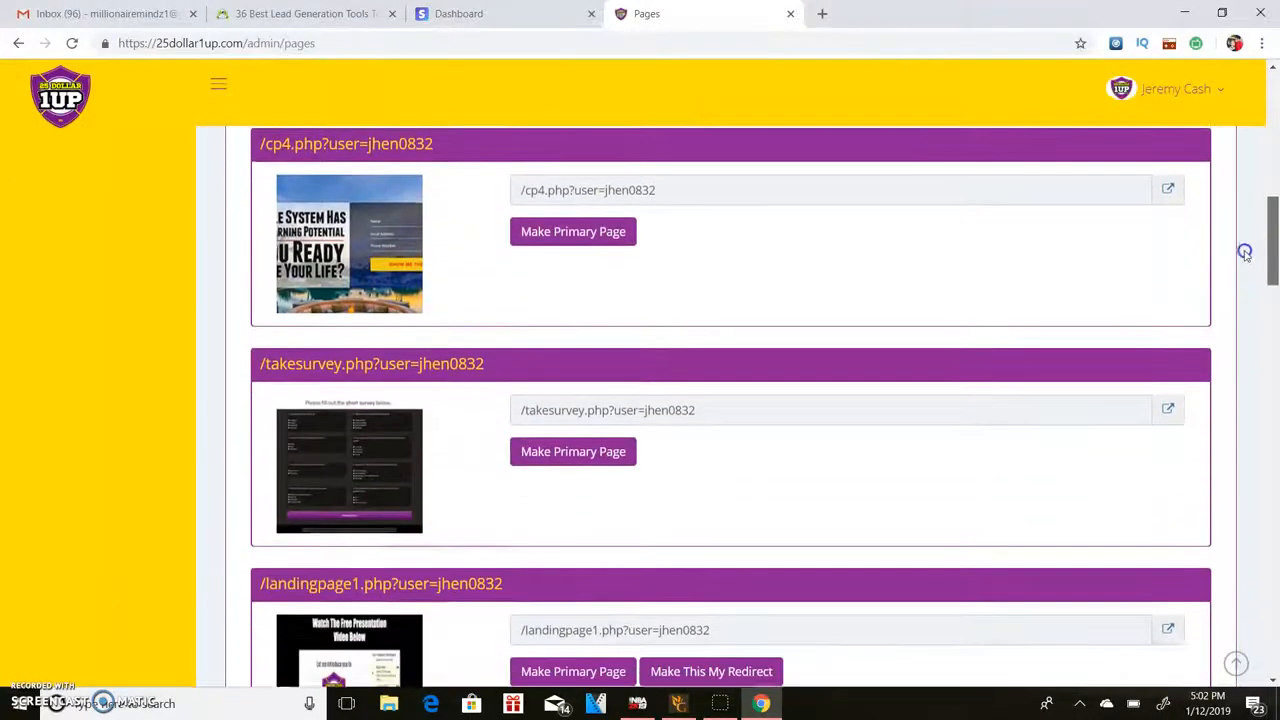
scroll(down, 3)
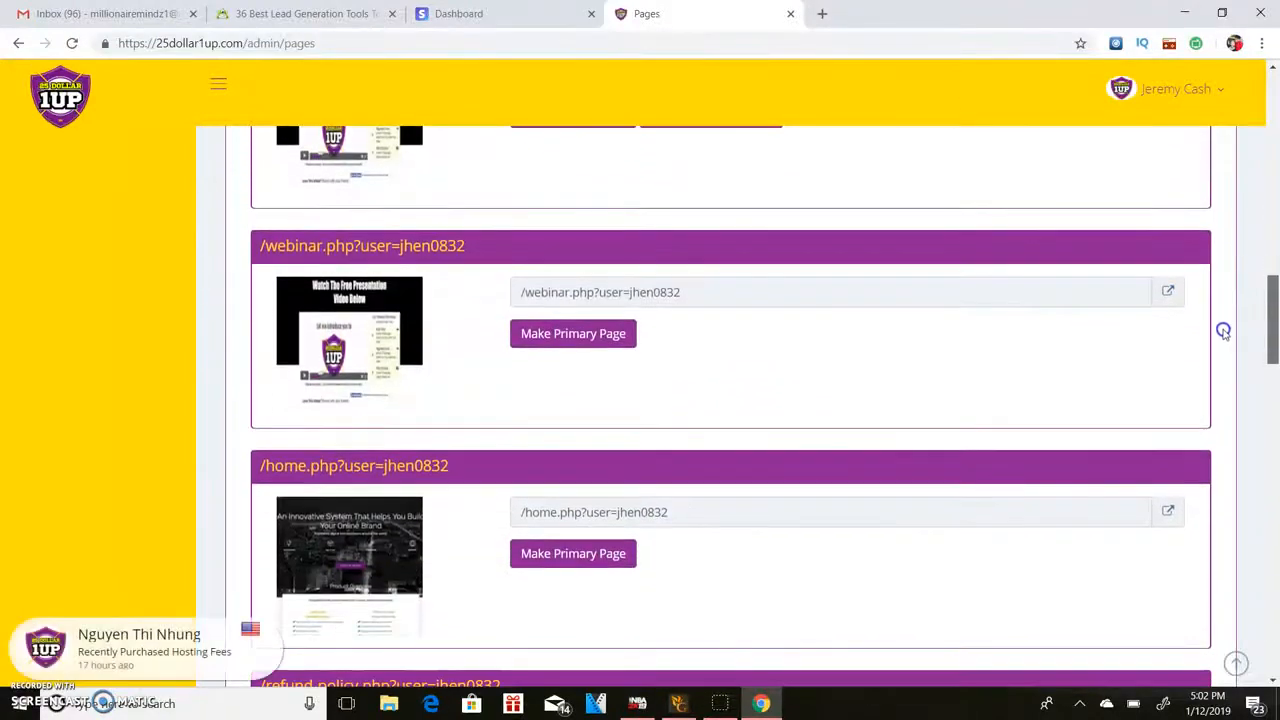
scroll(down, 3)
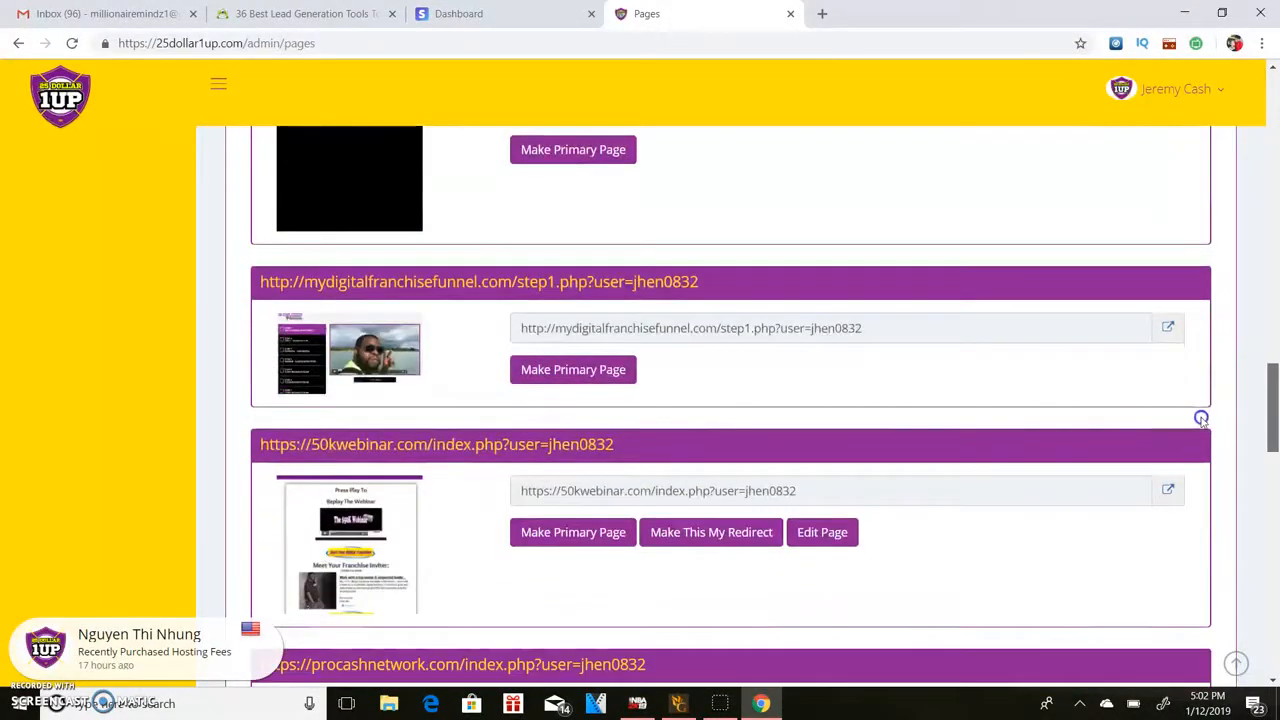
scroll(down, 3)
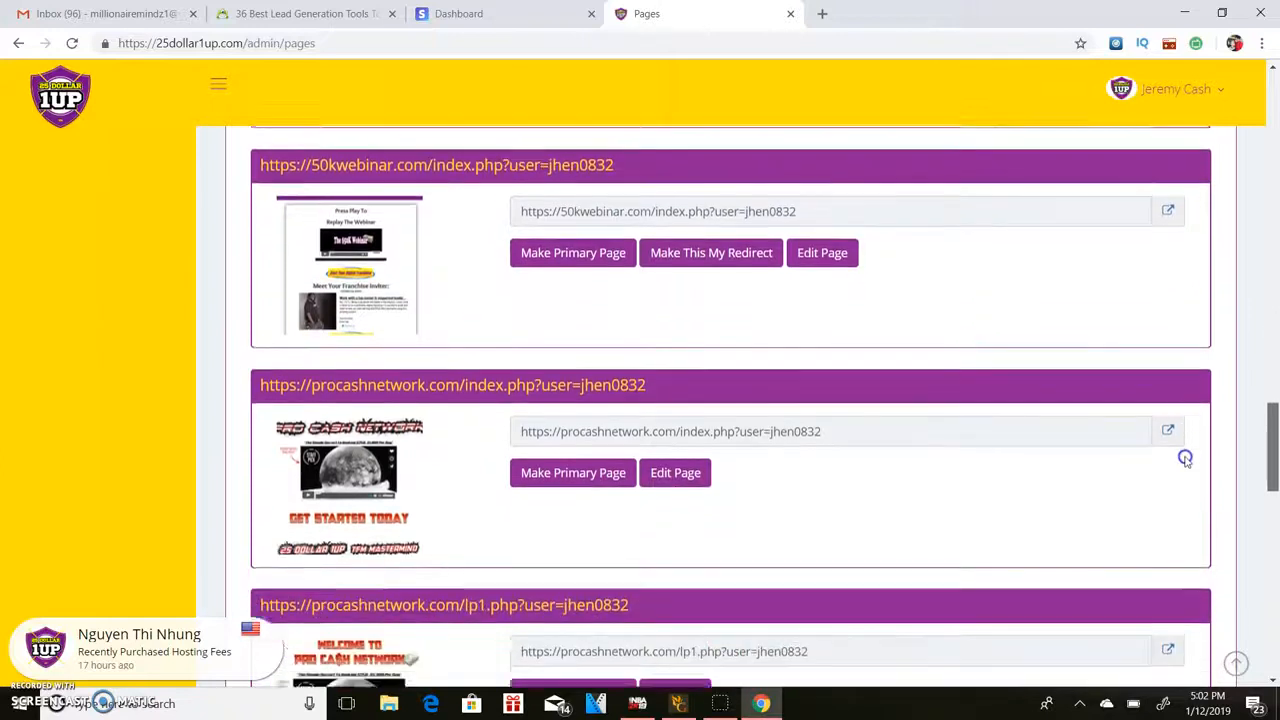
scroll(down, 3)
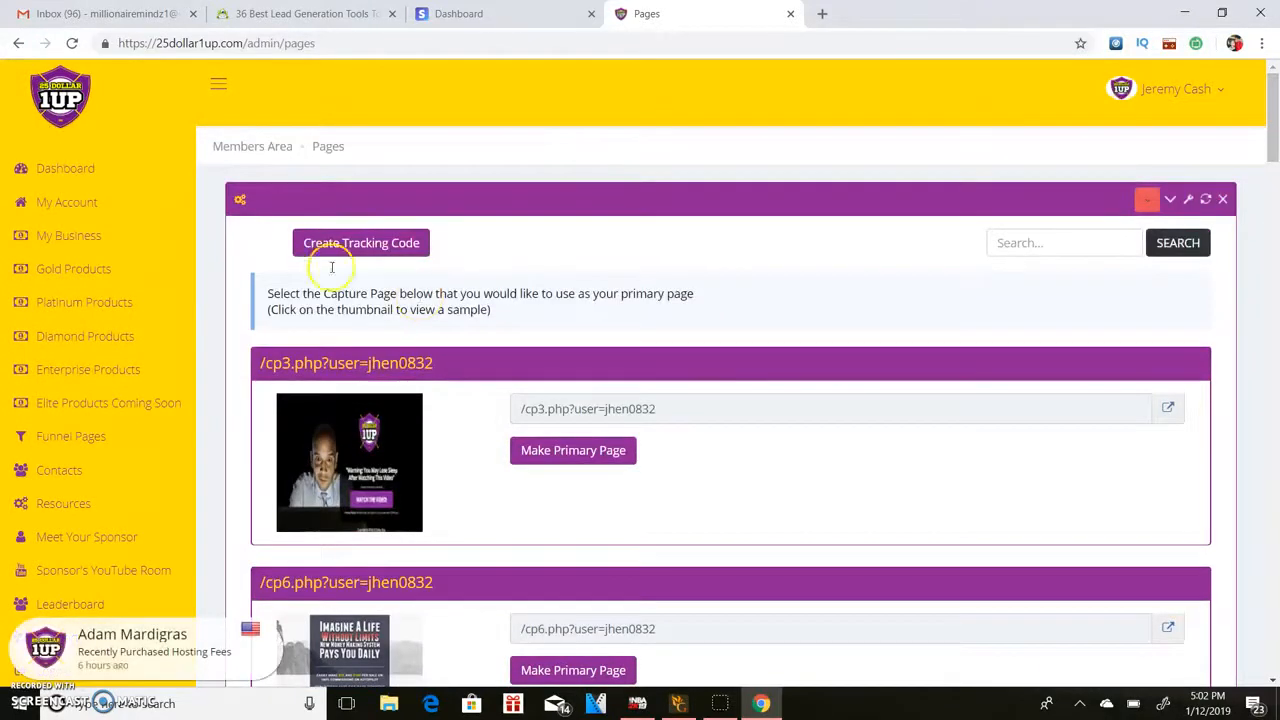
mouse_move(162, 532)
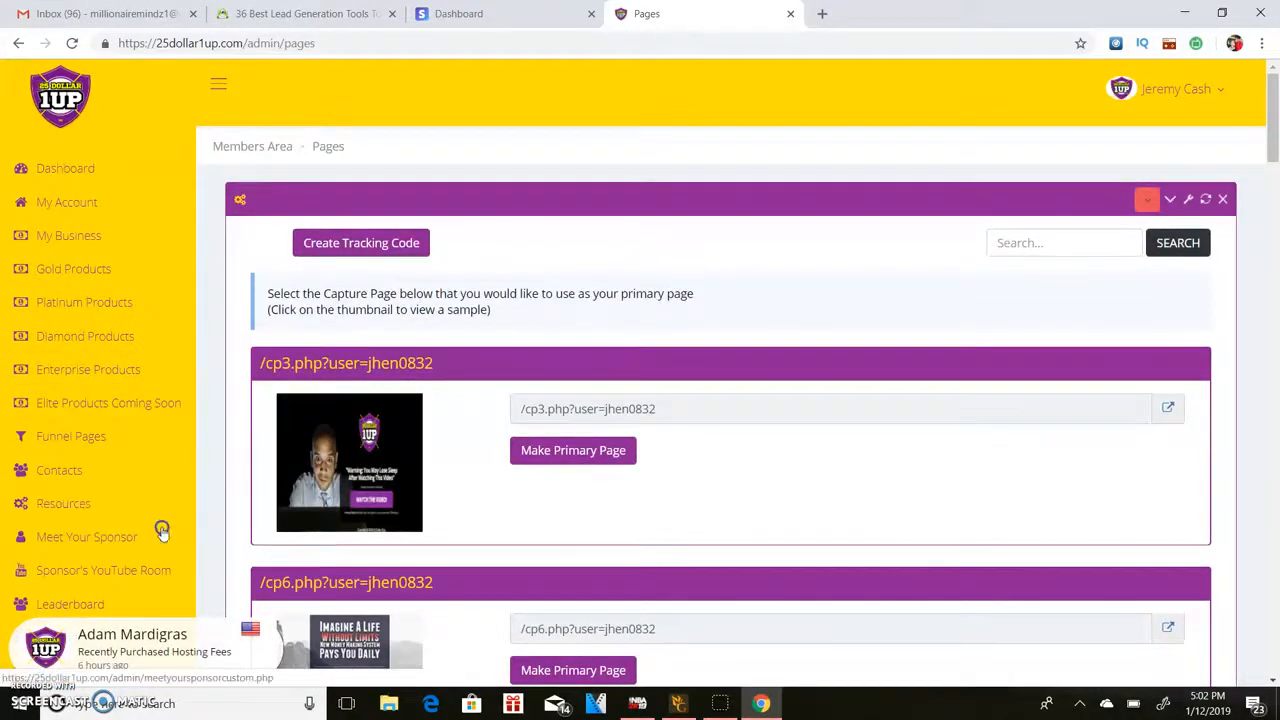
Show the Meet Your Sponsor page with the sponsor's profile and contact card.
click(88, 536)
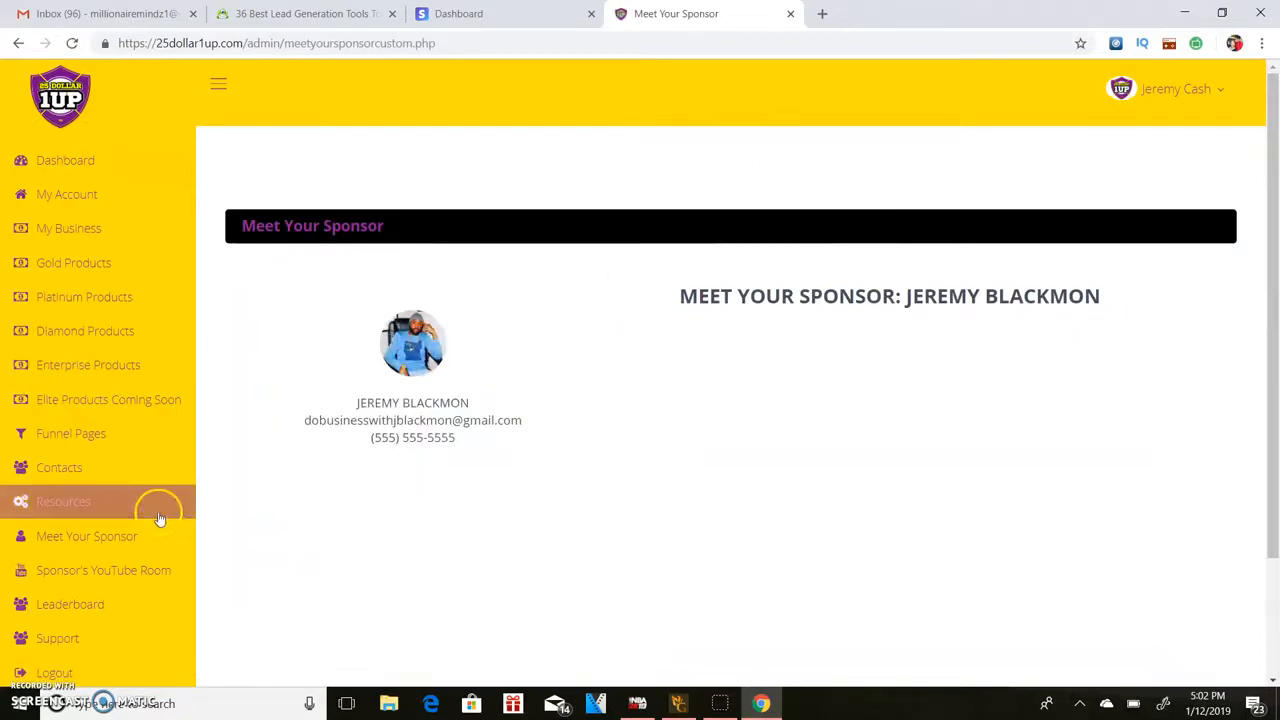
mouse_move(410, 486)
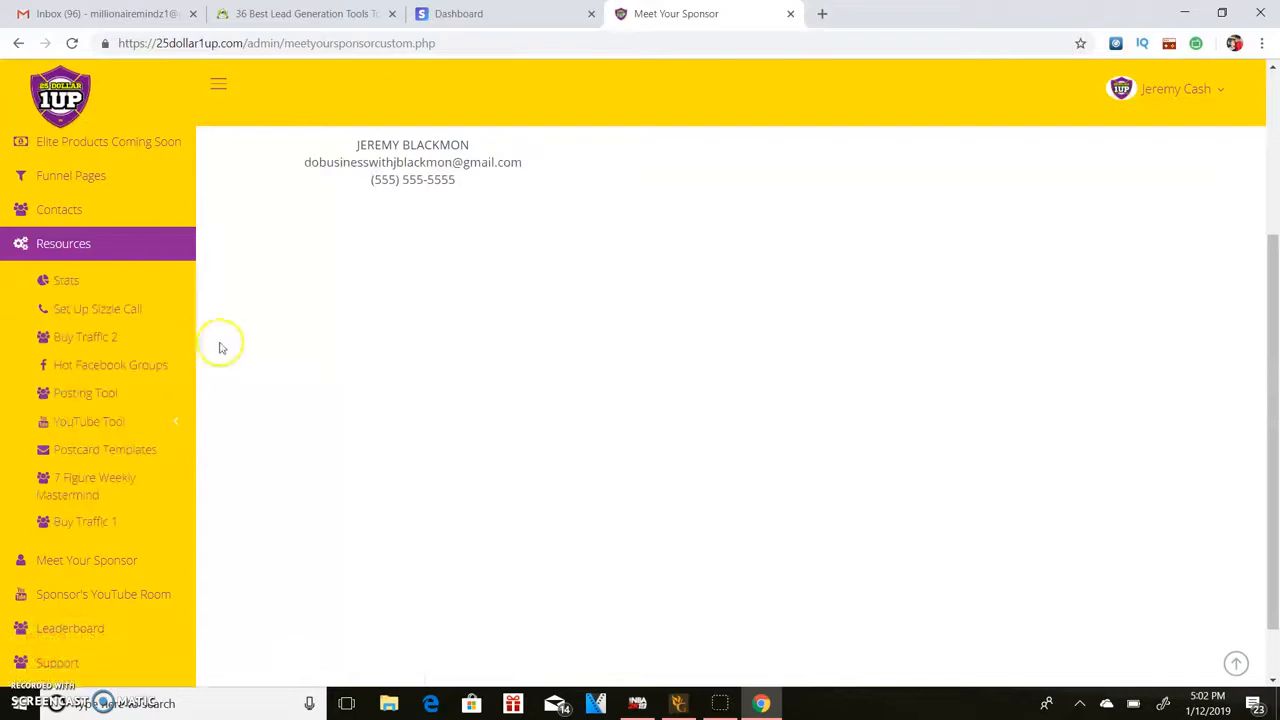
mouse_move(148, 392)
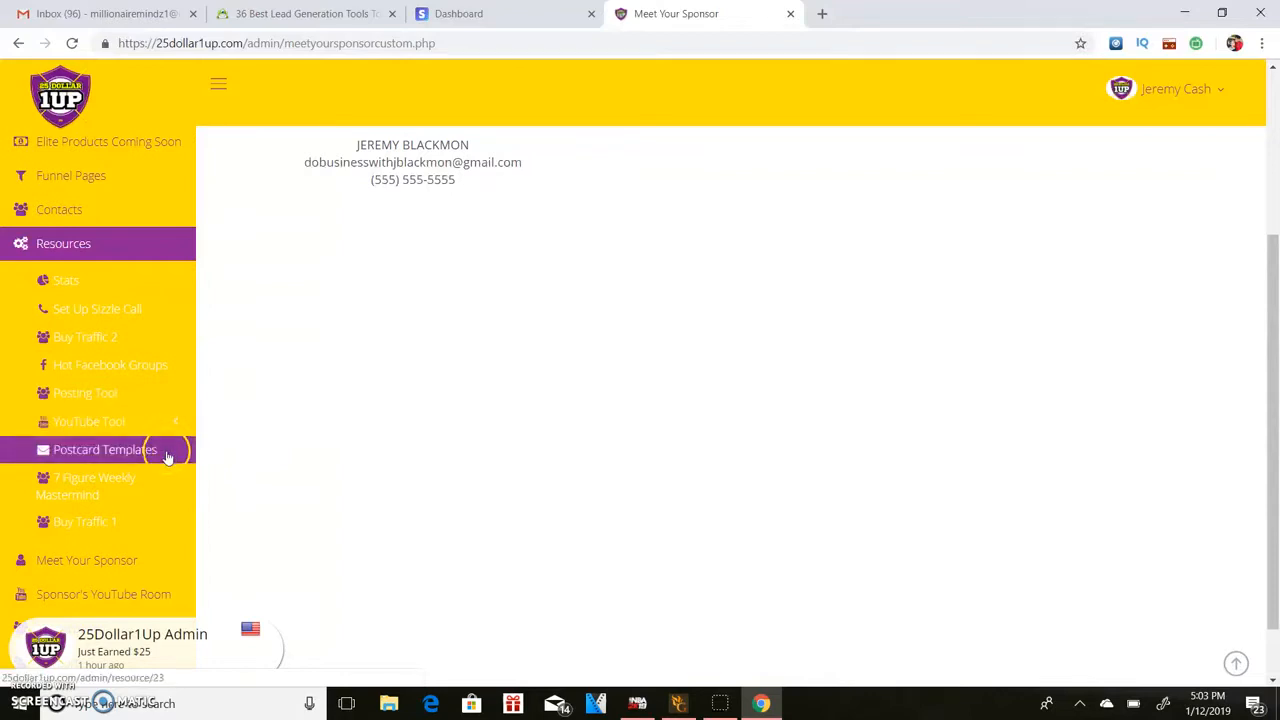
mouse_move(220, 452)
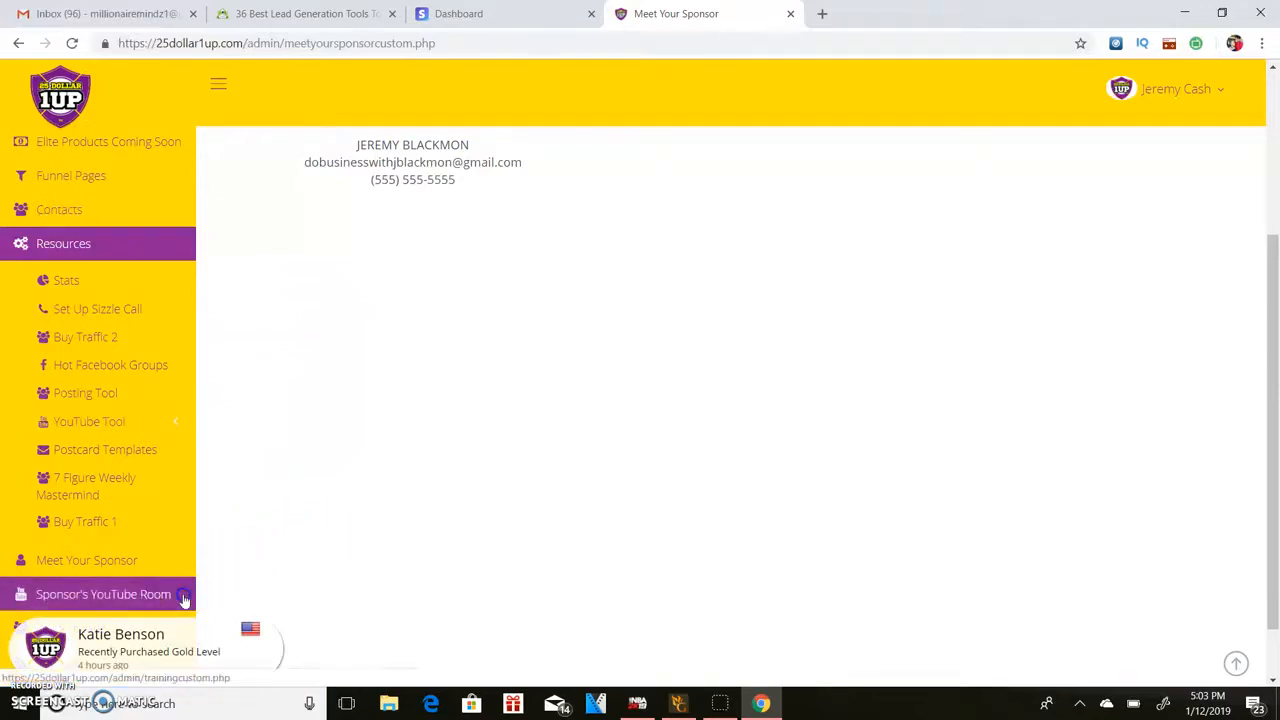
Go through the Platinum products to Offer Page Settings, dismissing a browser right-click menu.
click(104, 594)
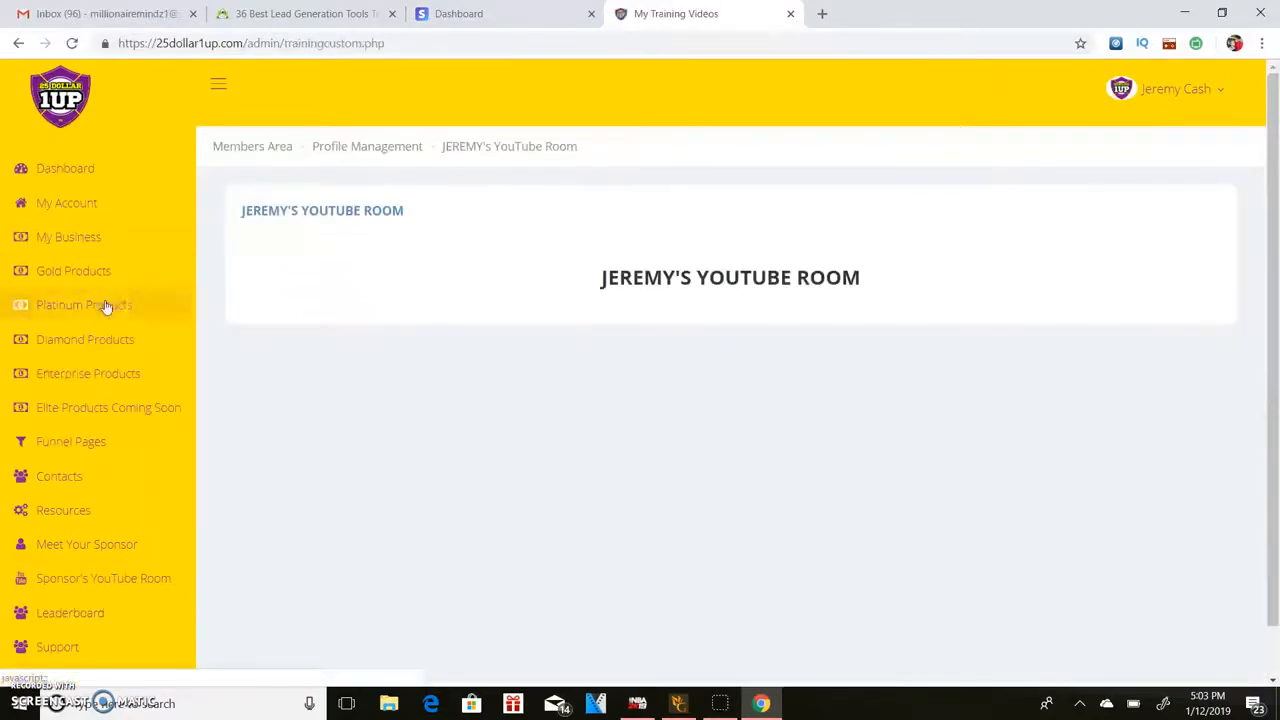
click(84, 304)
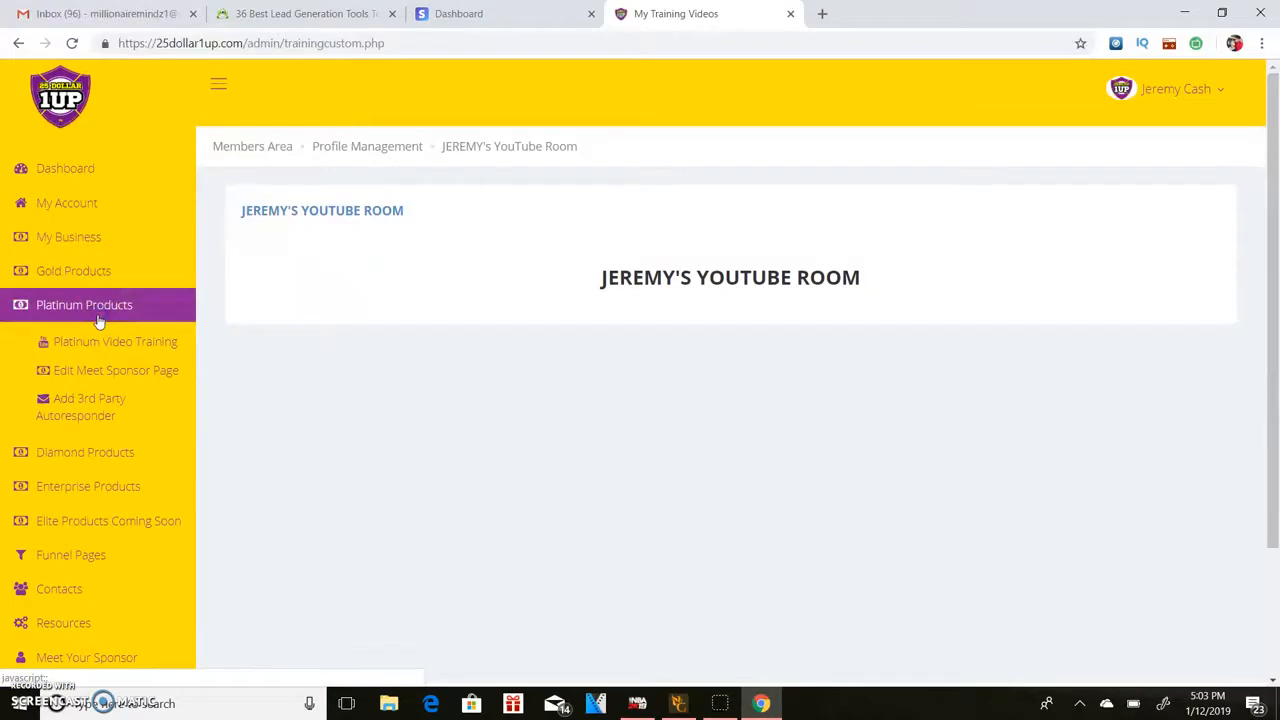
click(116, 370)
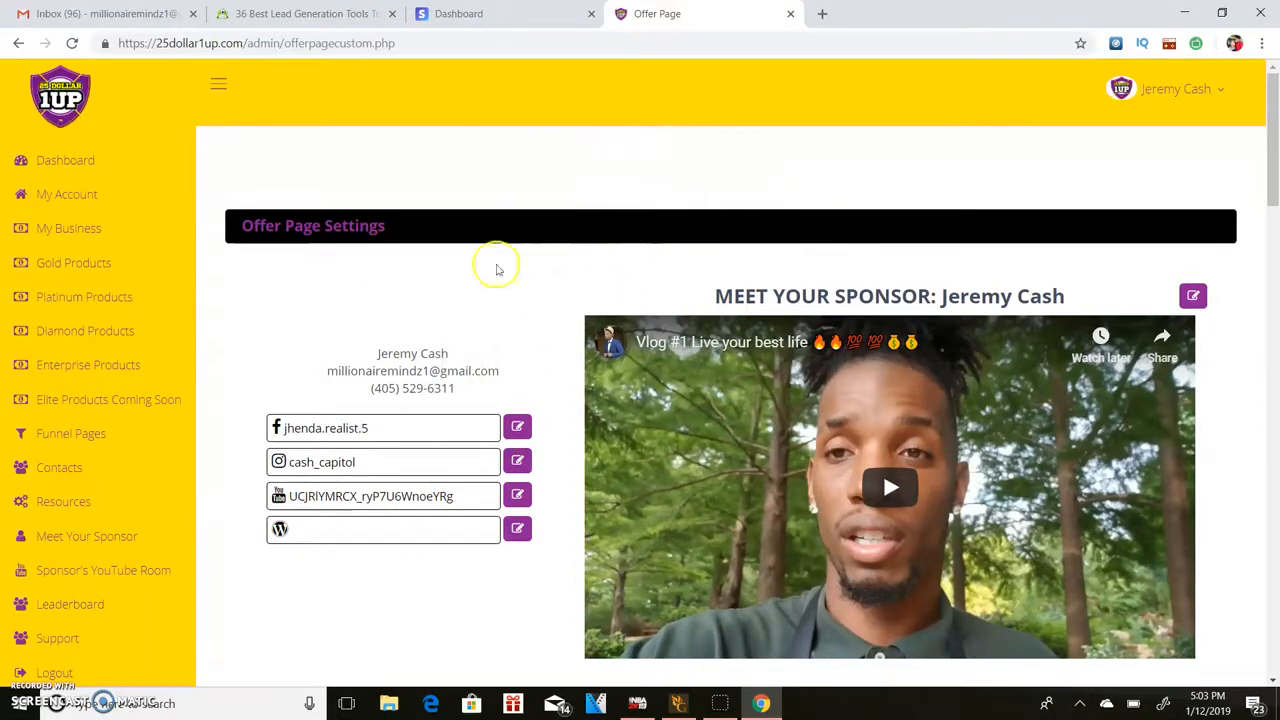
mouse_move(848, 364)
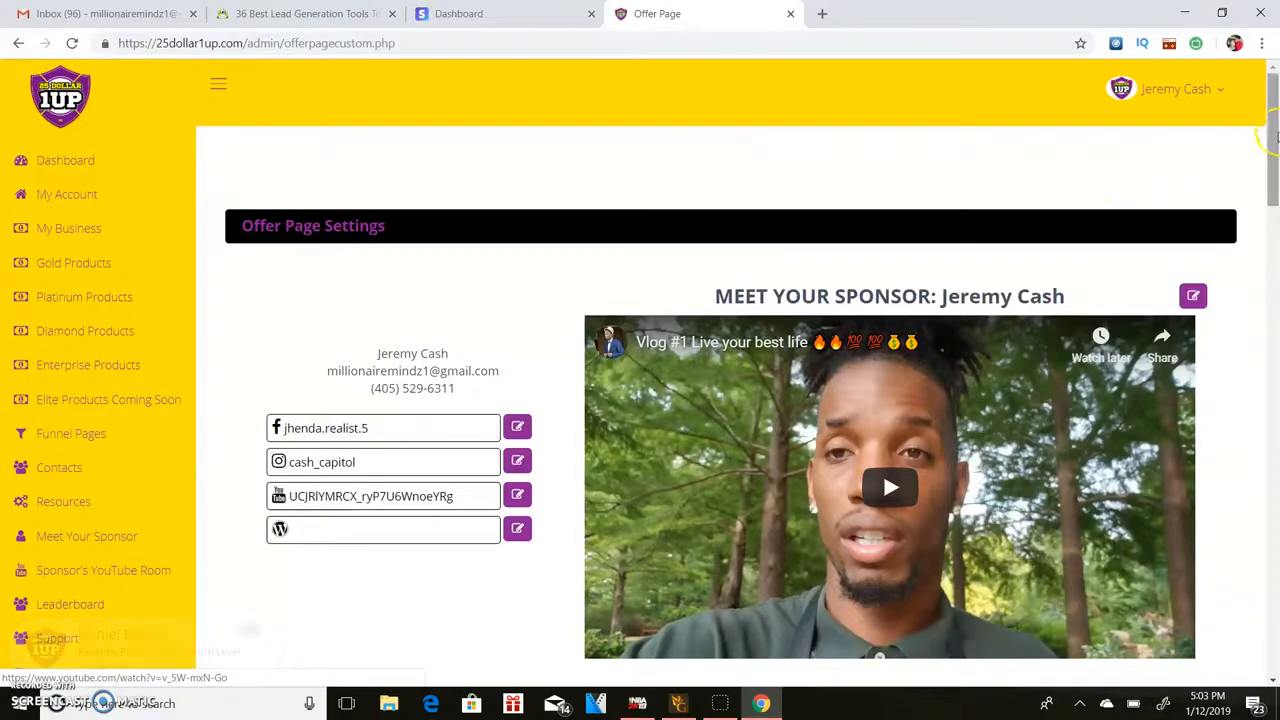
right_click(1250, 110)
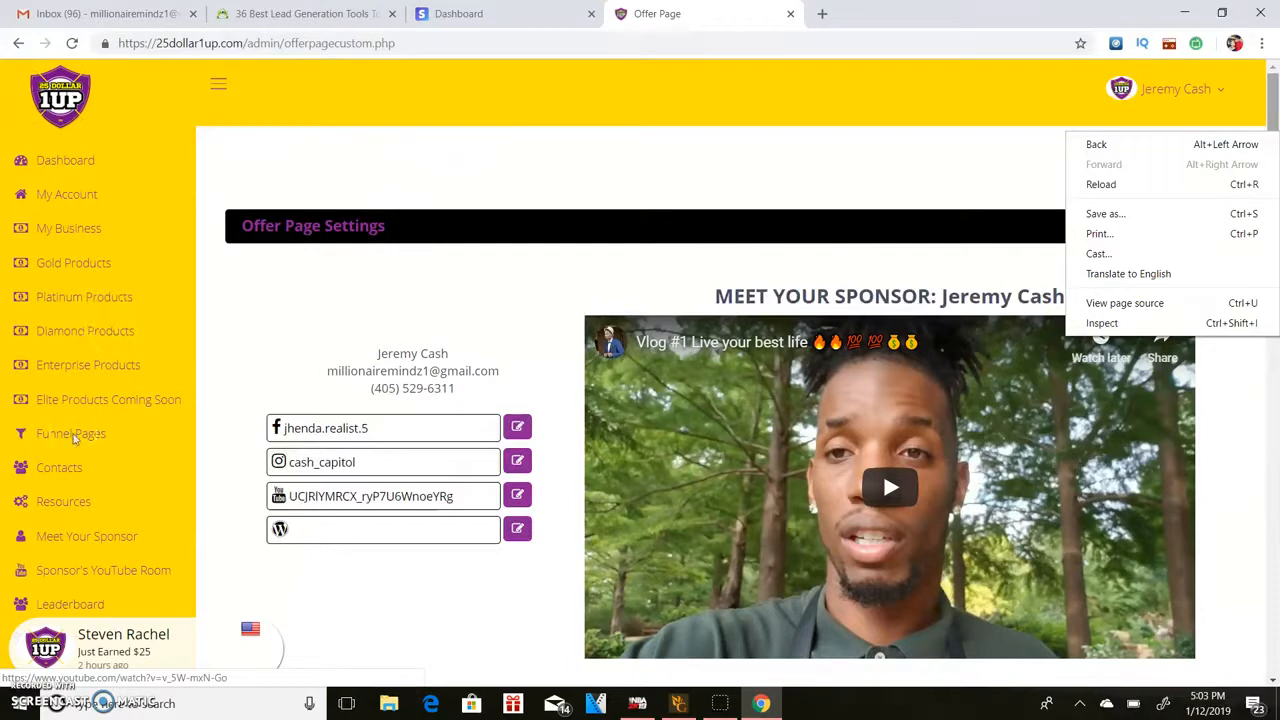
mouse_move(476, 420)
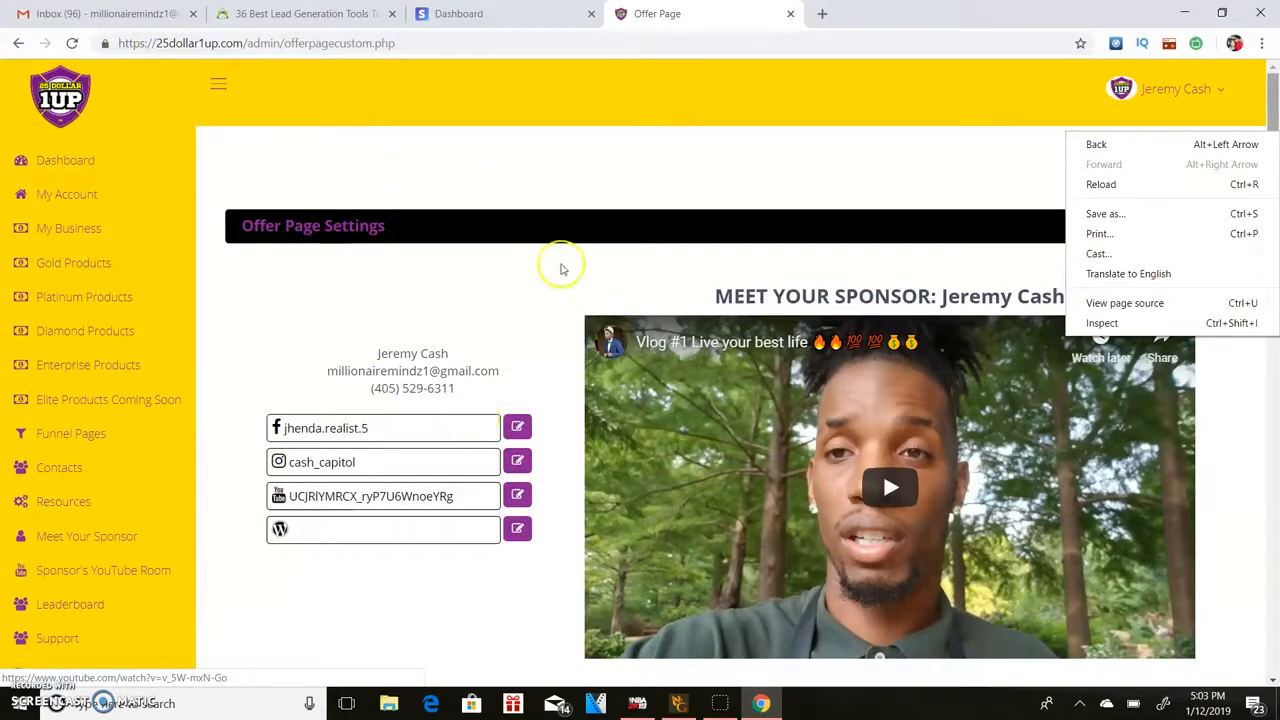
mouse_move(268, 158)
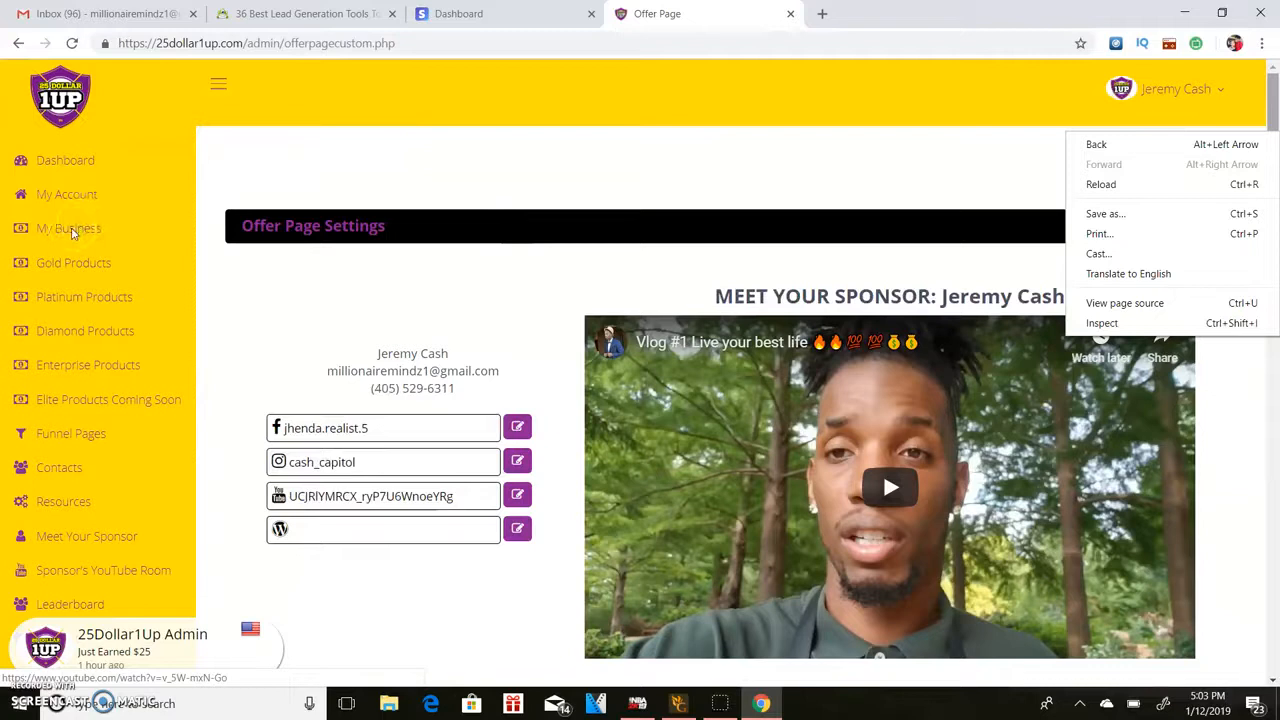
click(68, 194)
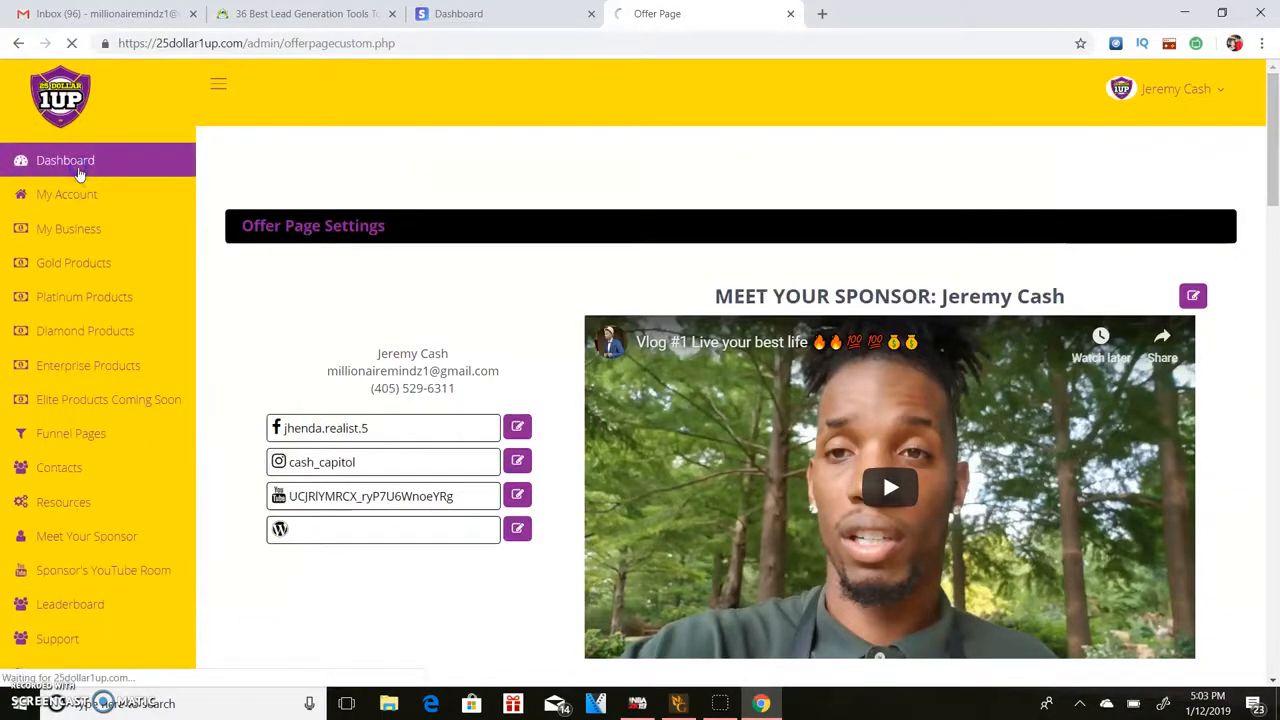
Return to the dashboard, then show the Resources library of training tiles.
click(64, 160)
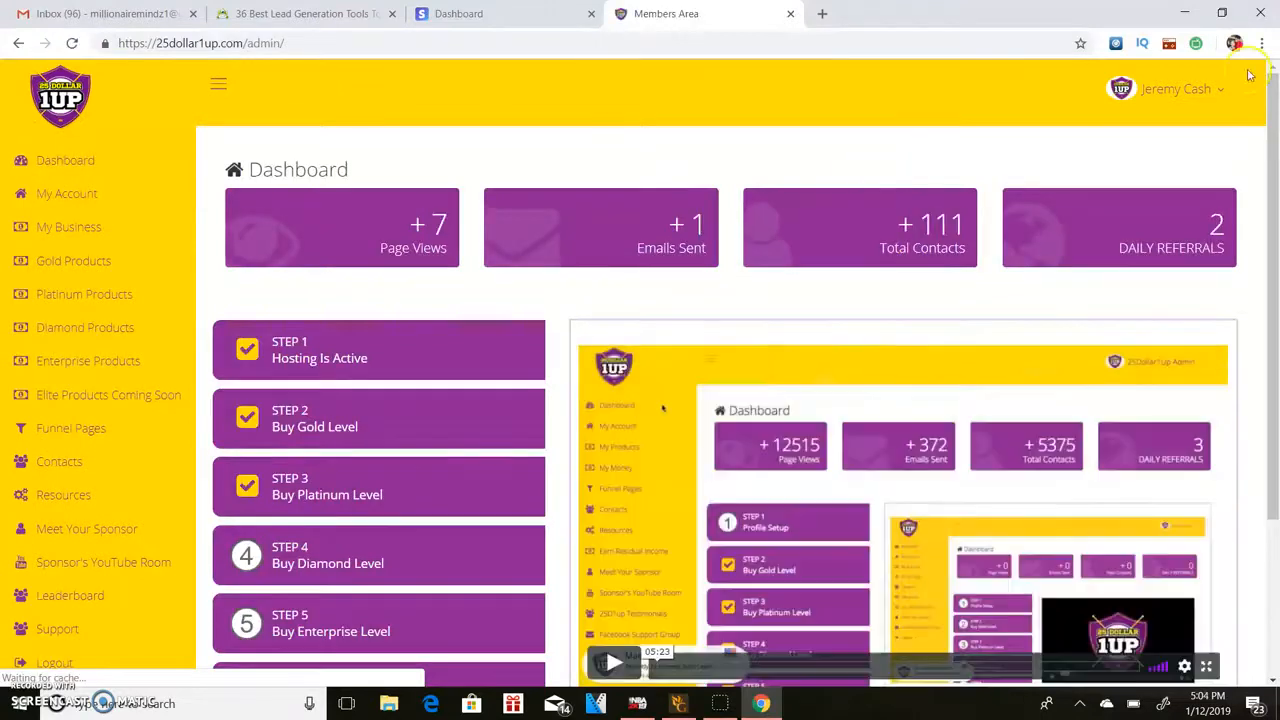
scroll(down, 3)
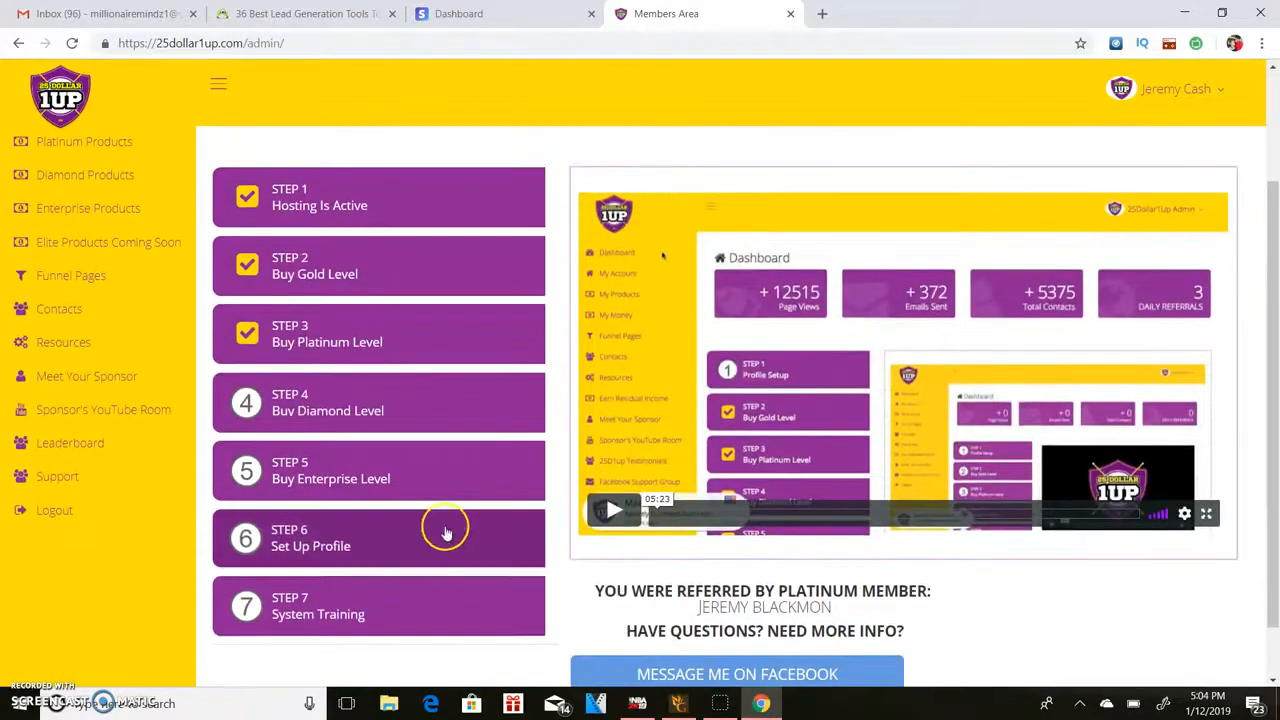
click(64, 342)
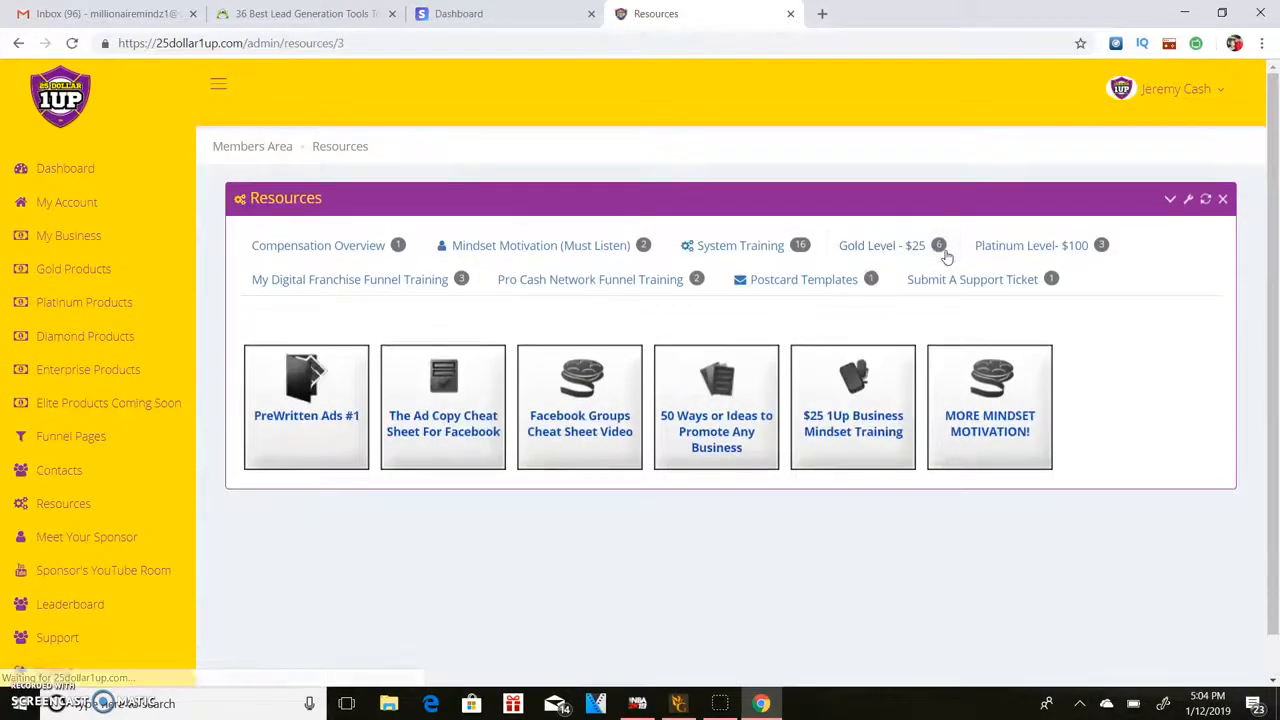
Read through PreWritten Ads #1 with its trigger words, headlines and email templates.
click(306, 408)
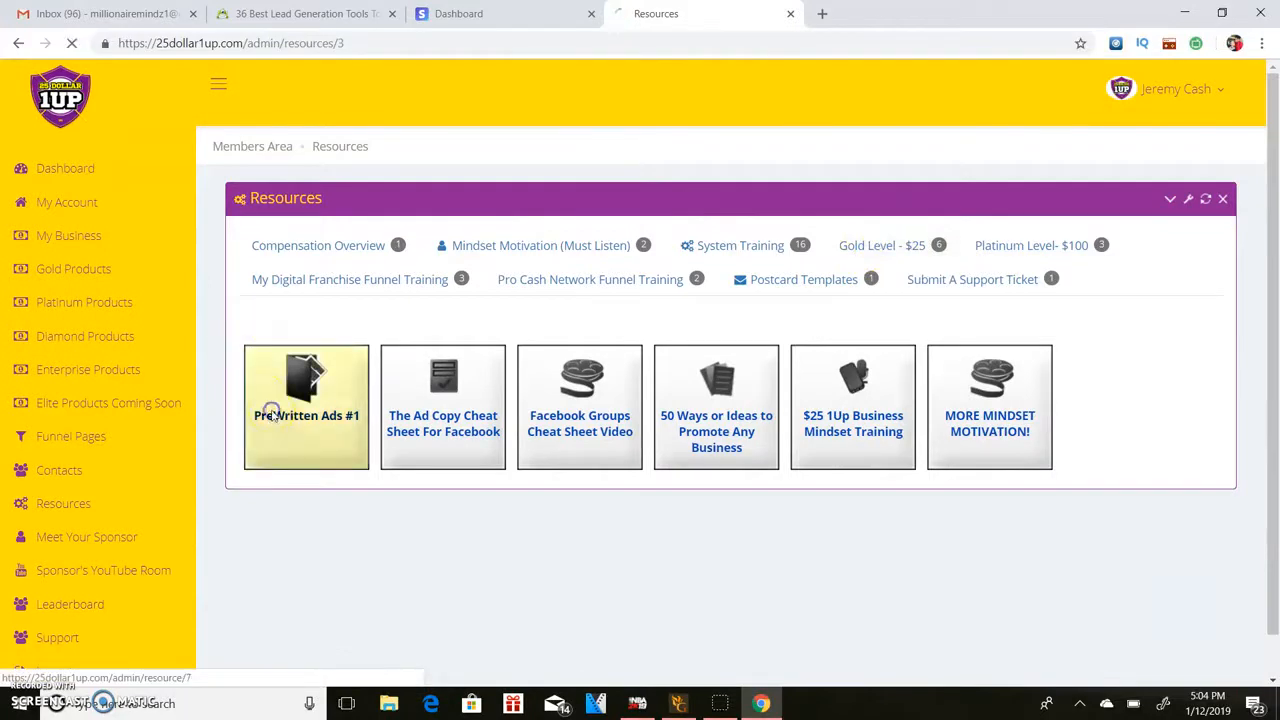
click(308, 408)
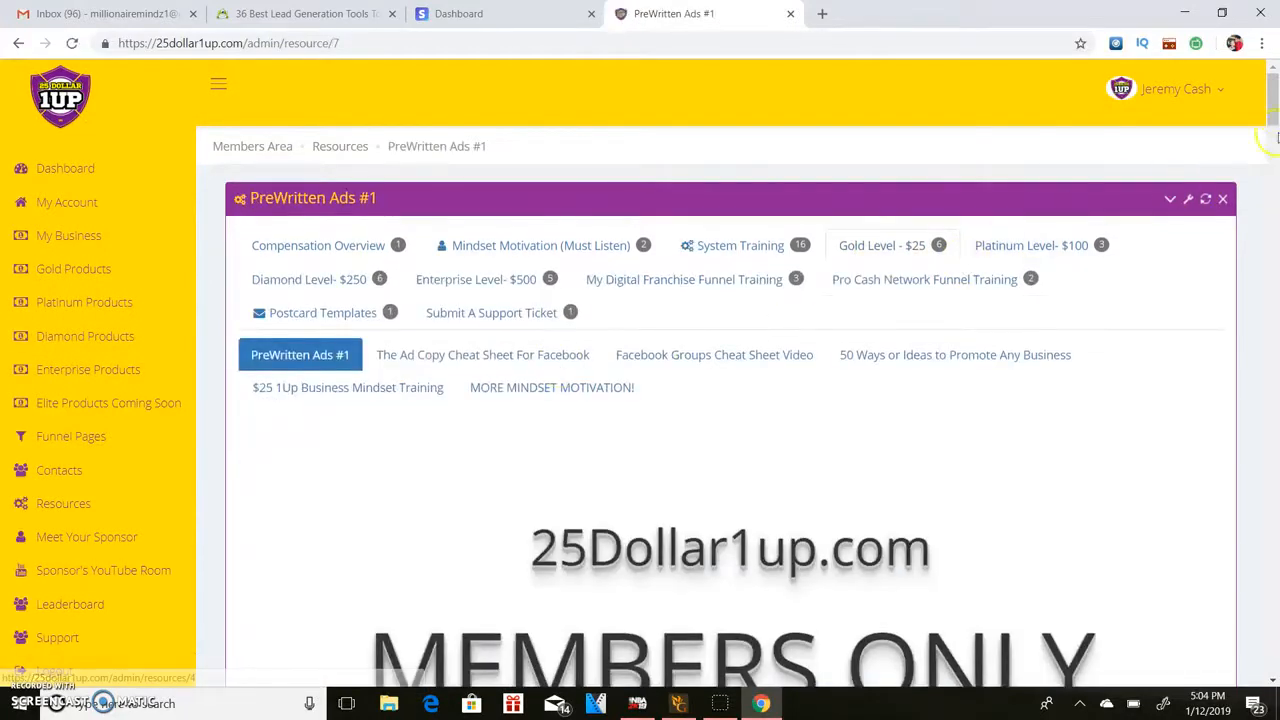
scroll(down, 3)
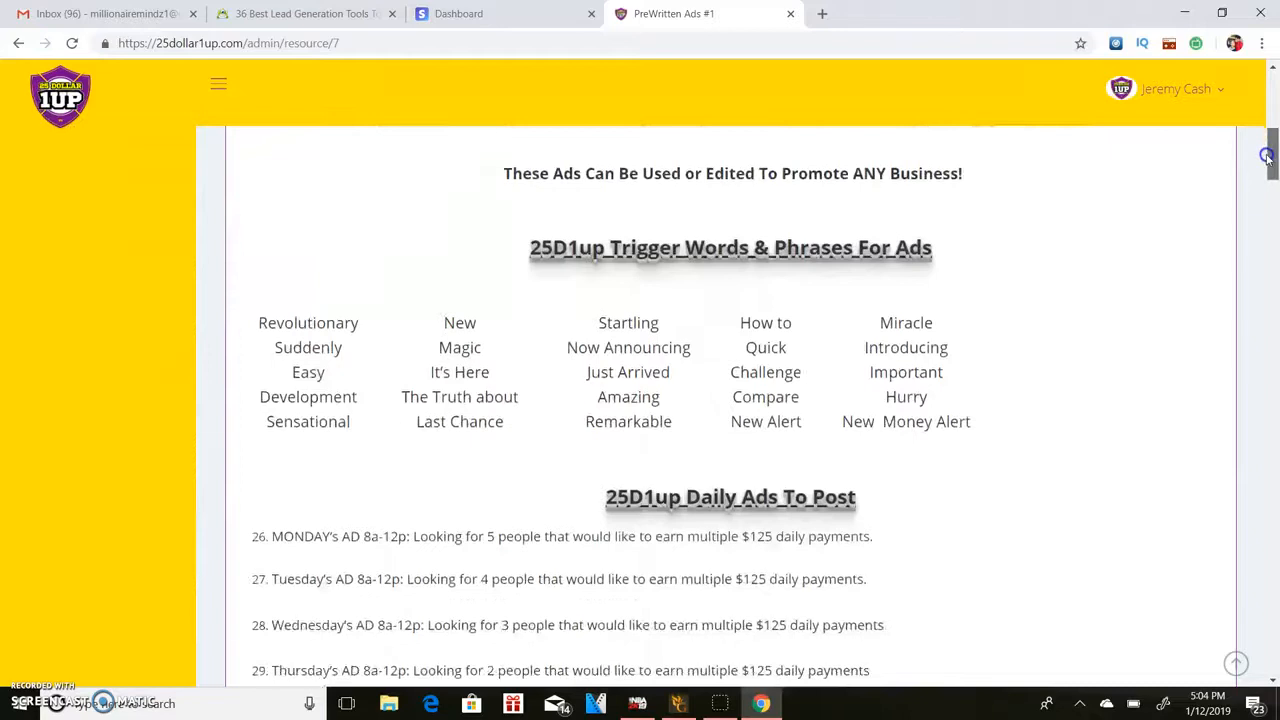
scroll(down, 3)
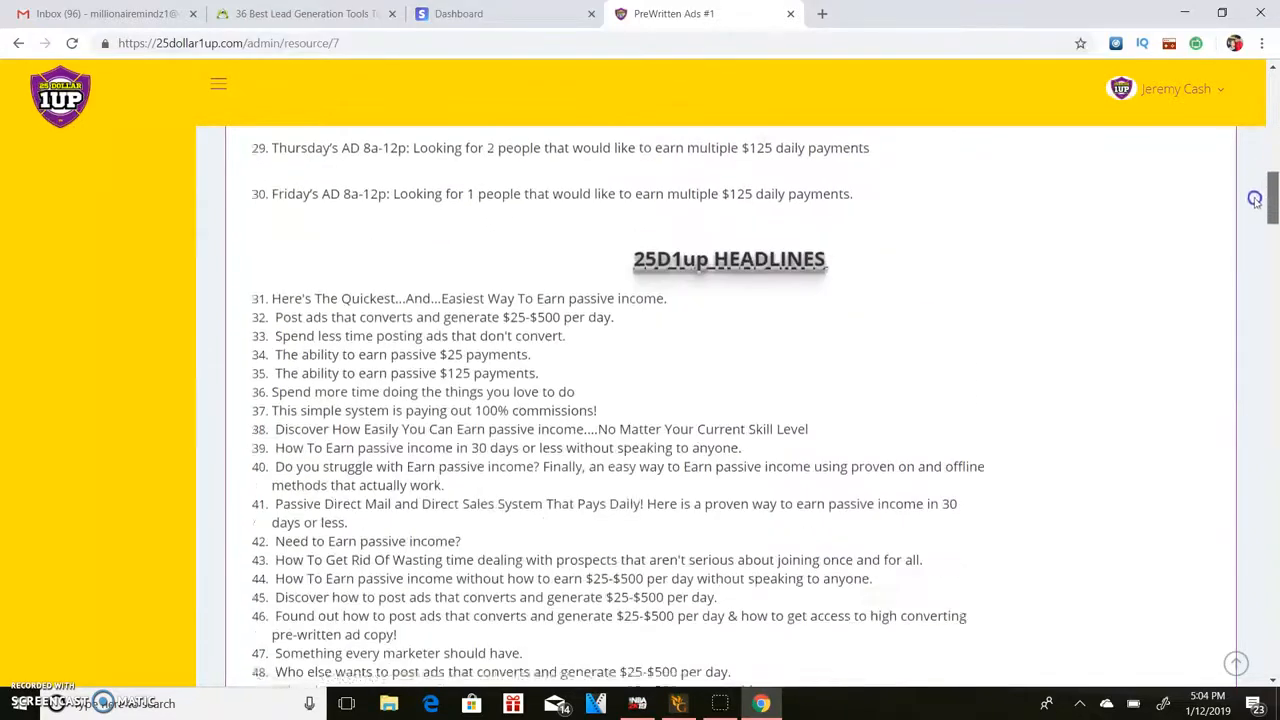
scroll(down, 3)
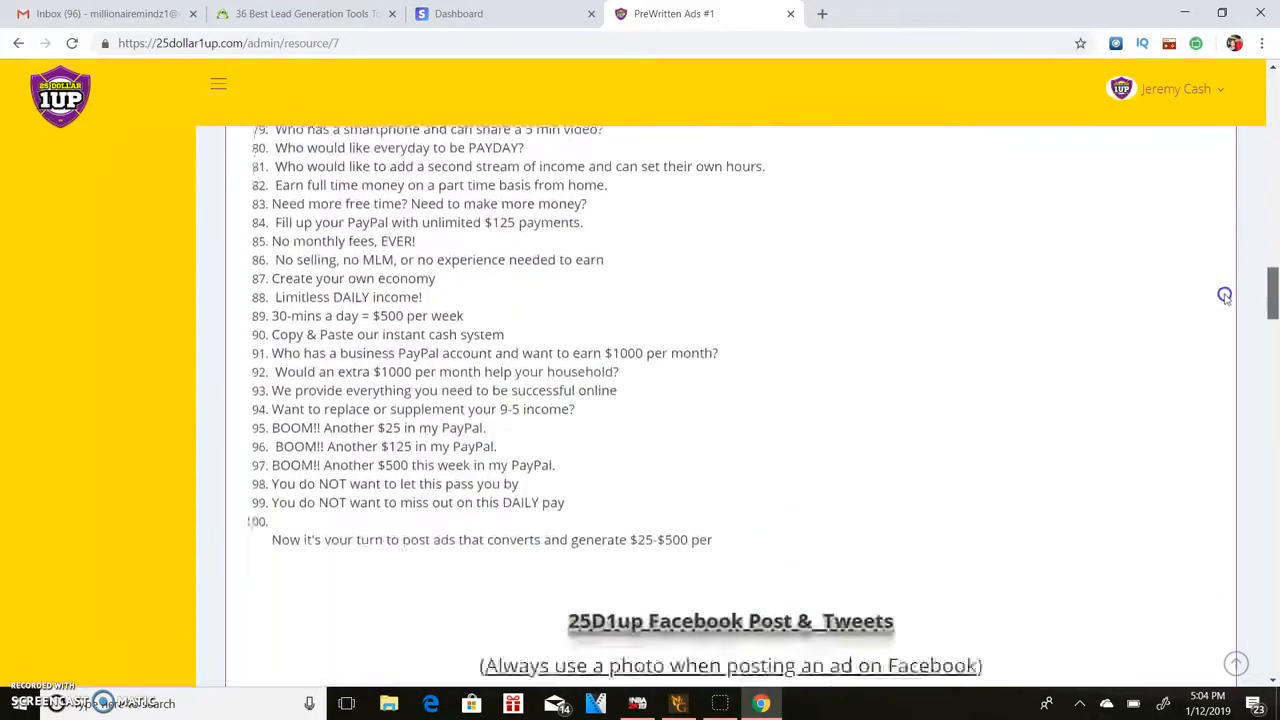
scroll(down, 3)
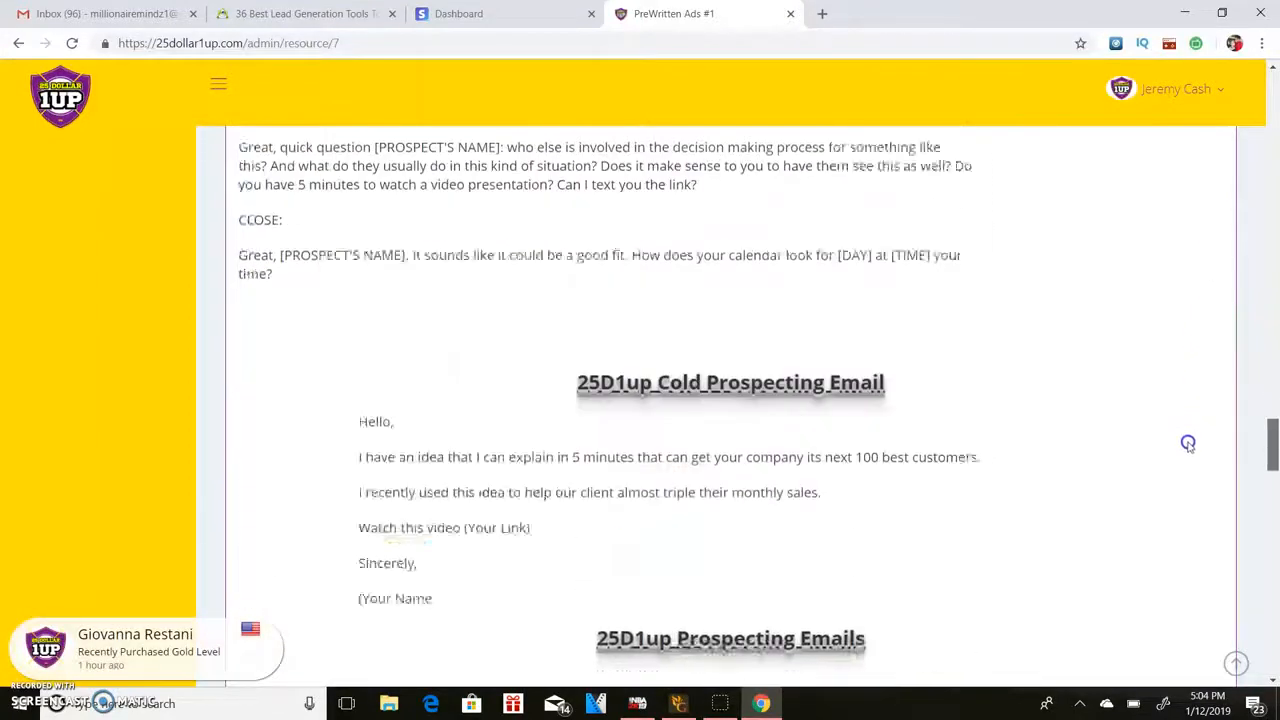
scroll(down, 3)
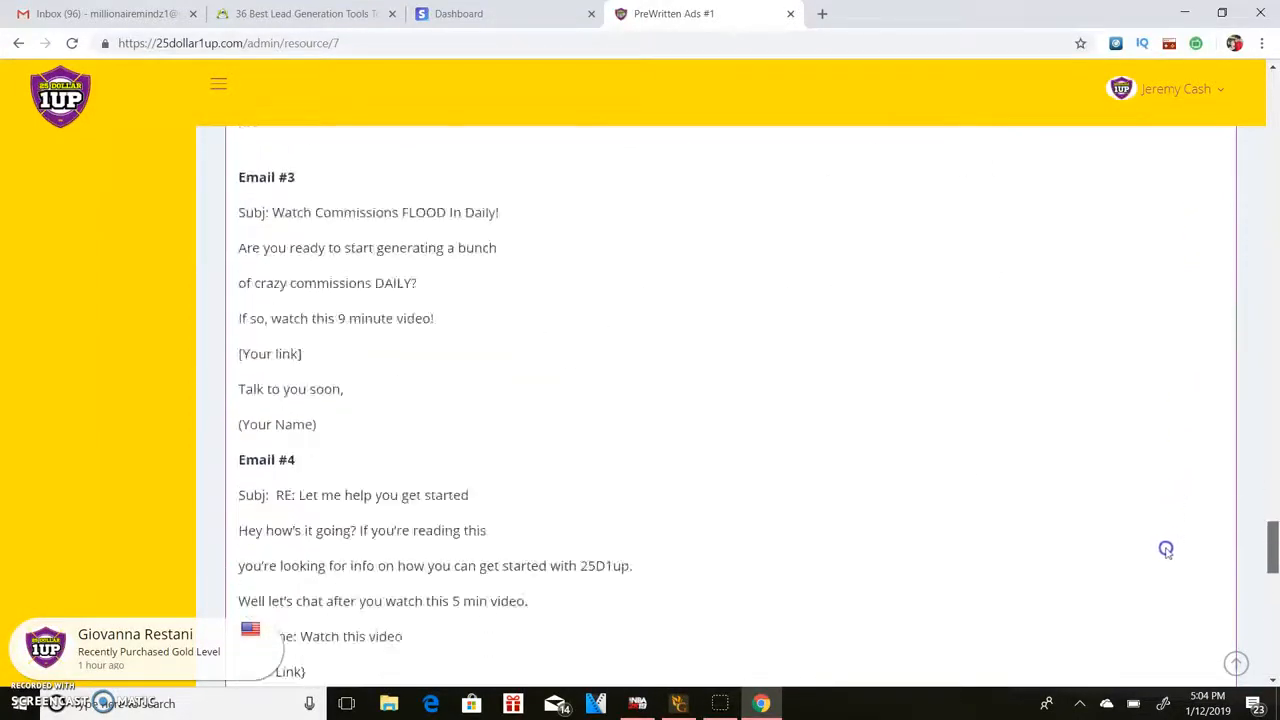
scroll(down, 3)
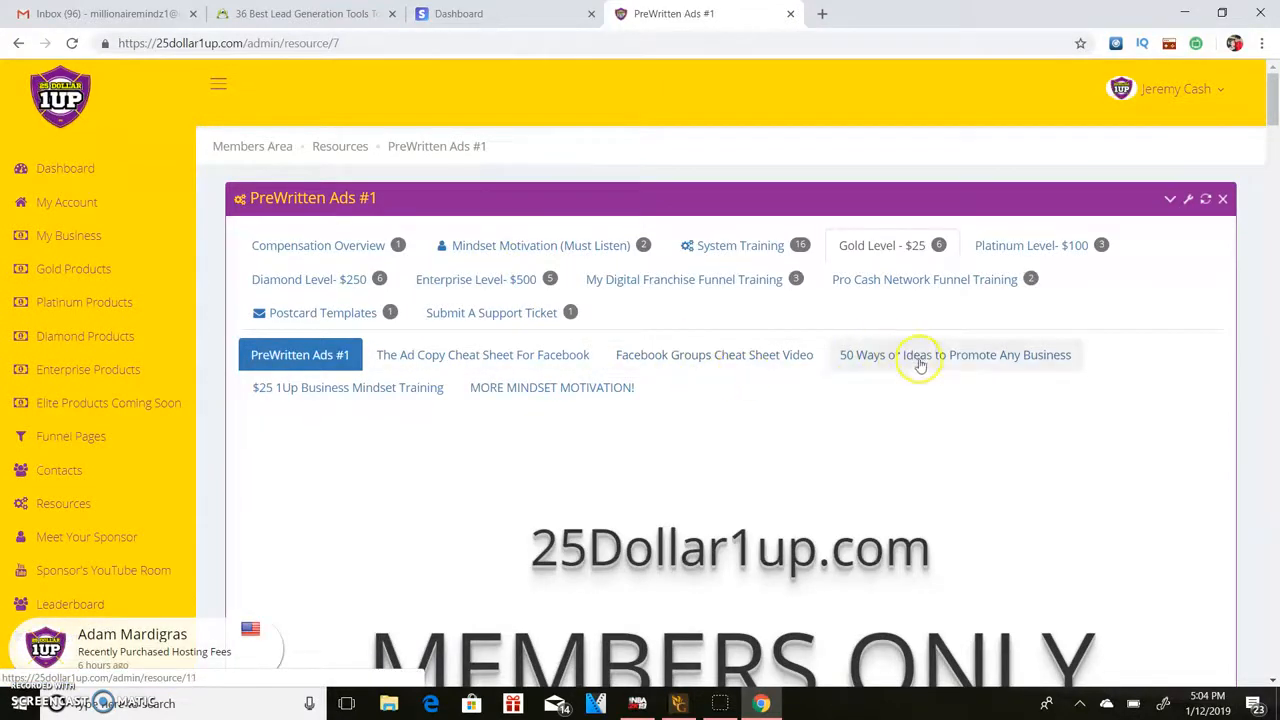
mouse_move(862, 356)
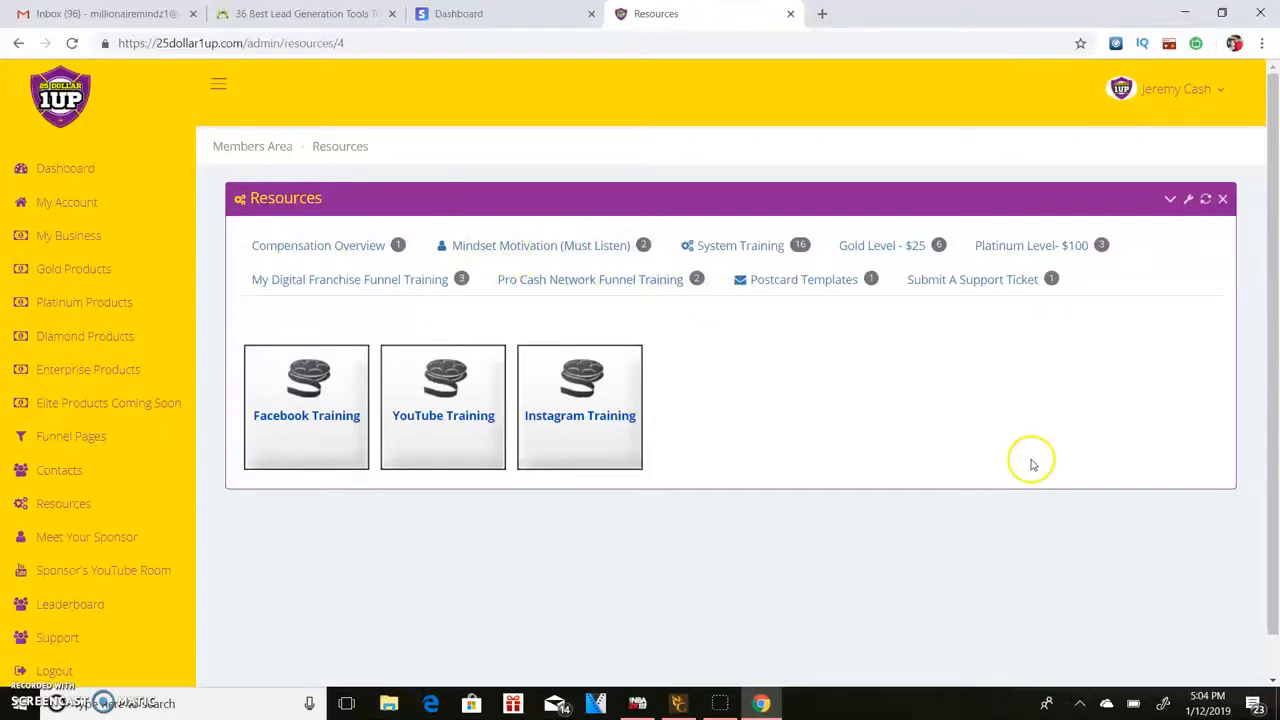
mouse_move(364, 512)
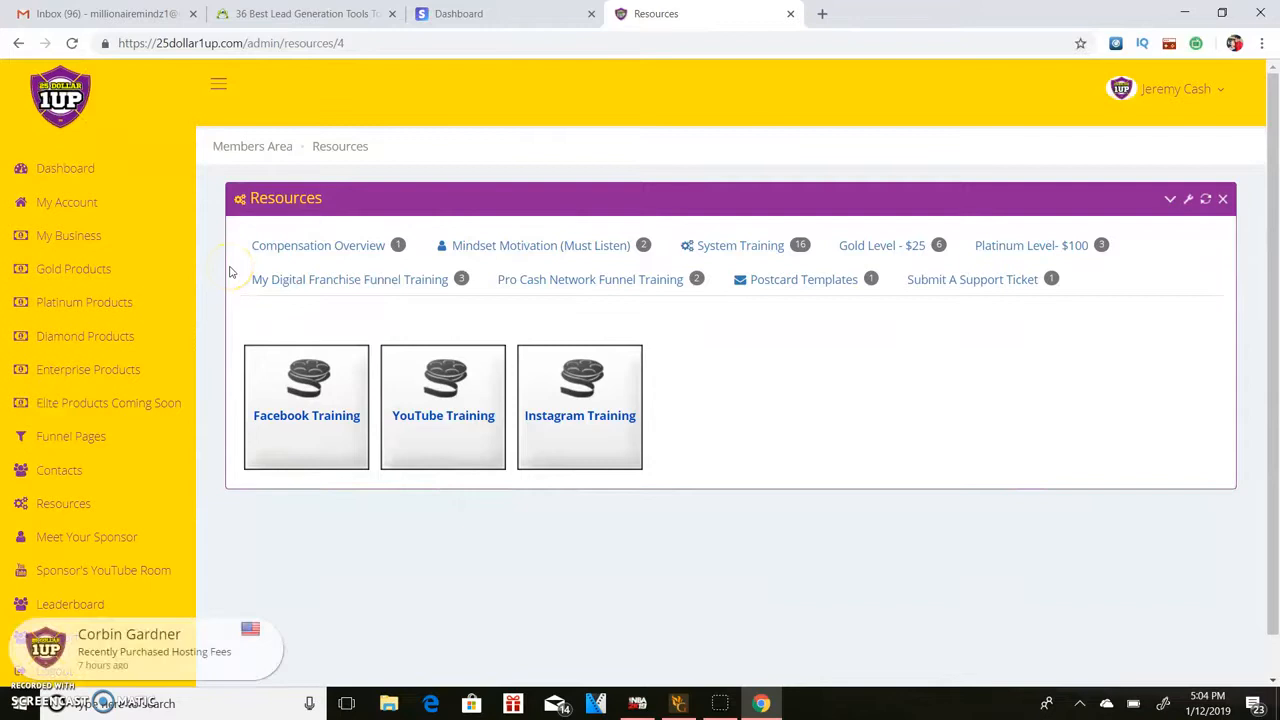
mouse_move(700, 156)
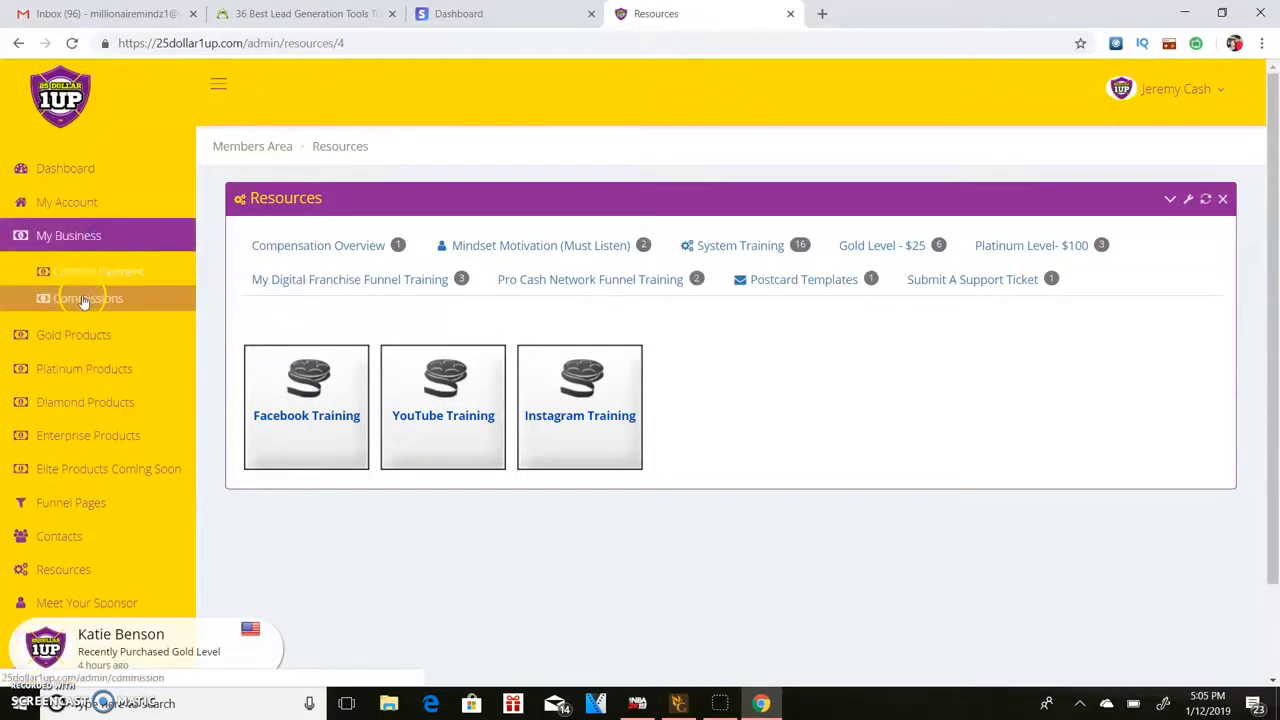
Show the Commissions report and highlight the $3150 all-time earnings total.
click(88, 298)
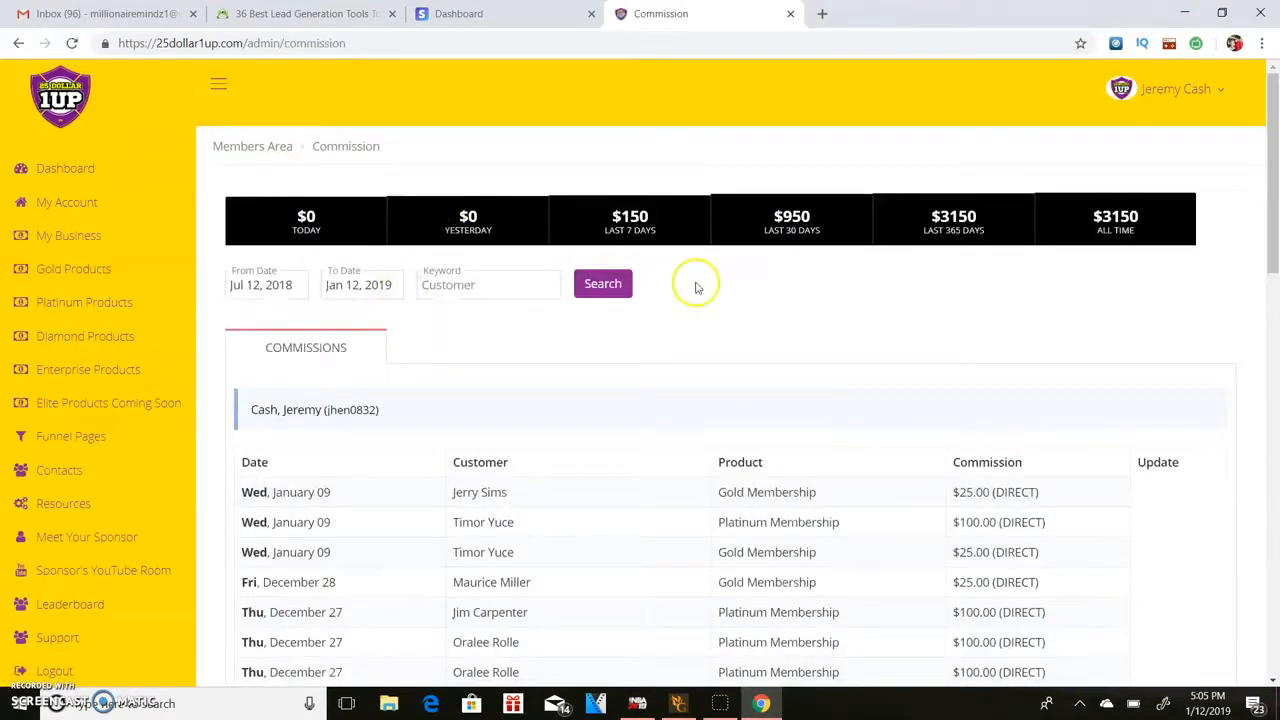
mouse_move(640, 400)
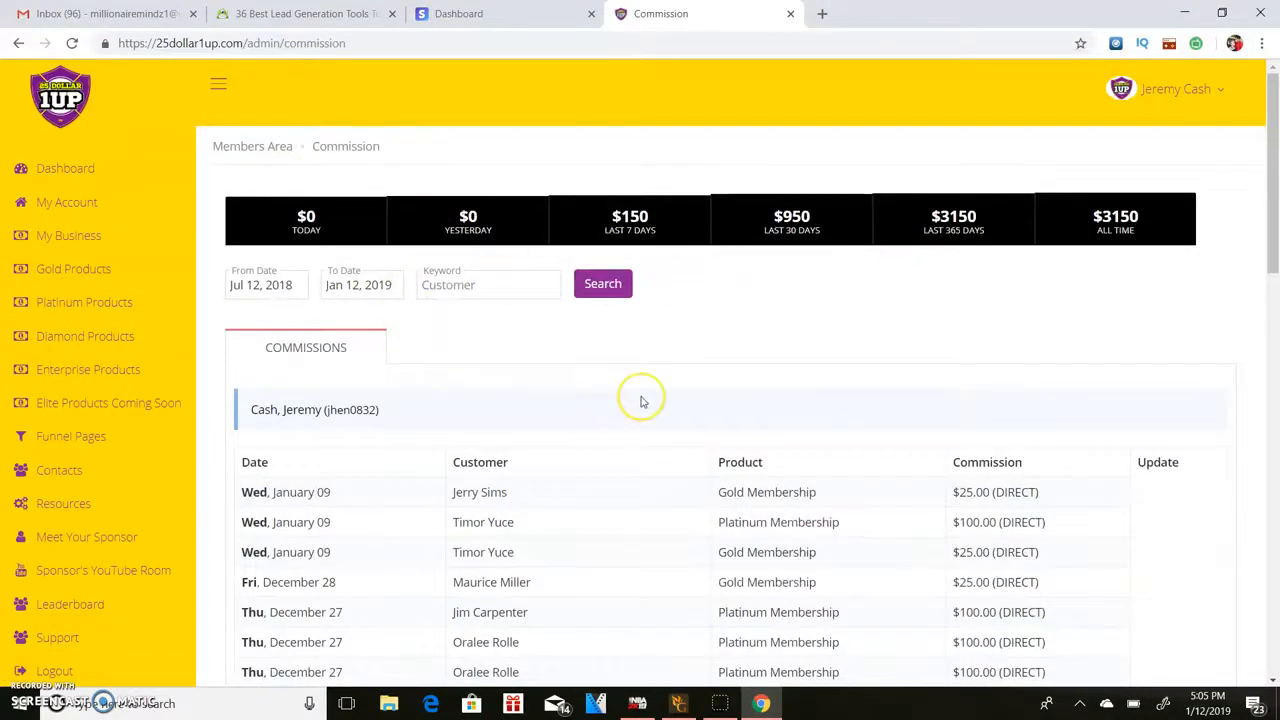
mouse_move(796, 470)
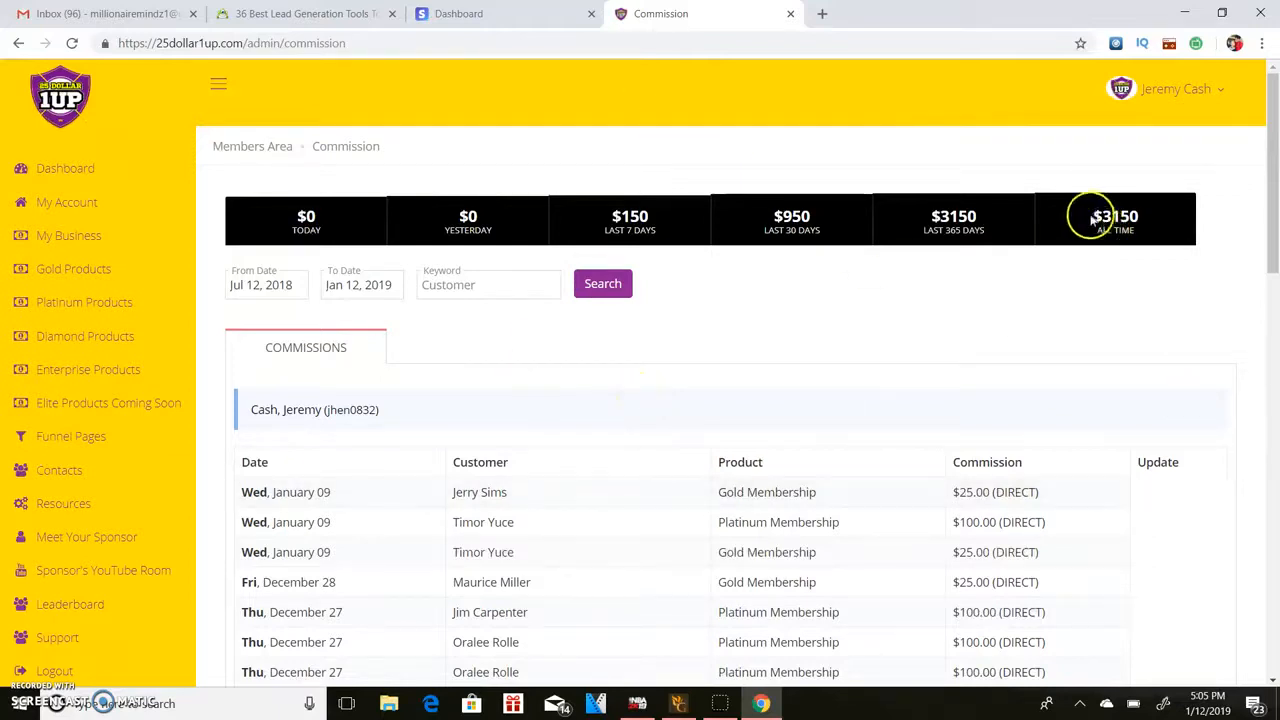
double_click(1114, 216)
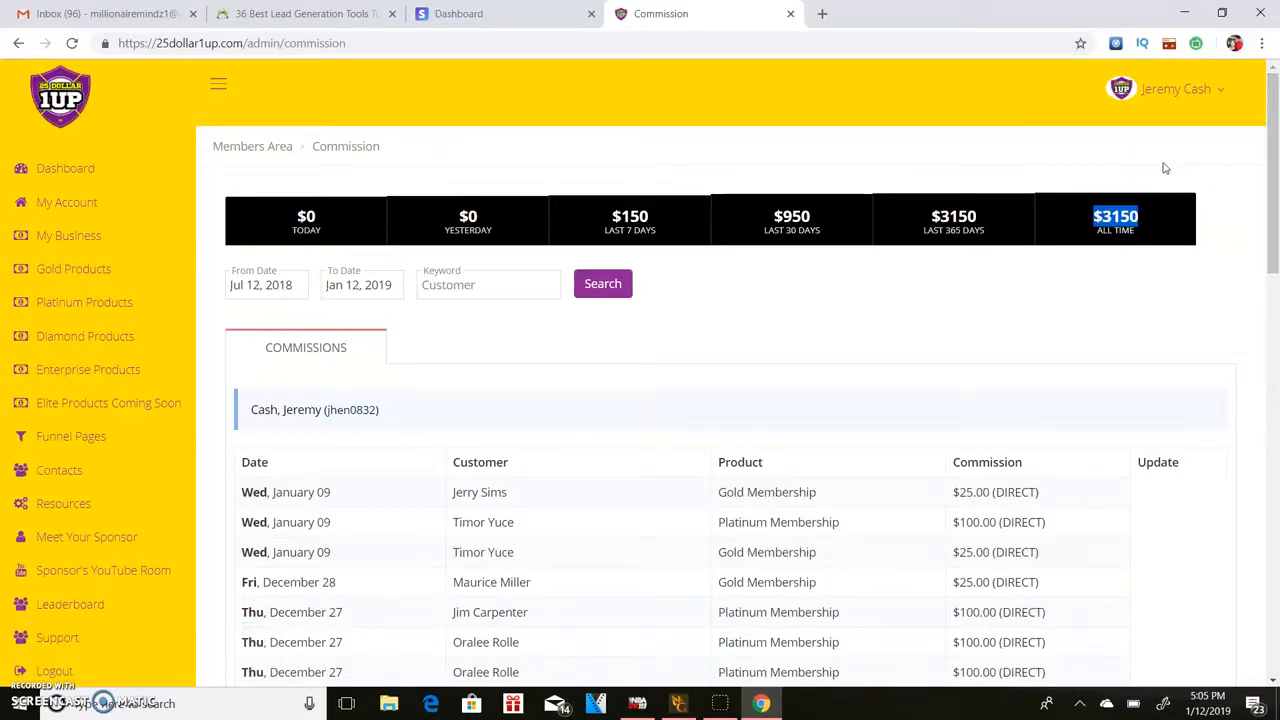
mouse_move(562, 536)
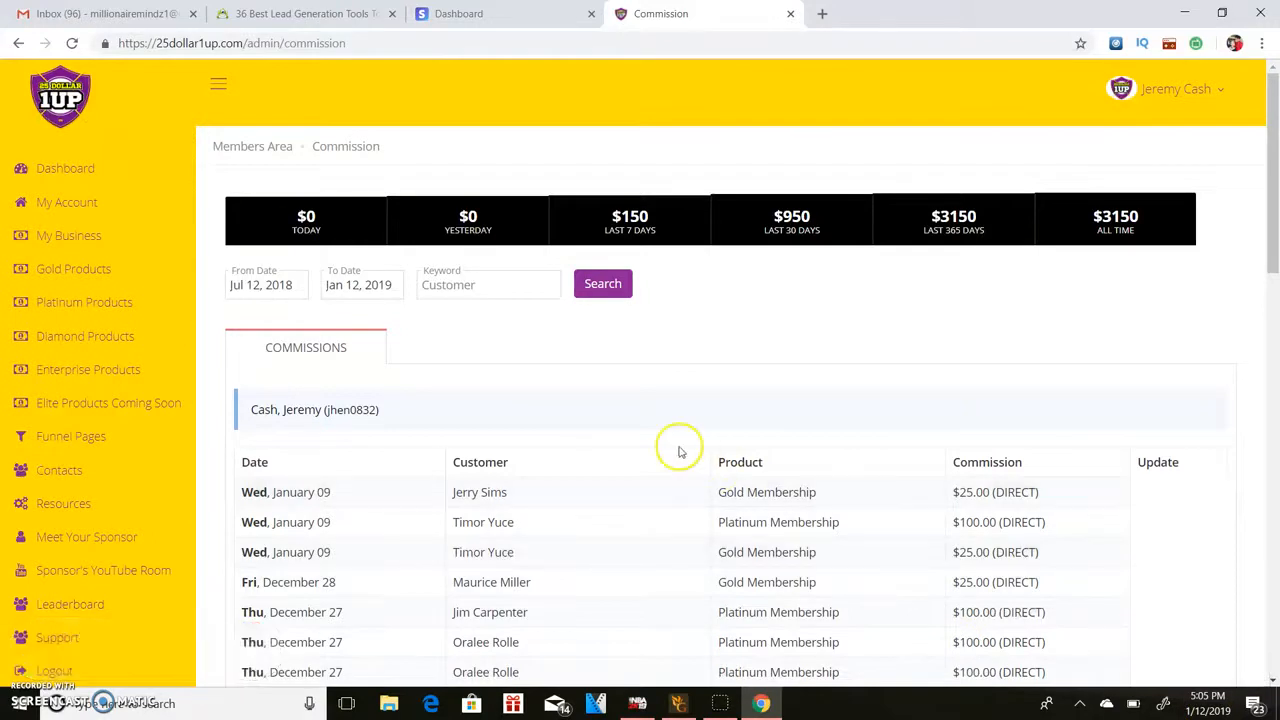
mouse_move(348, 488)
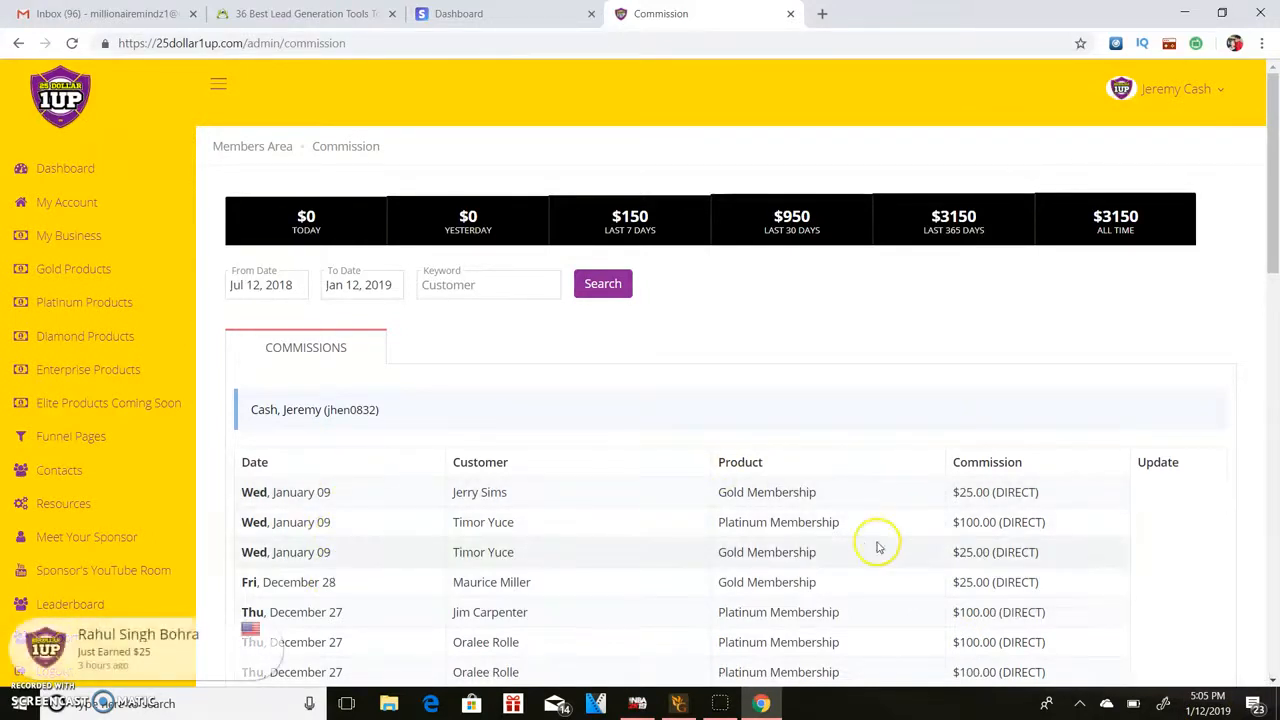
mouse_move(348, 370)
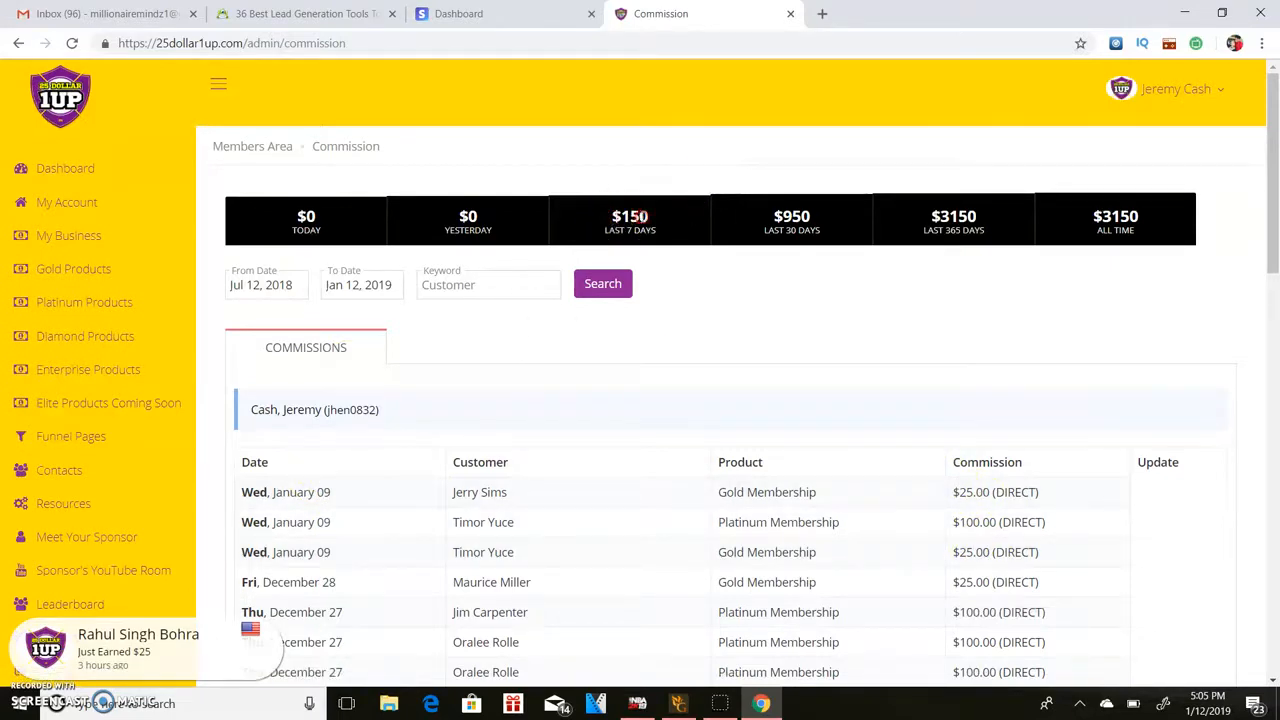
right_click(790, 220)
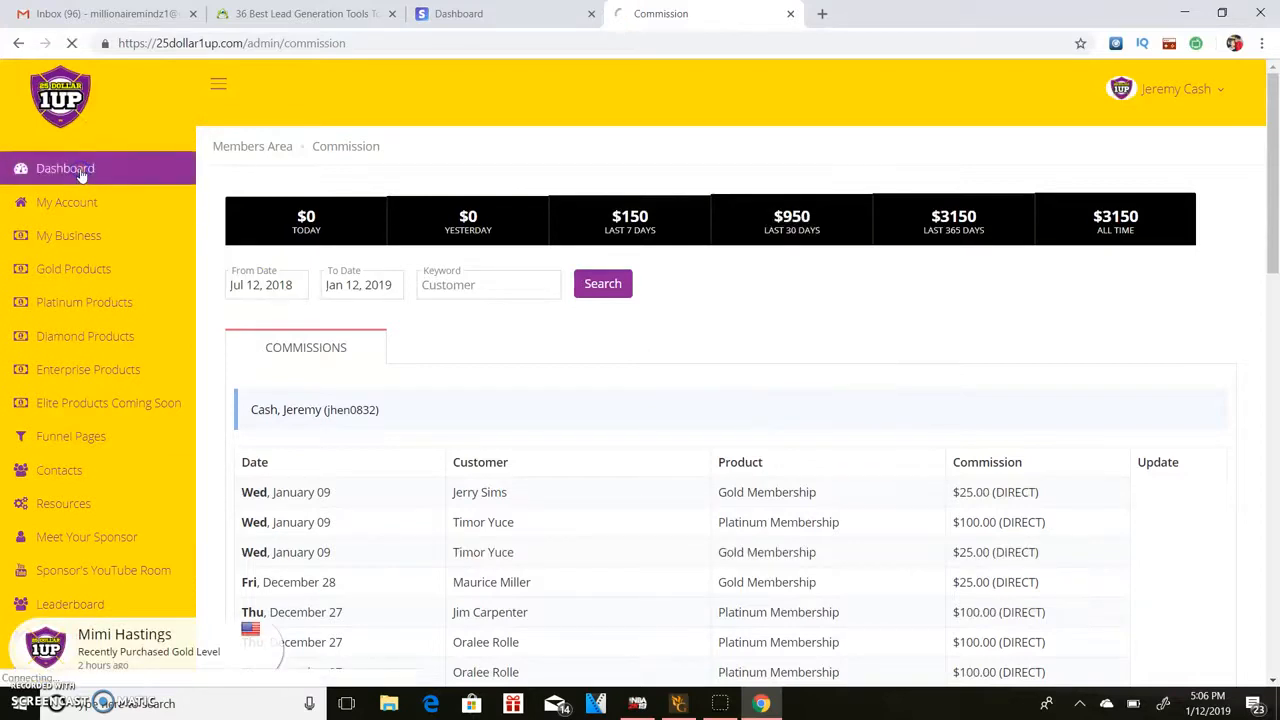
Return to the dashboard and pause its walkthrough video.
click(64, 168)
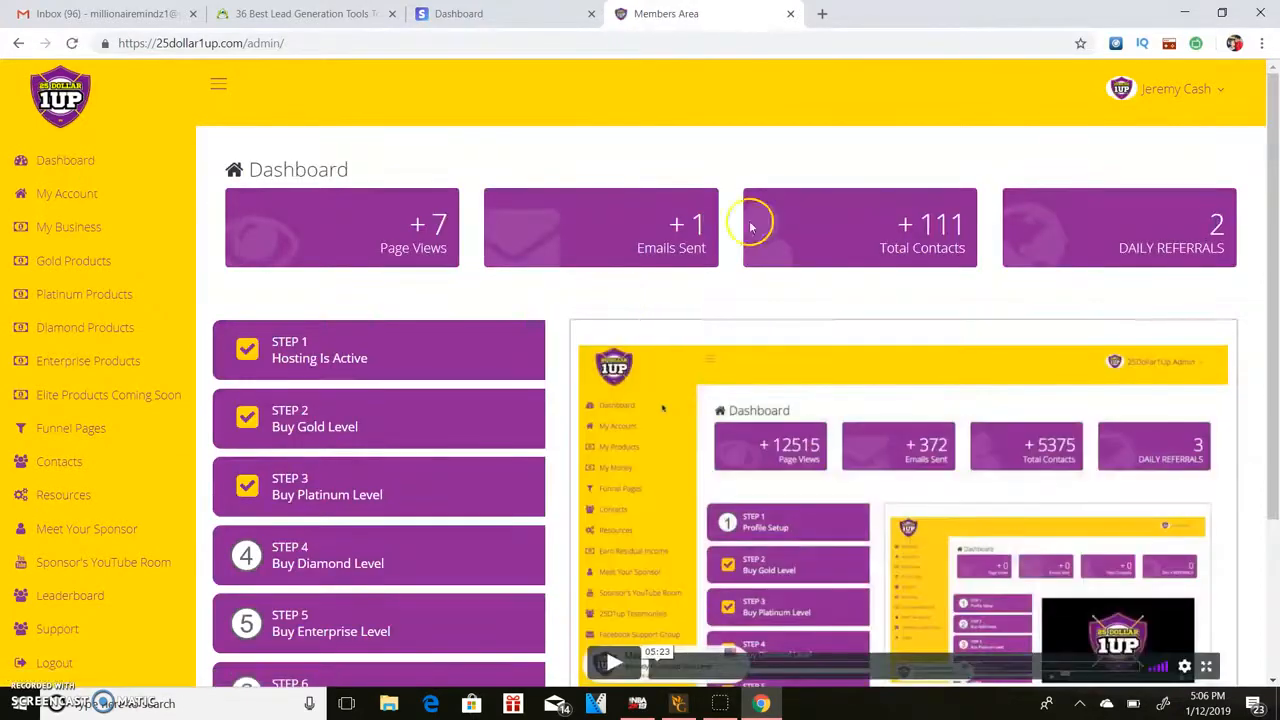
mouse_move(780, 222)
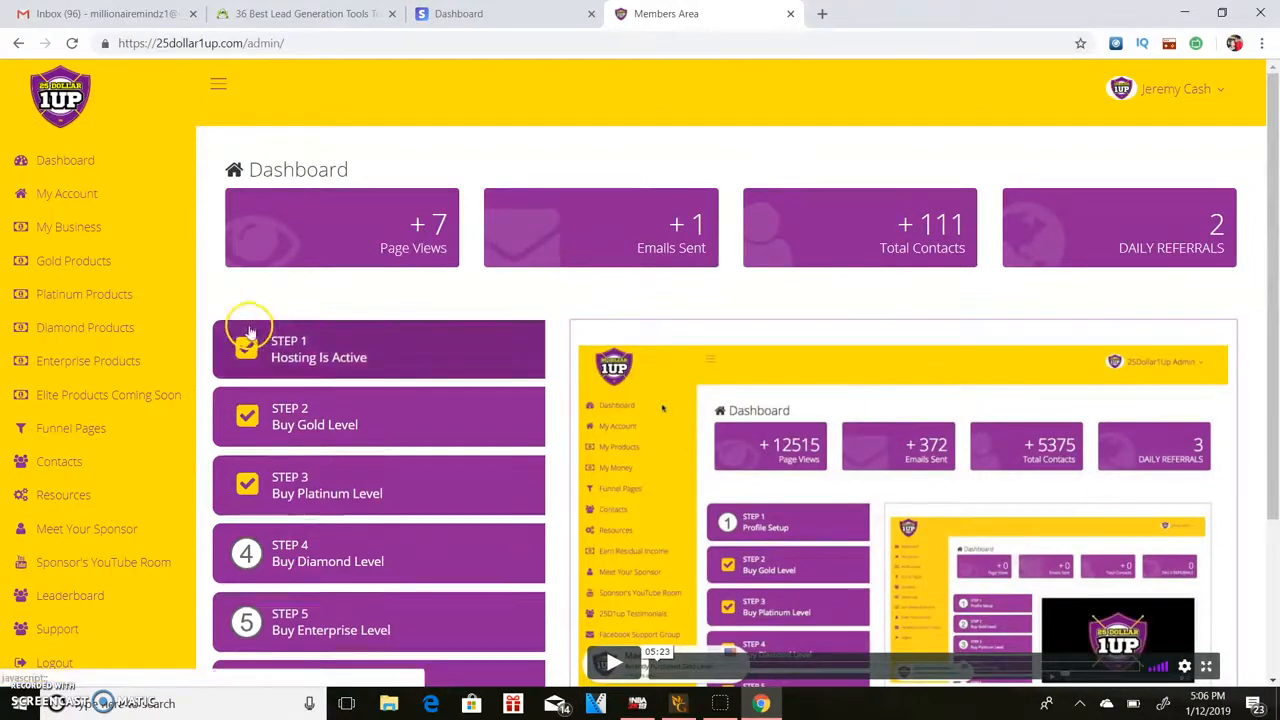
mouse_move(64, 496)
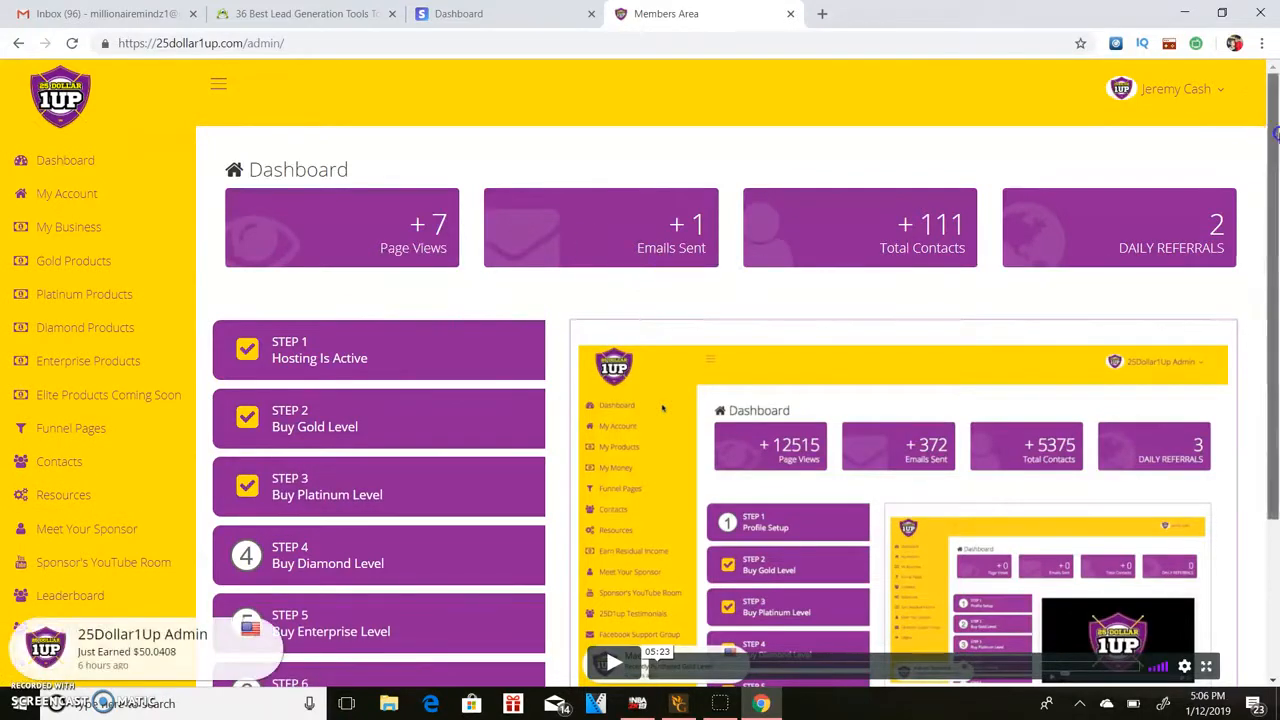
scroll(down, 3)
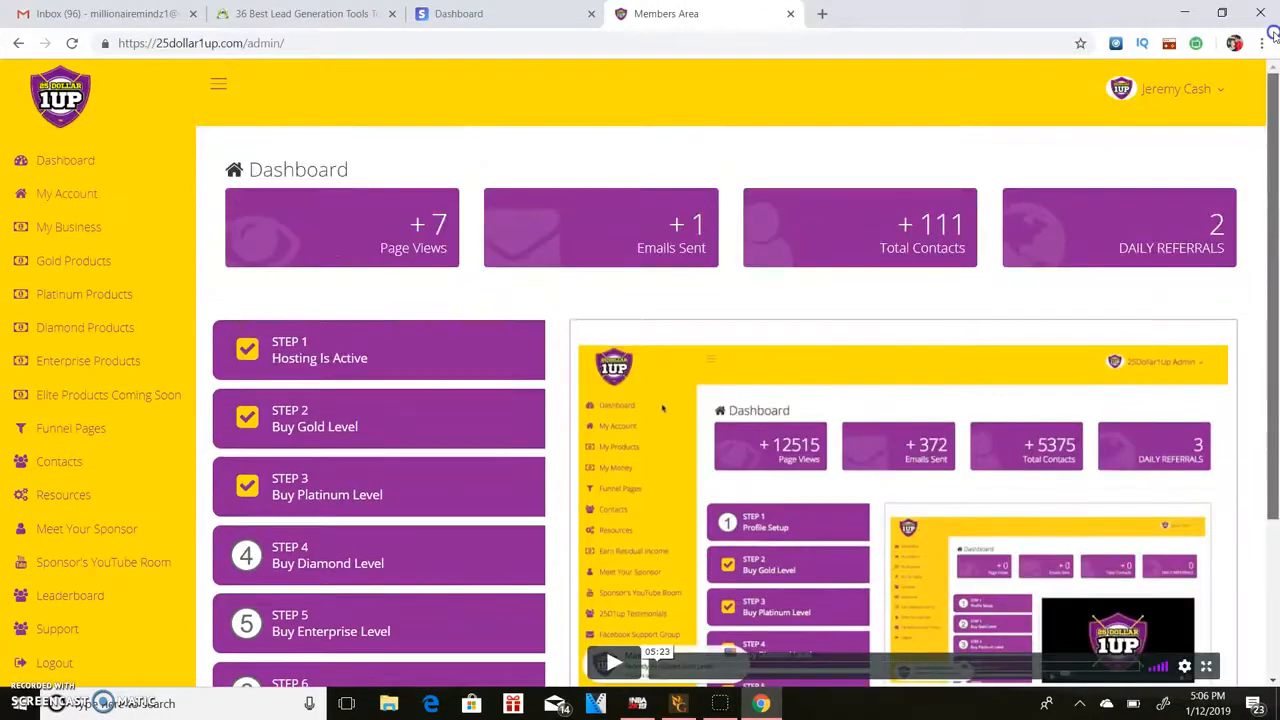
scroll(down, 3)
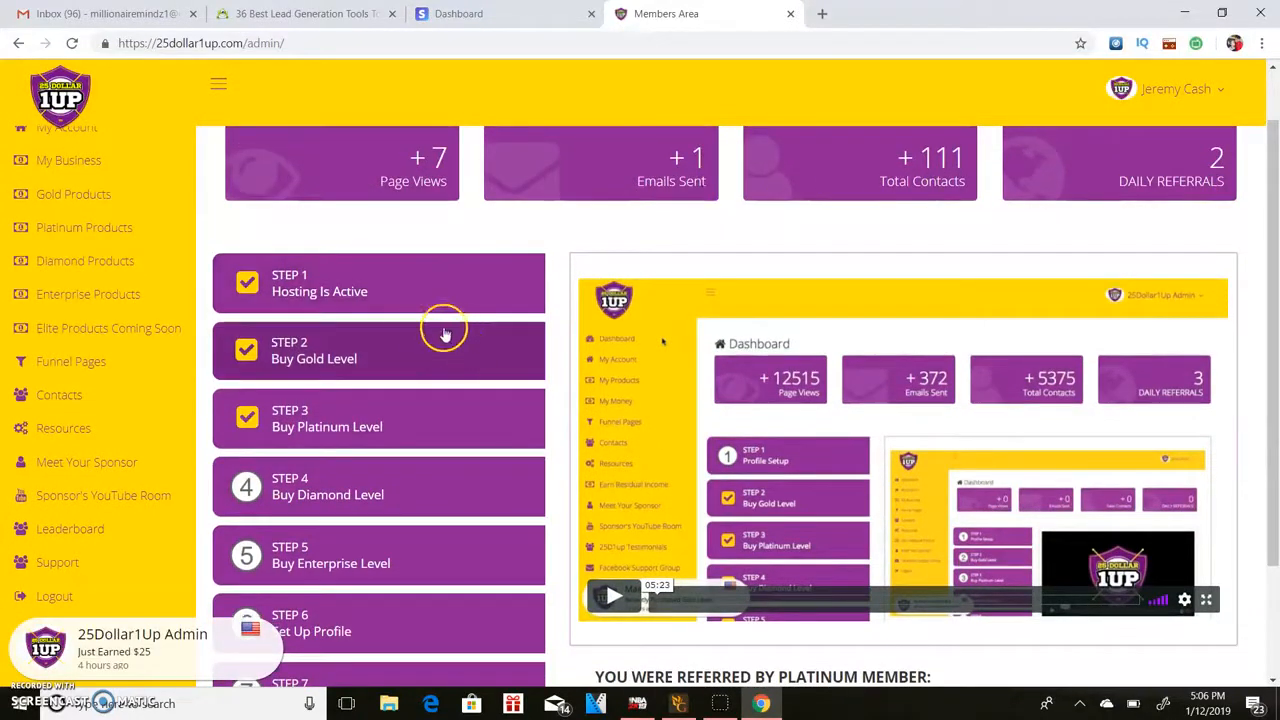
mouse_move(476, 410)
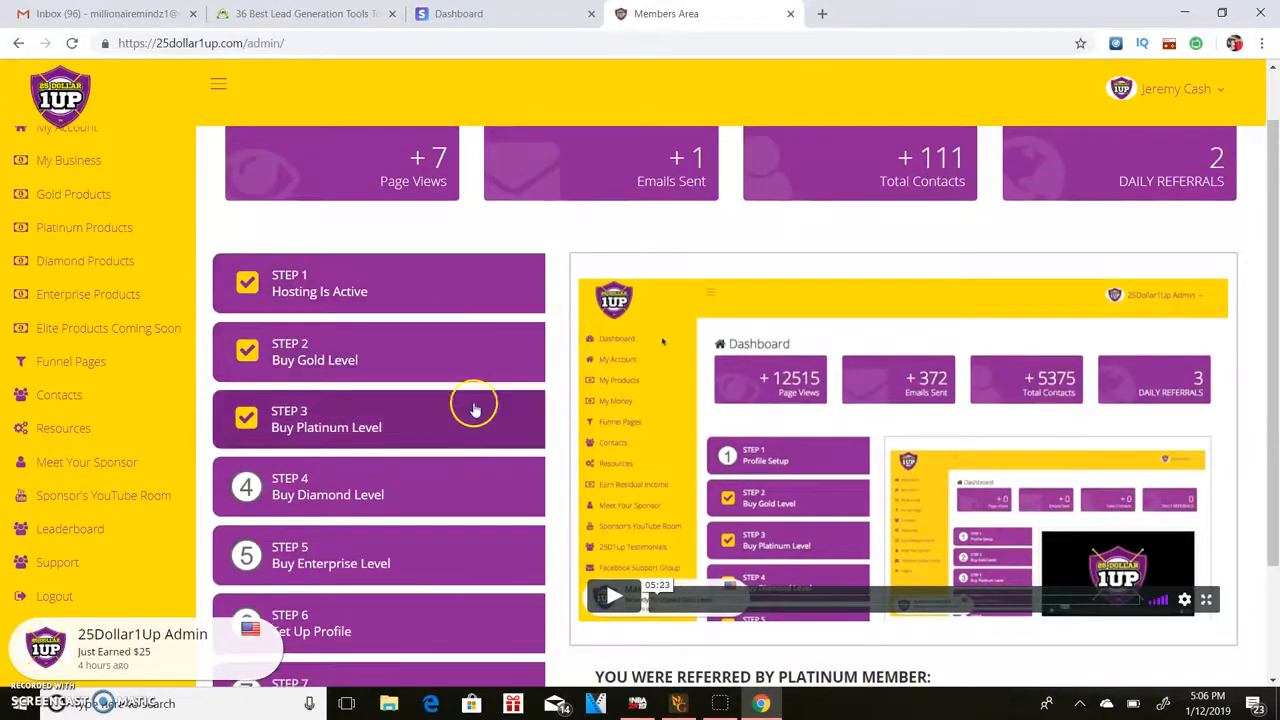
mouse_move(476, 364)
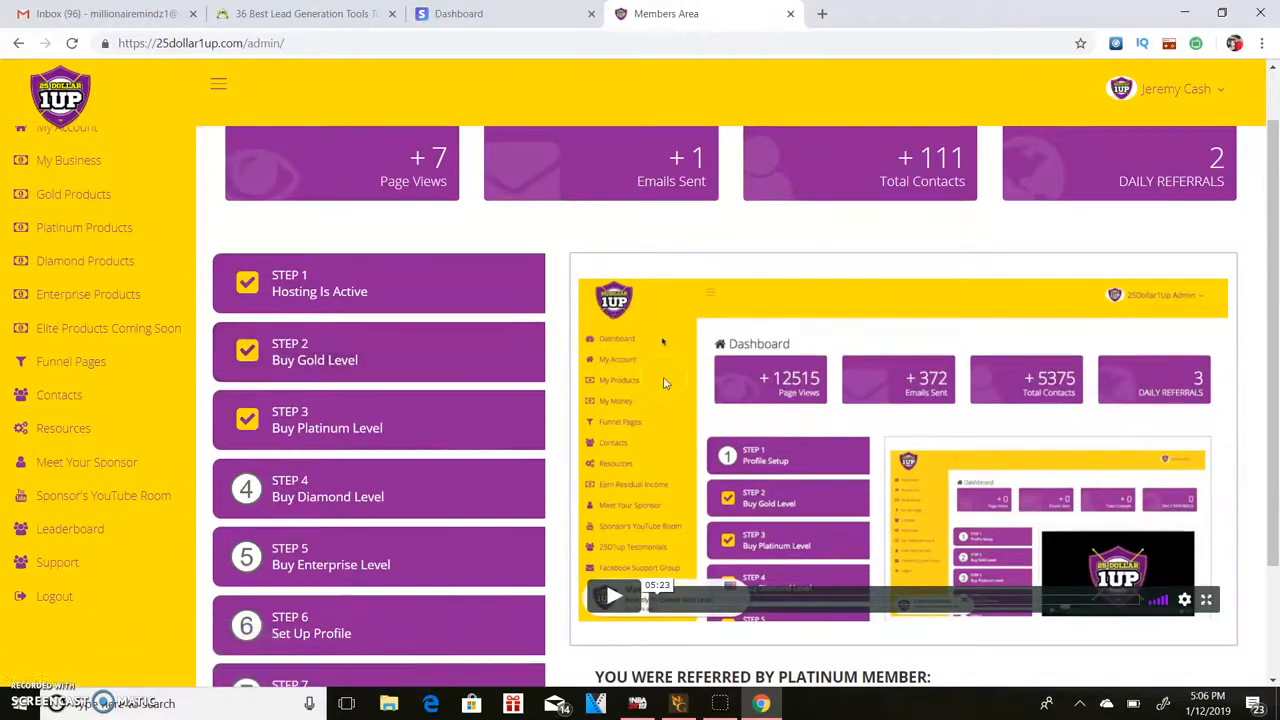
mouse_move(596, 364)
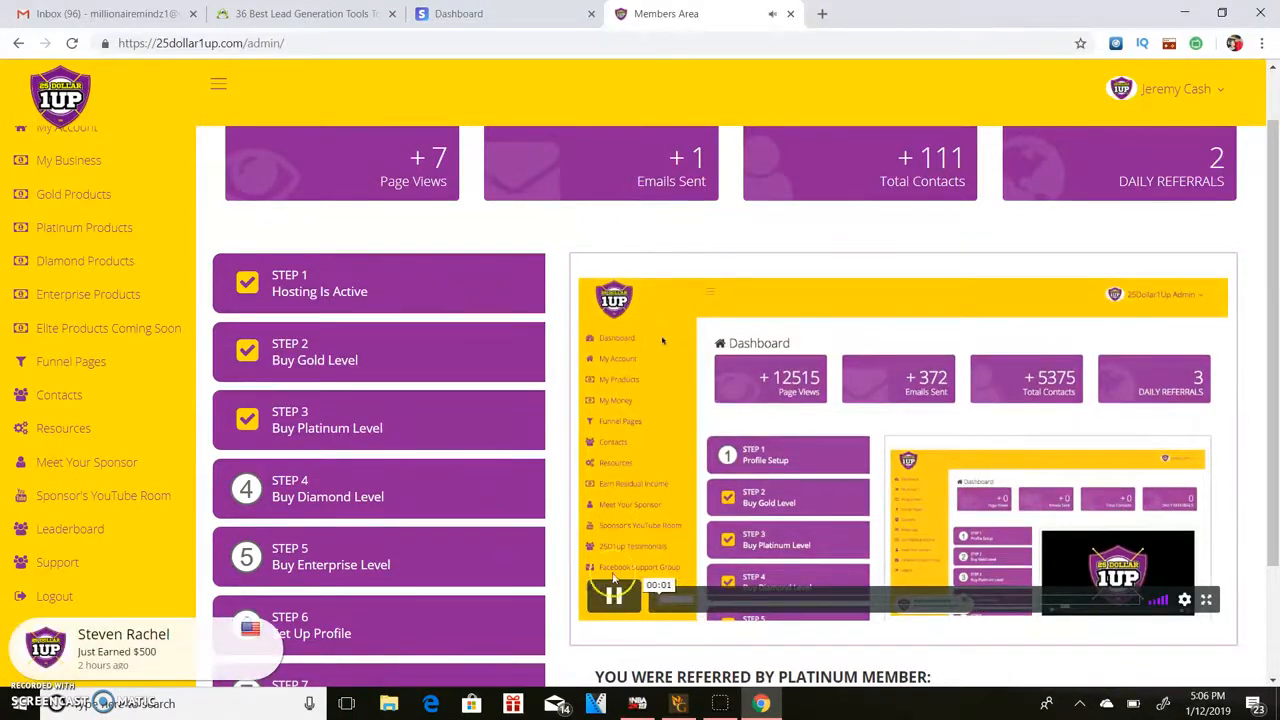
click(612, 596)
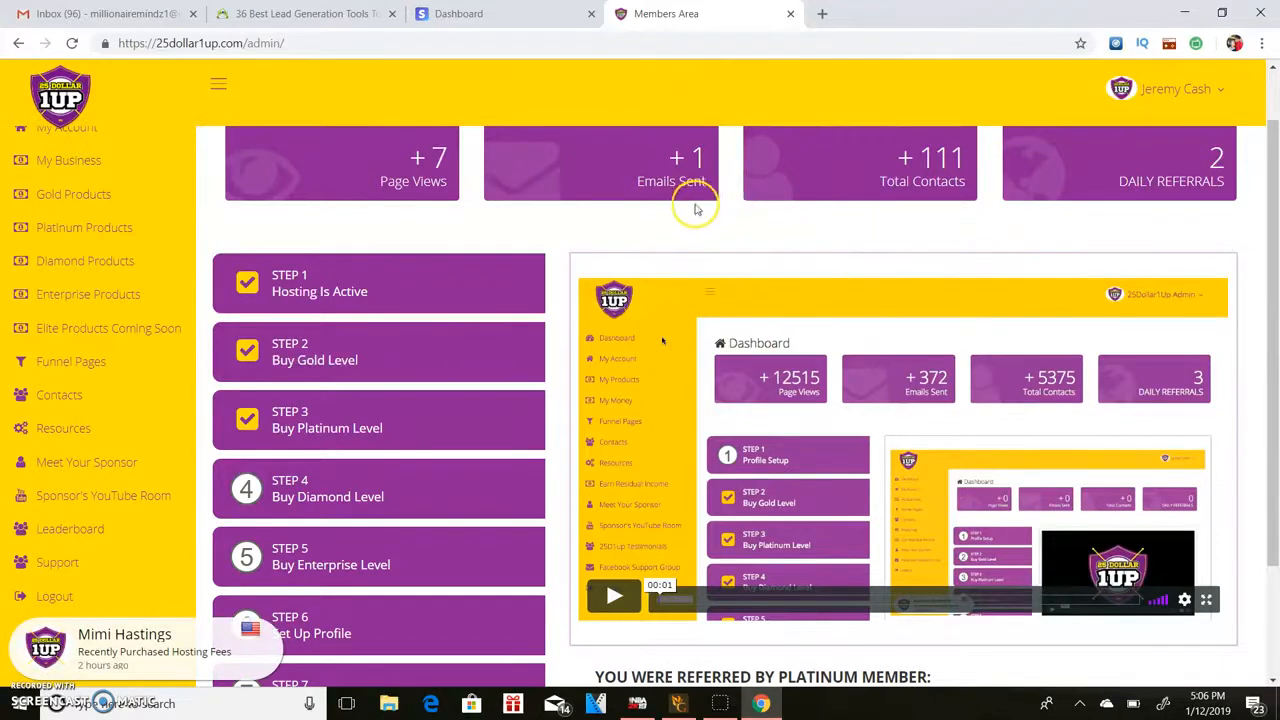
mouse_move(620, 232)
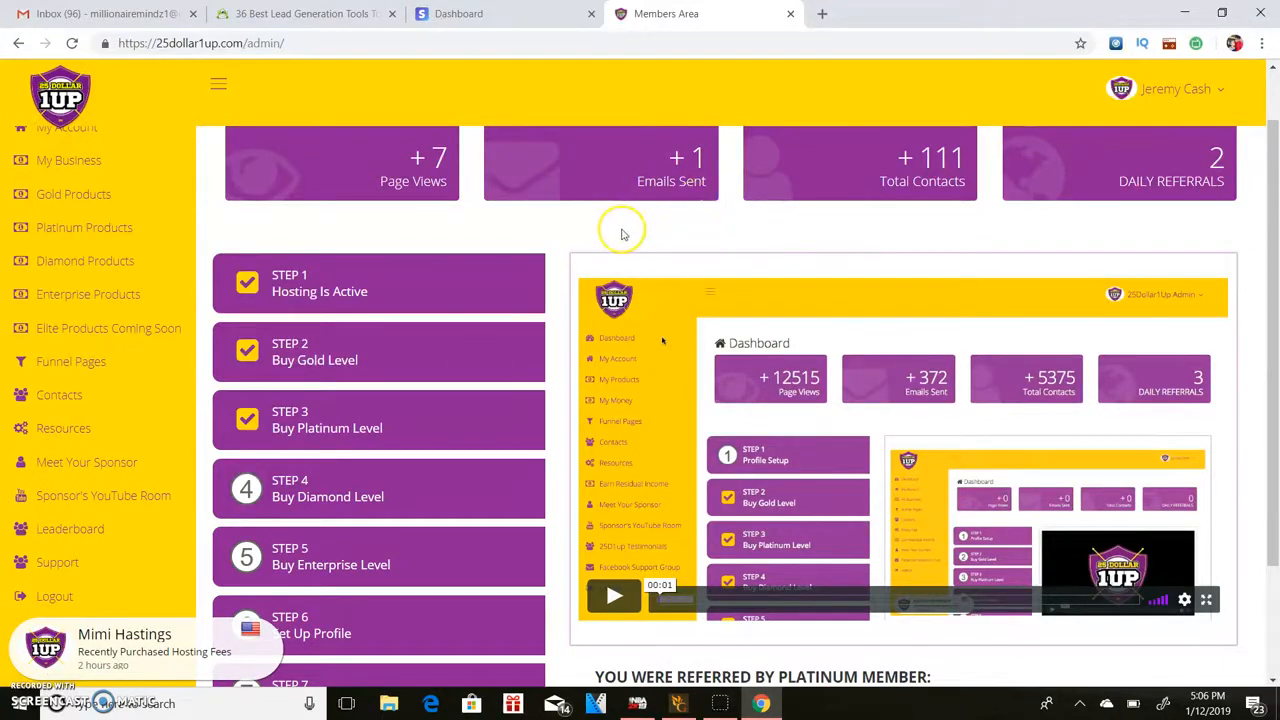
mouse_move(696, 232)
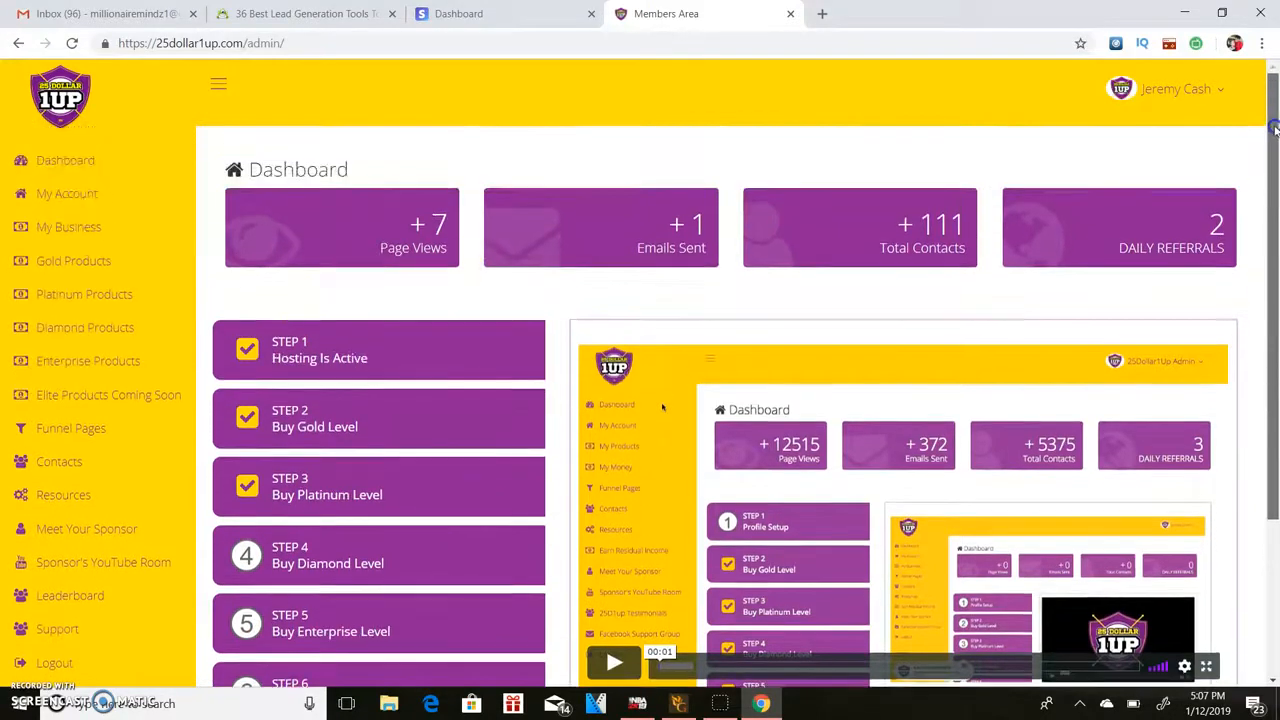
Expand My Business to show Confirm Payment and Commissions and scroll the page.
scroll(down, 3)
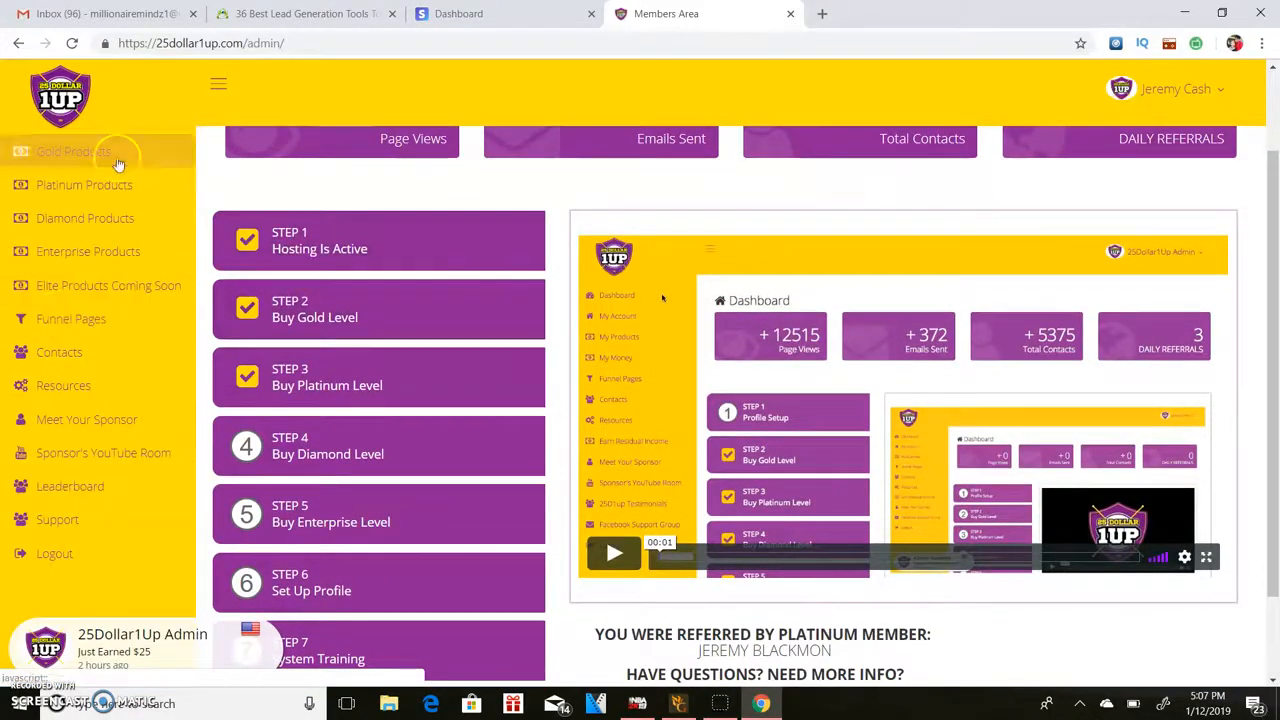
click(84, 188)
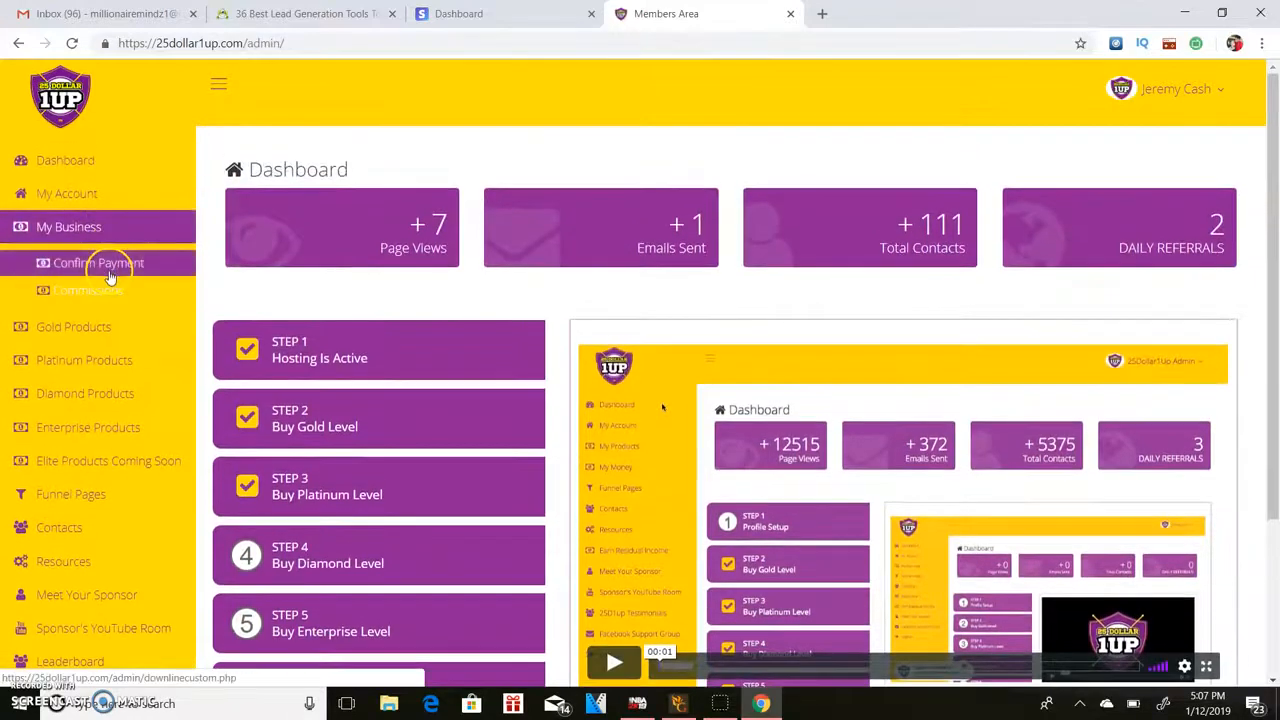
scroll(down, 3)
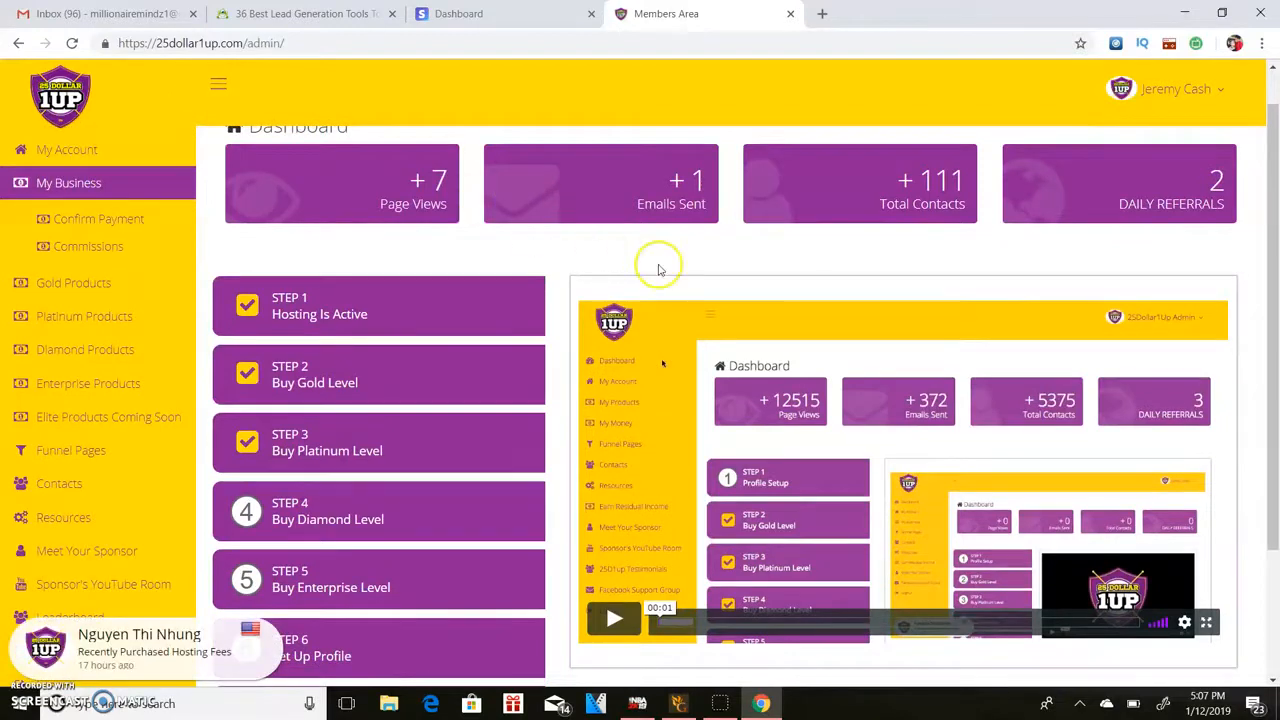
scroll(down, 3)
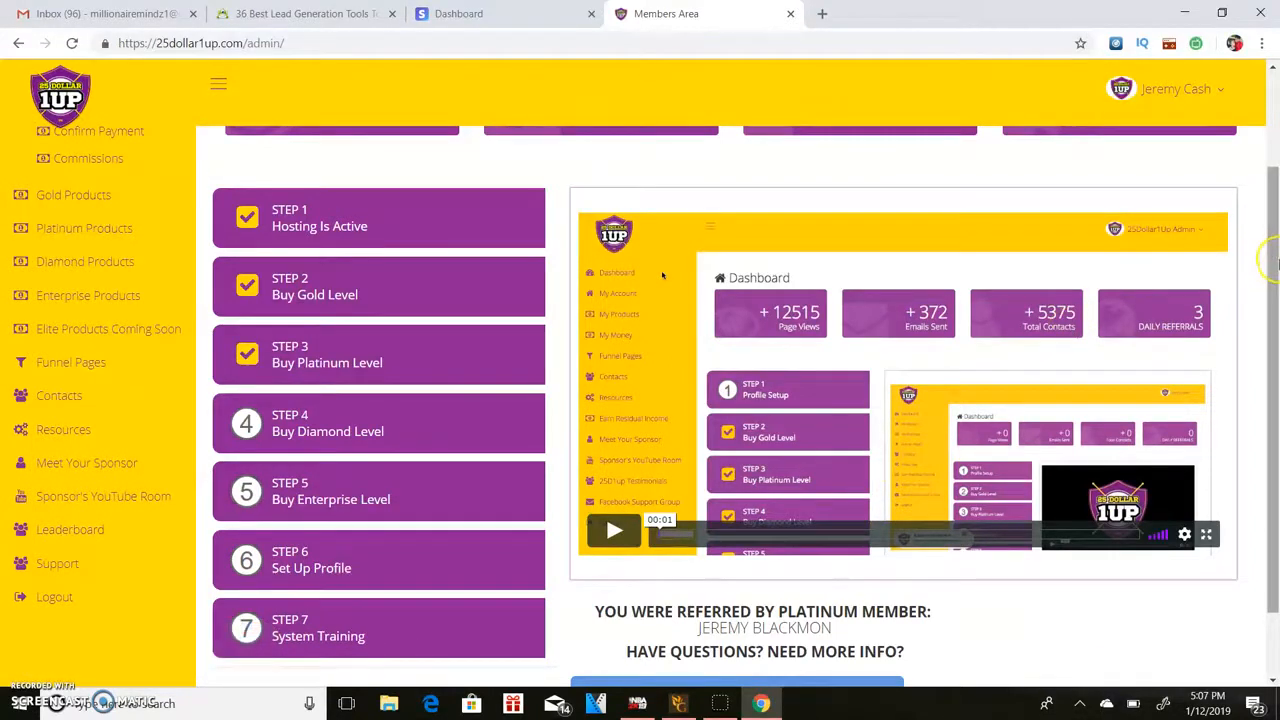
scroll(down, 3)
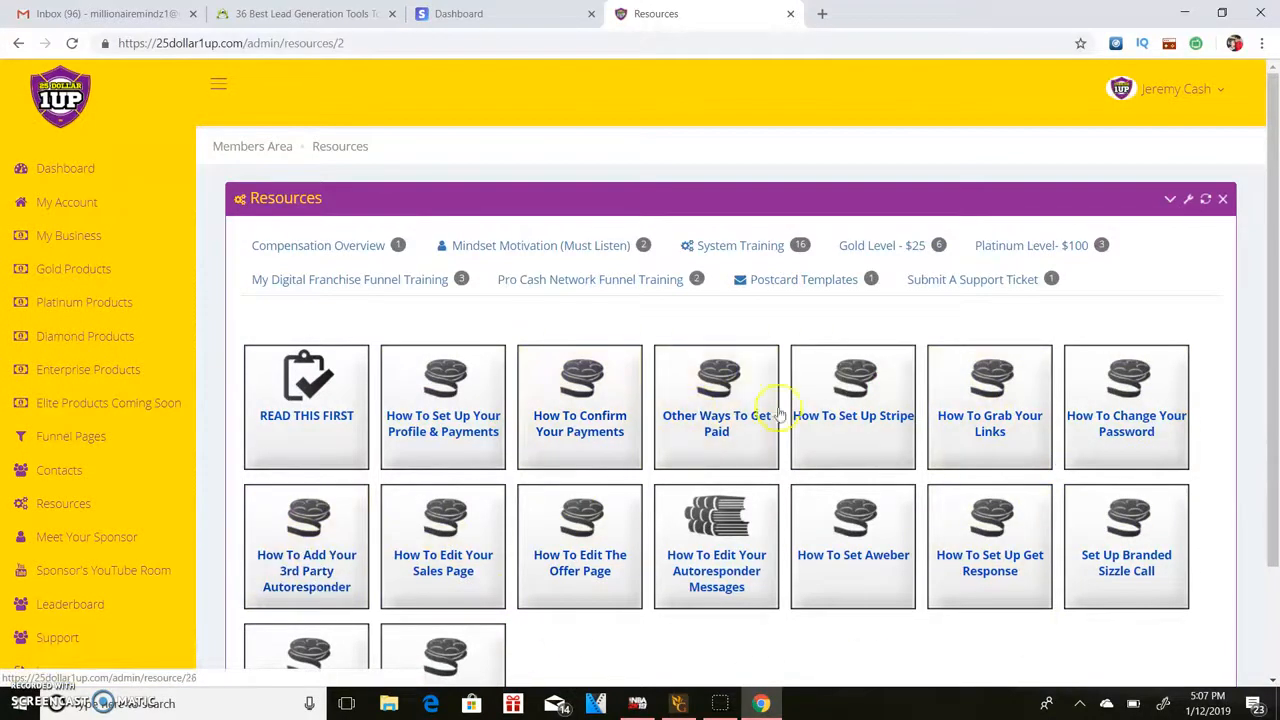
mouse_move(1072, 354)
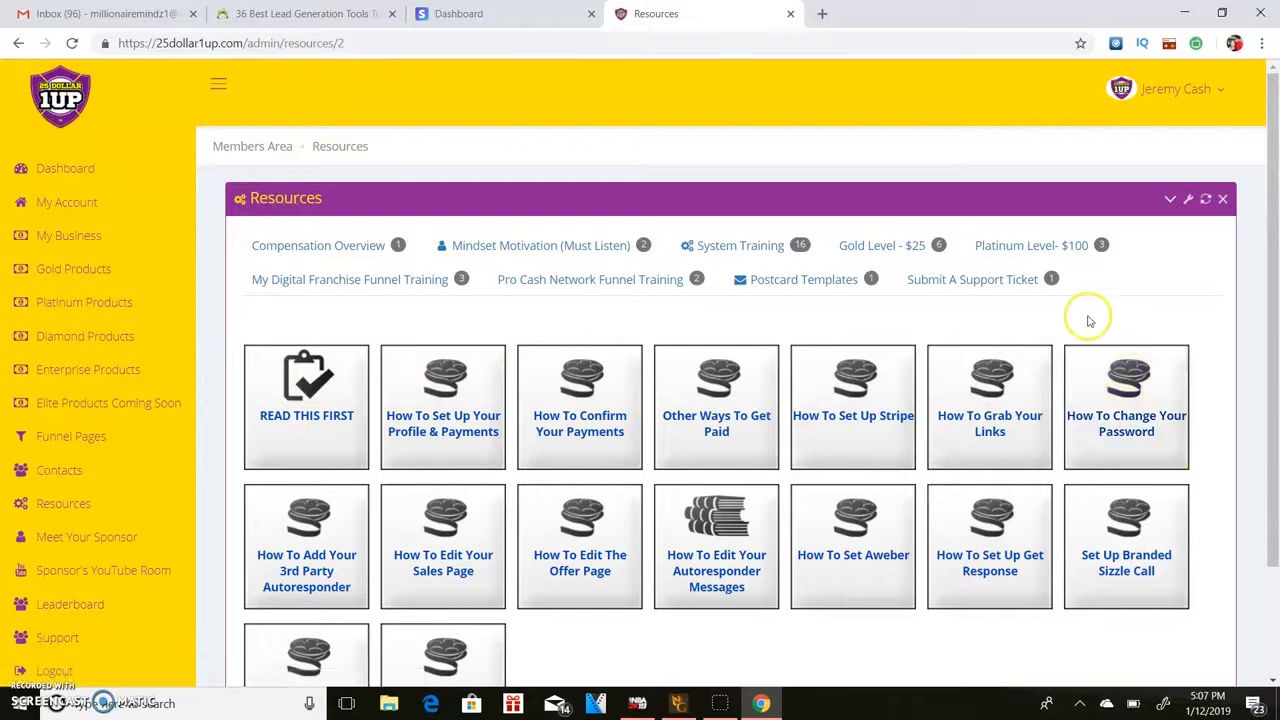
mouse_move(1188, 284)
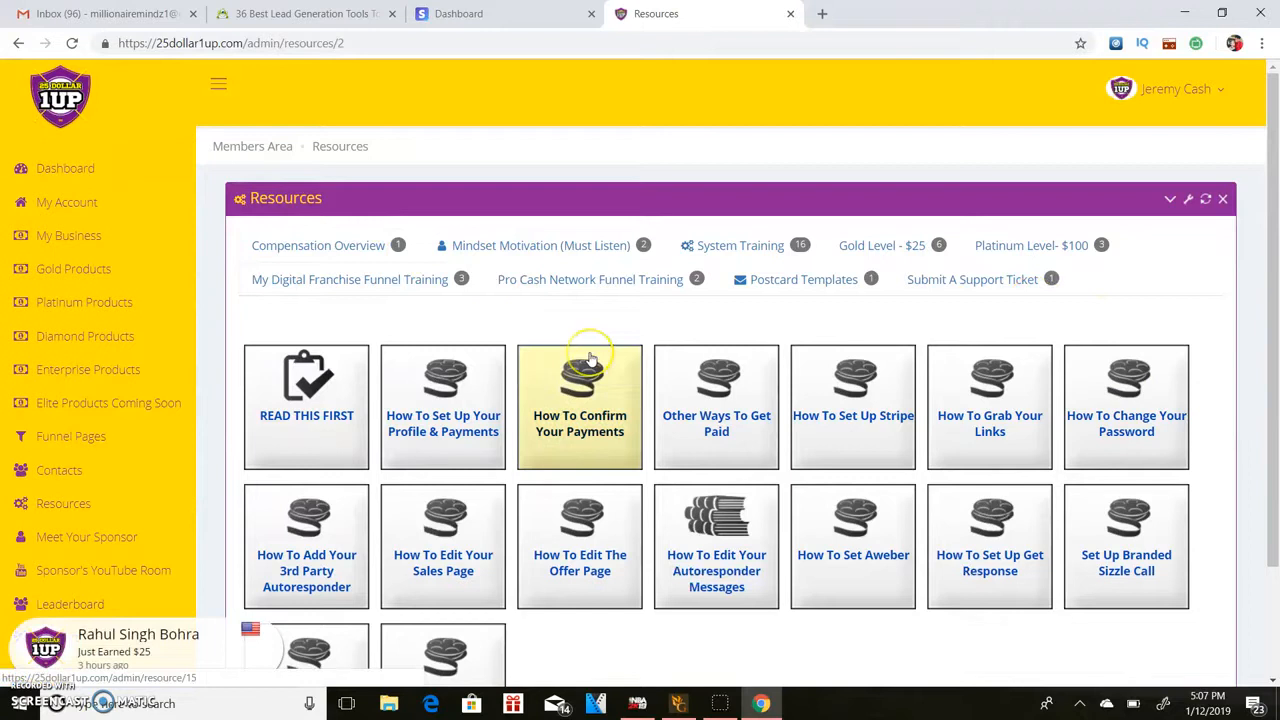
mouse_move(338, 198)
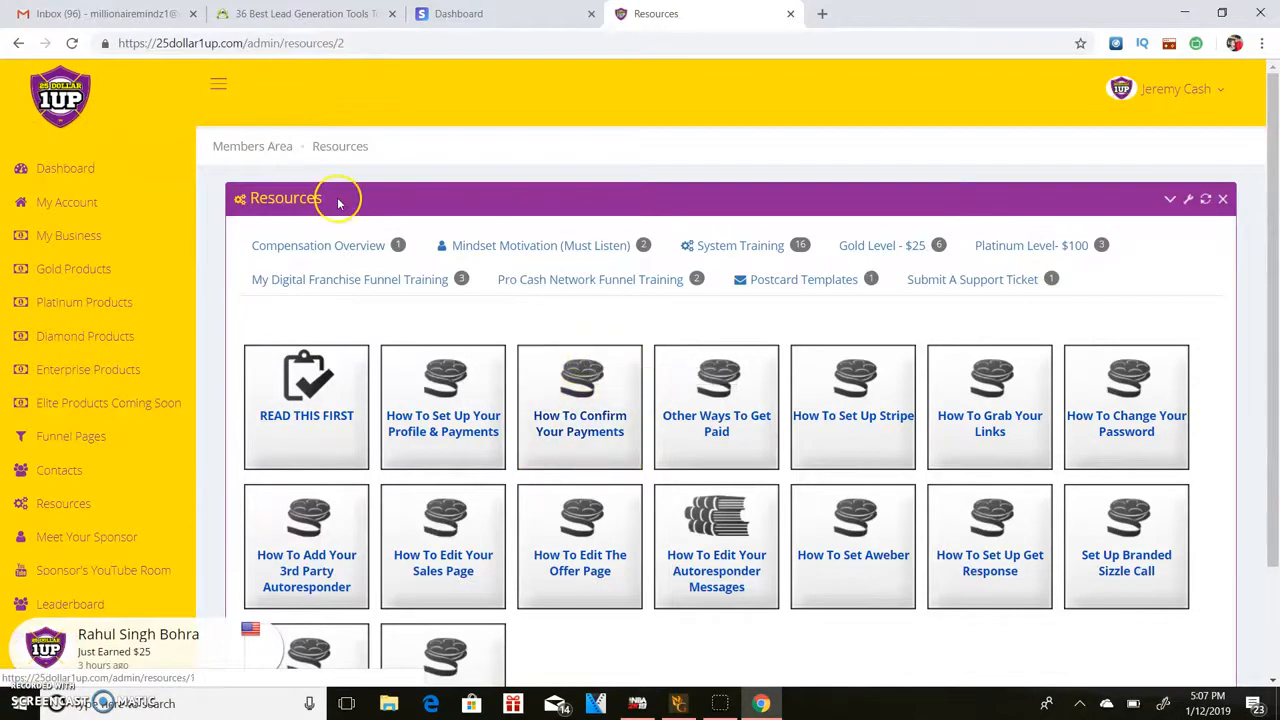
mouse_move(232, 238)
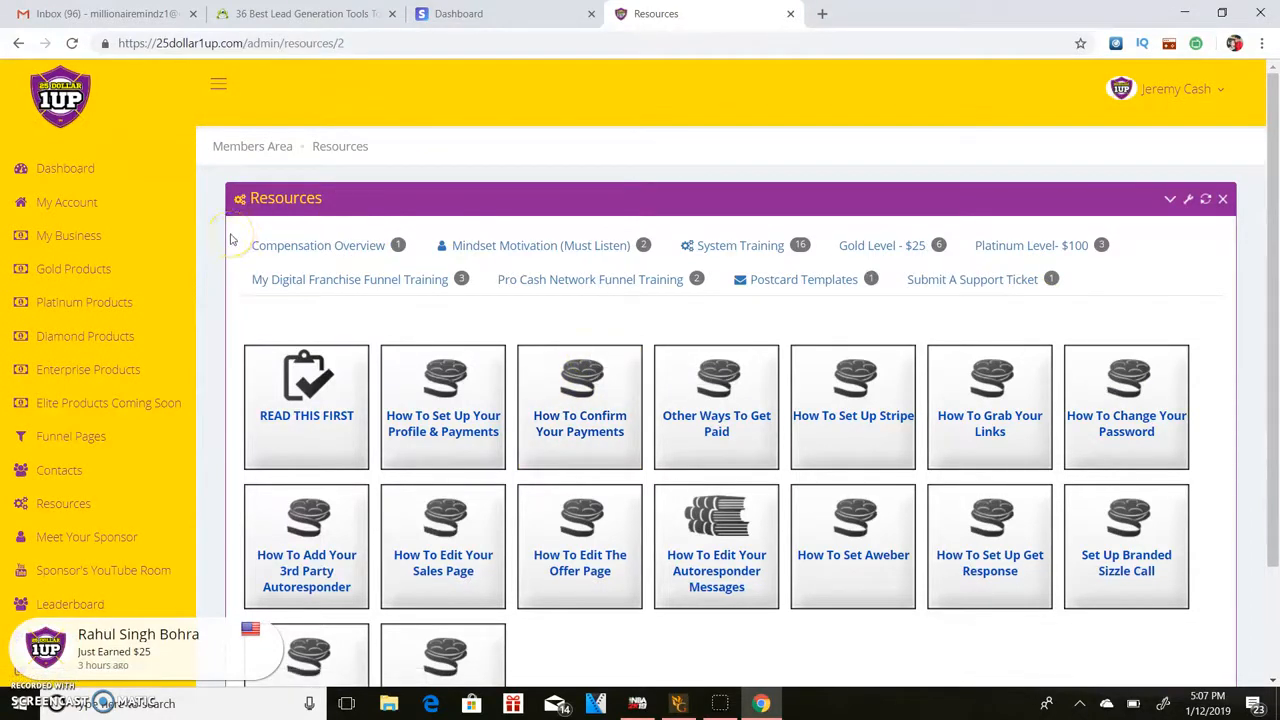
Look over the Resources tutorial tiles, then bring up the MetaTrader forex platform.
scroll(down, 3)
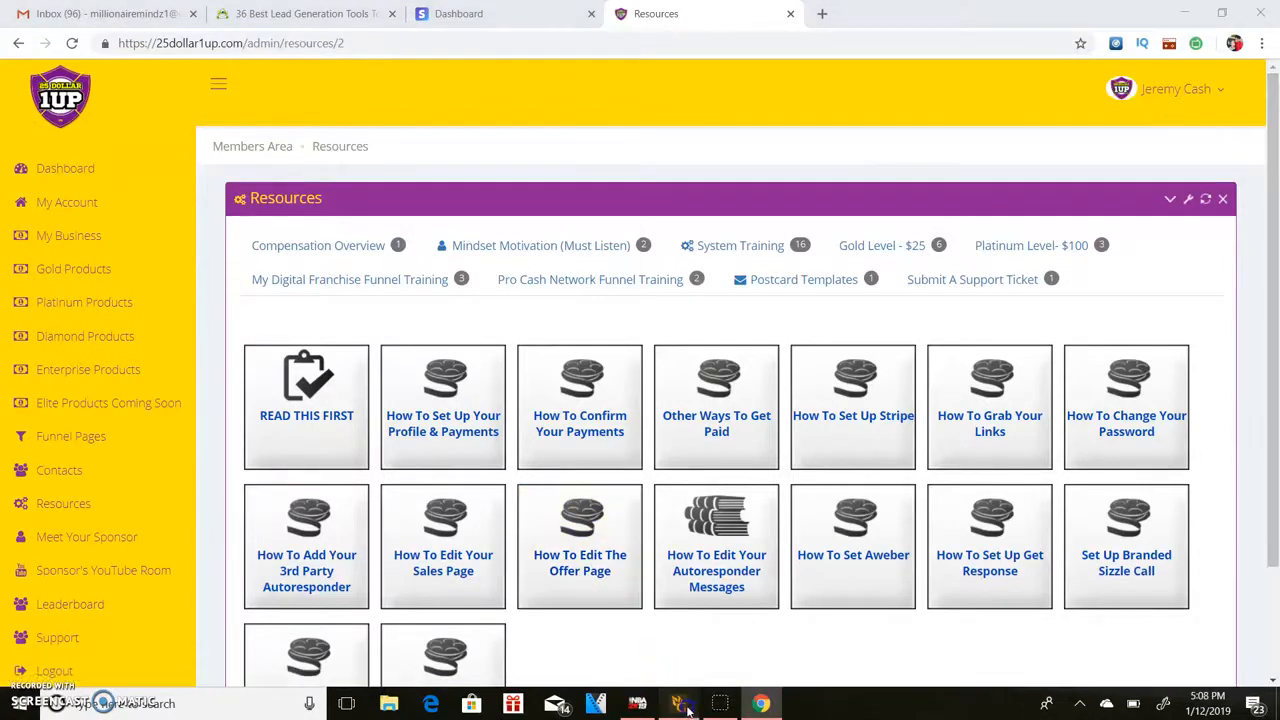
click(680, 704)
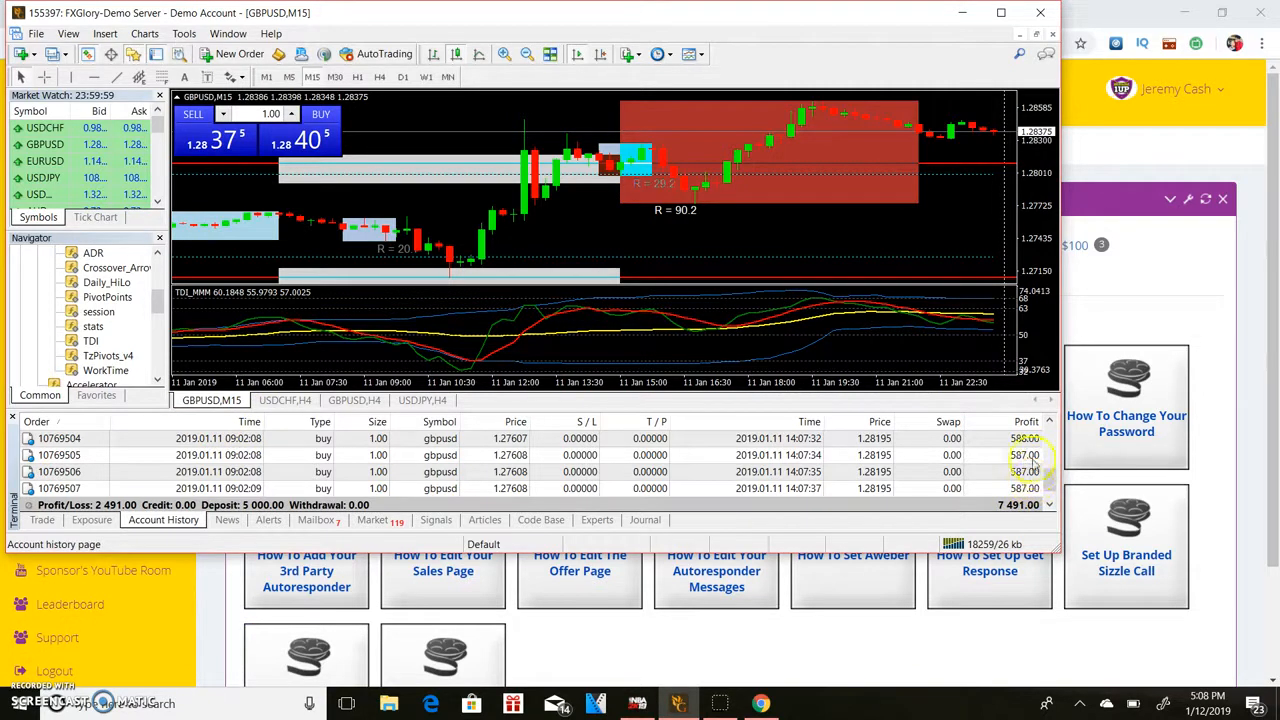
Review the MetaTrader 4 account history of GBPUSD buy trades totalling 7,491 profit.
right_click(1040, 464)
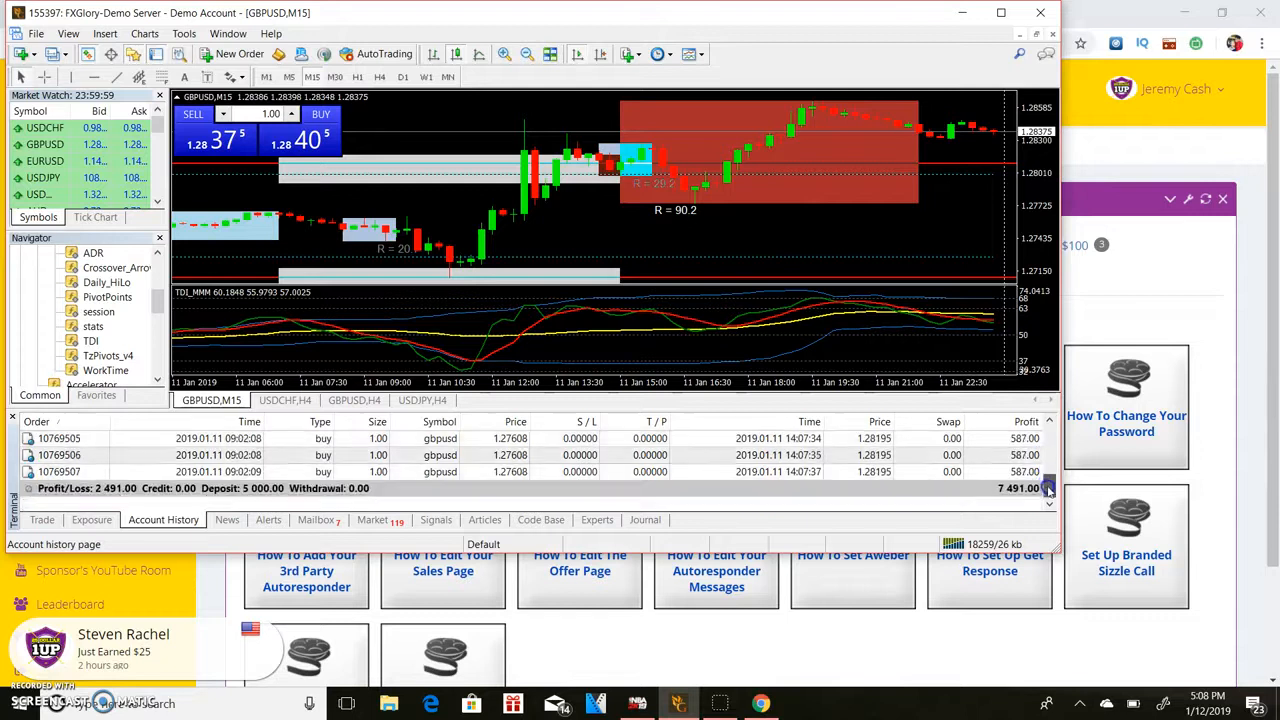
mouse_move(918, 232)
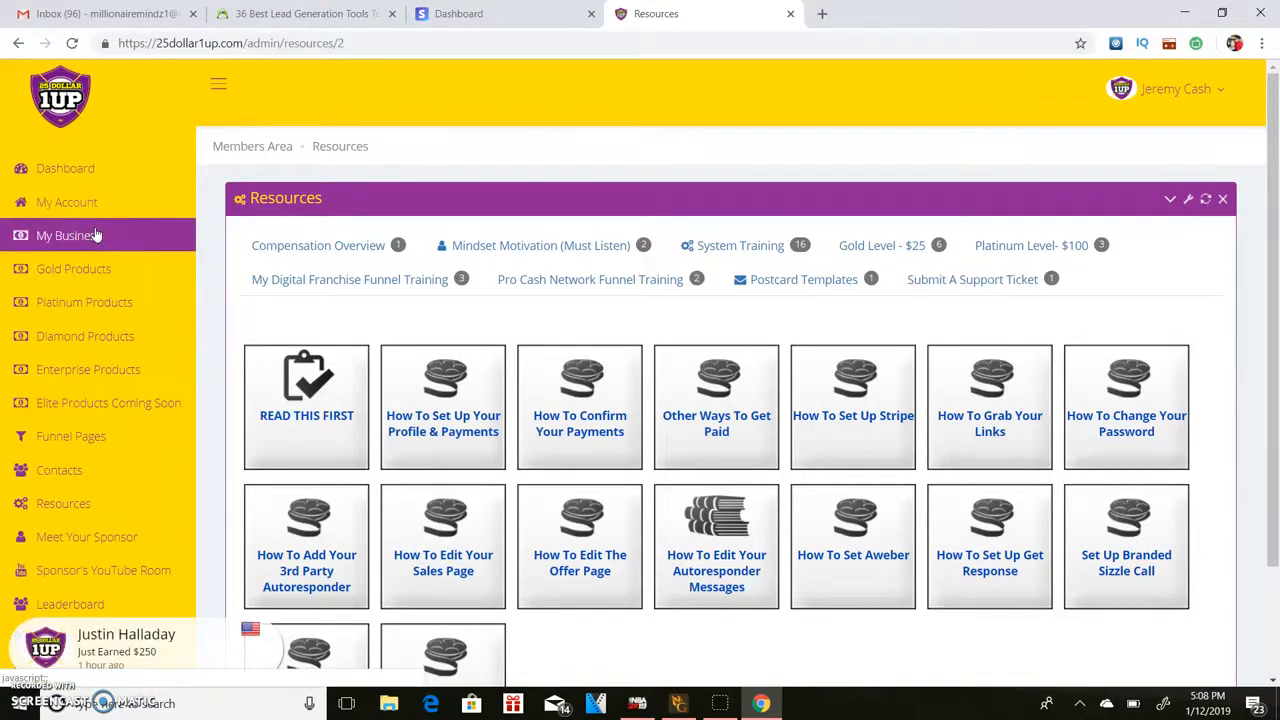
click(70, 604)
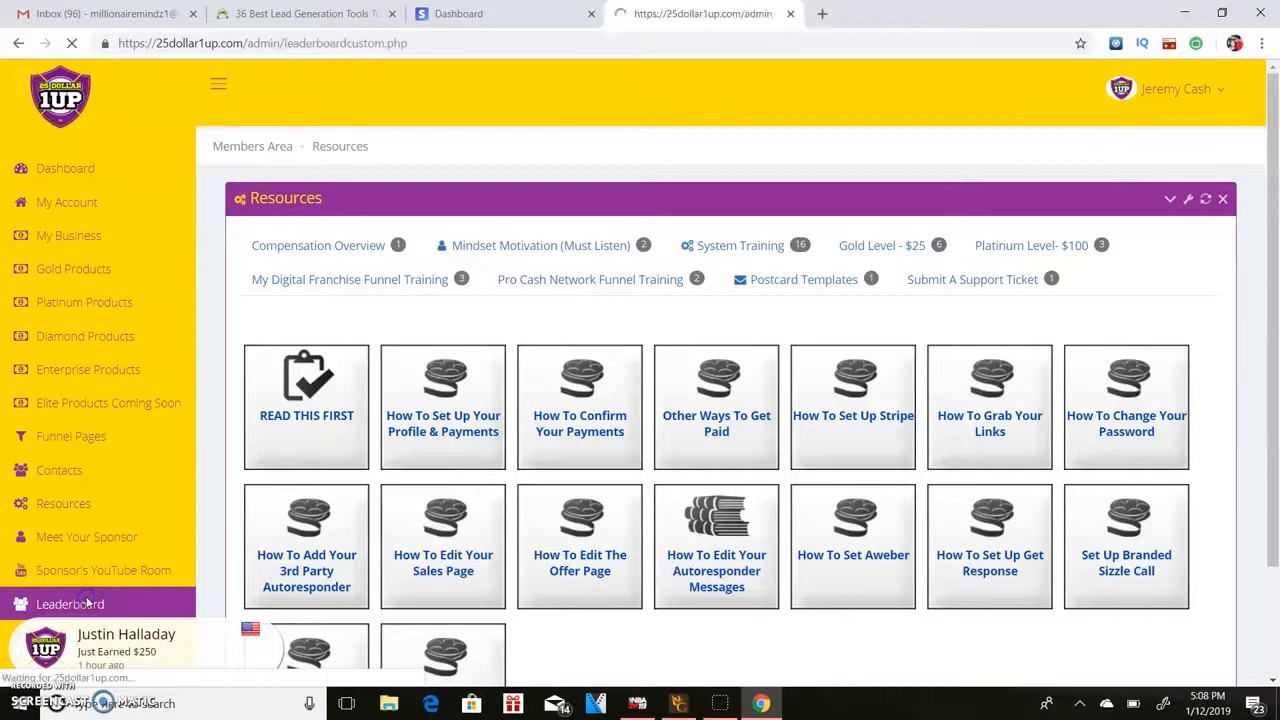
click(70, 604)
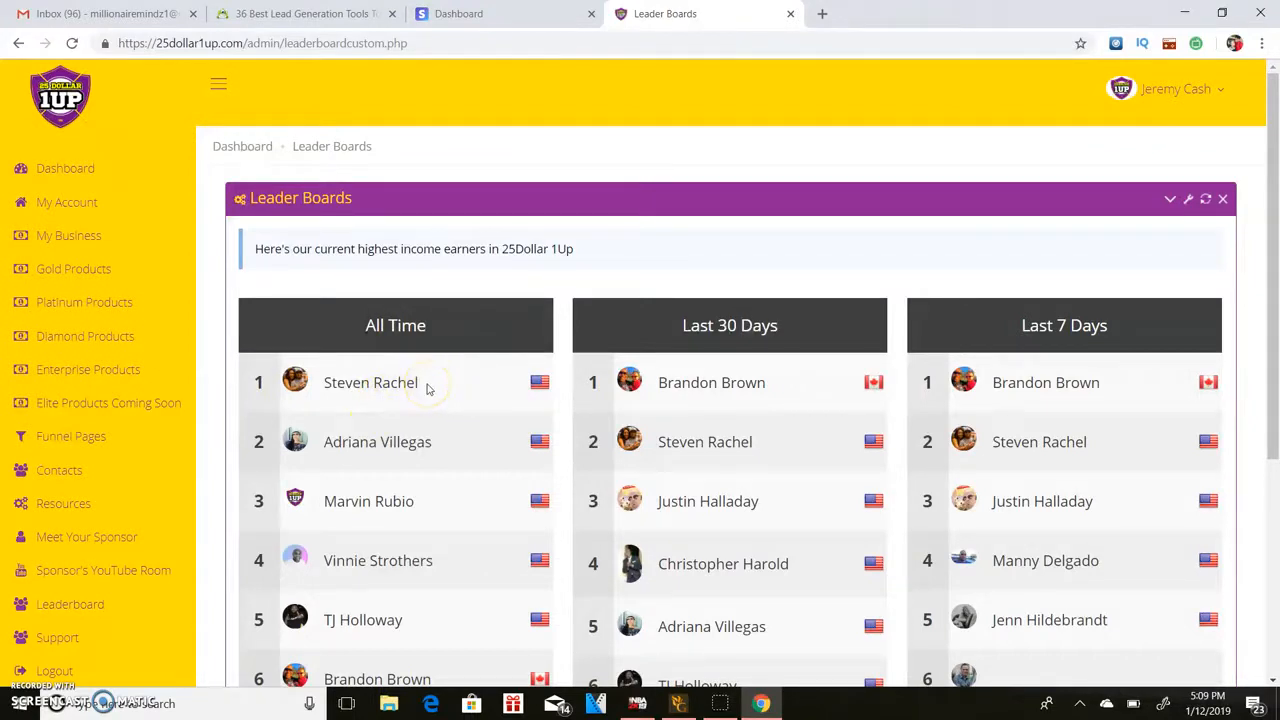
mouse_move(366, 412)
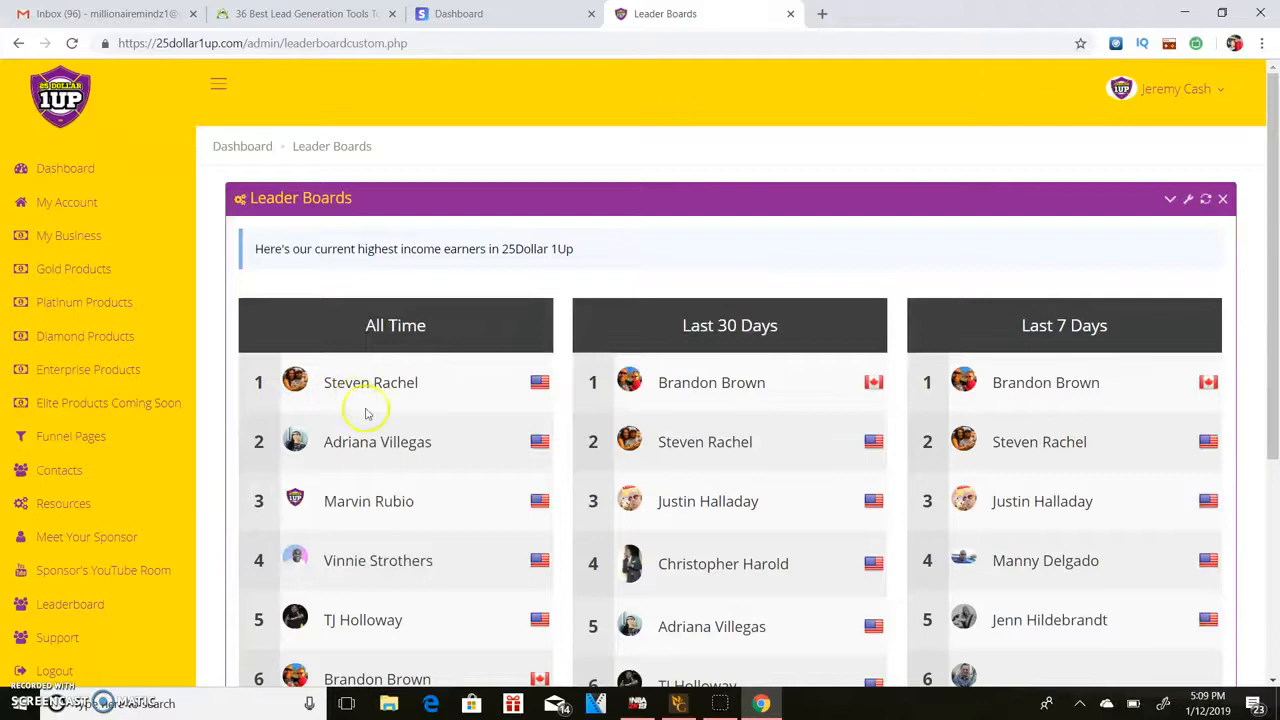
mouse_move(378, 456)
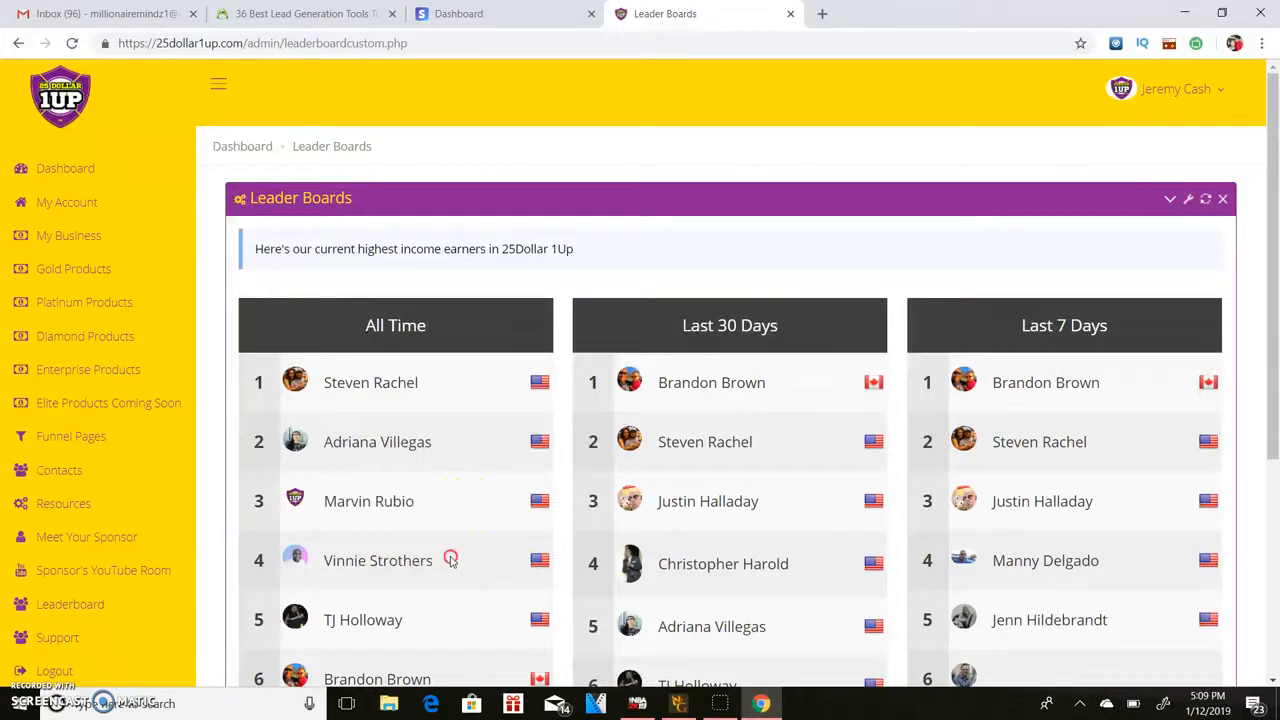
mouse_move(322, 566)
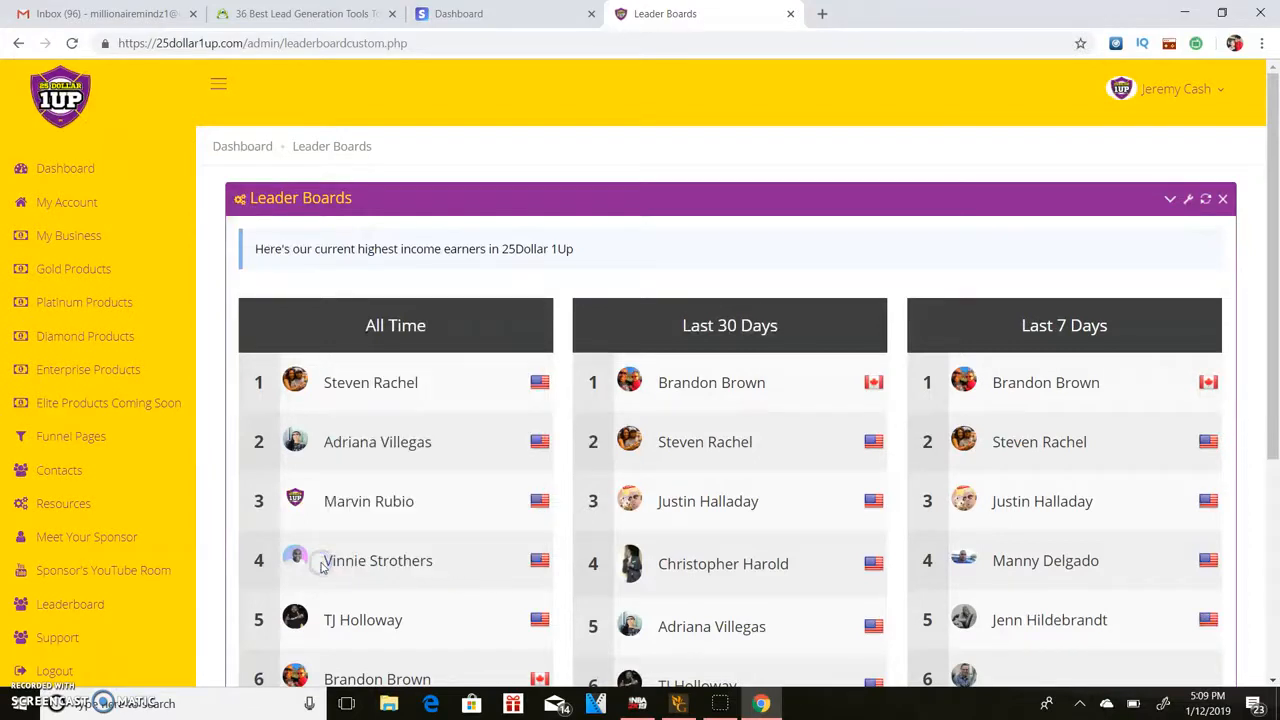
double_click(376, 560)
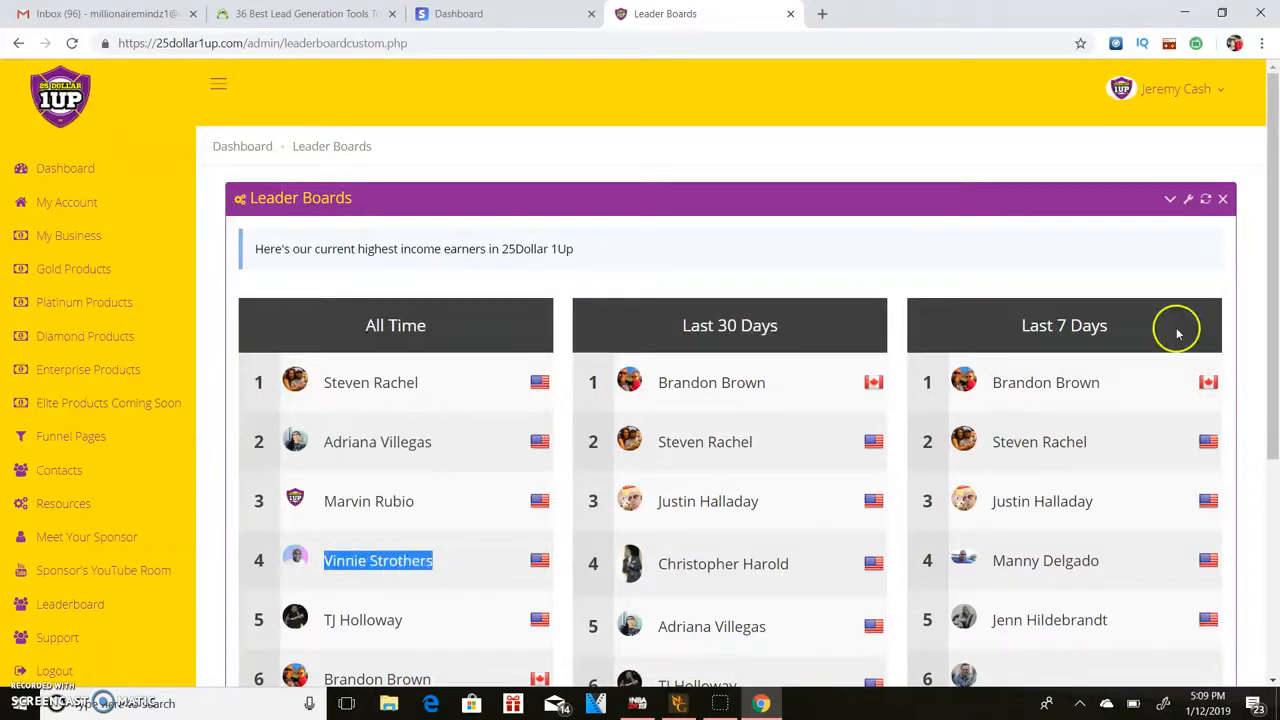
scroll(down, 3)
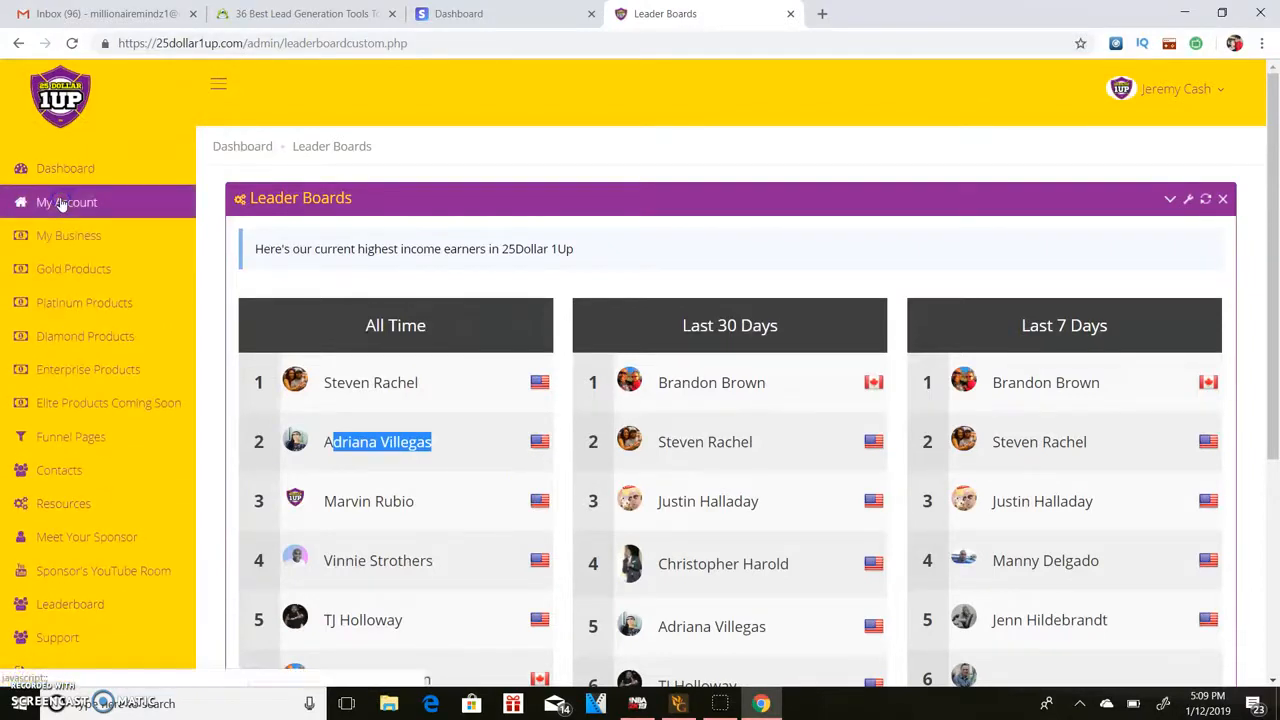
Return to the dashboard and scroll to the setup steps and sponsor referral details.
click(64, 168)
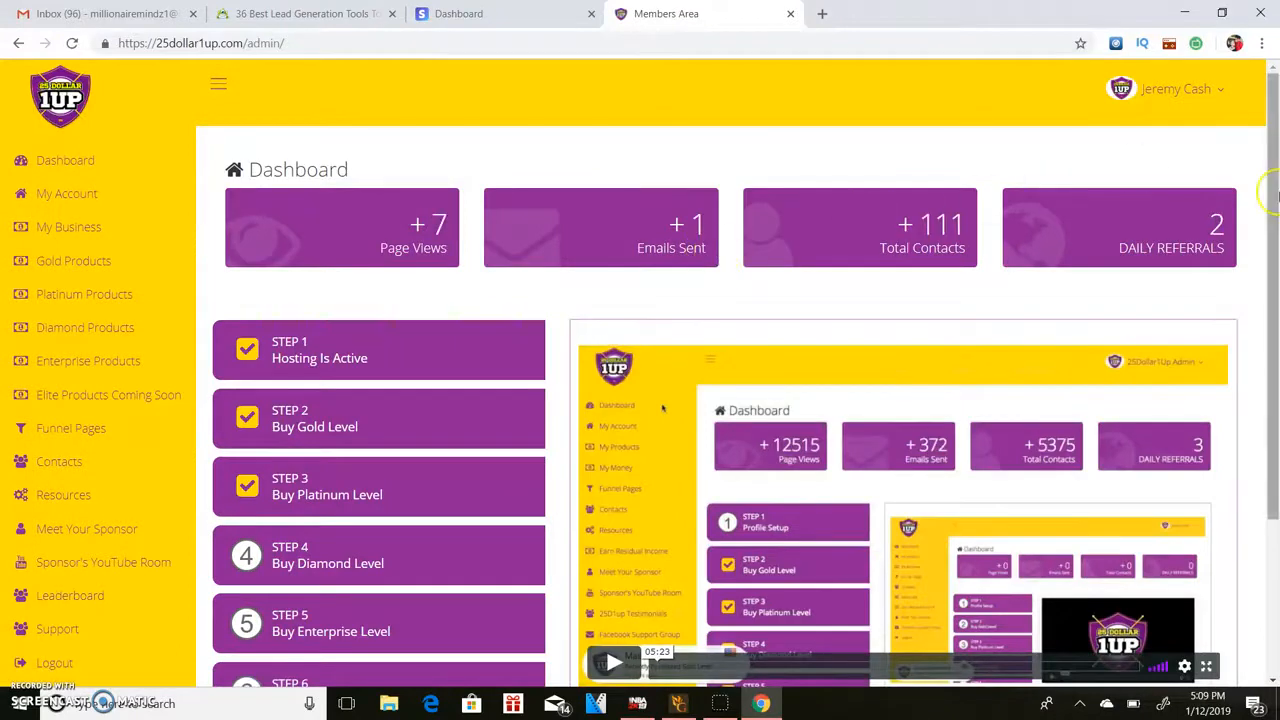
scroll(down, 3)
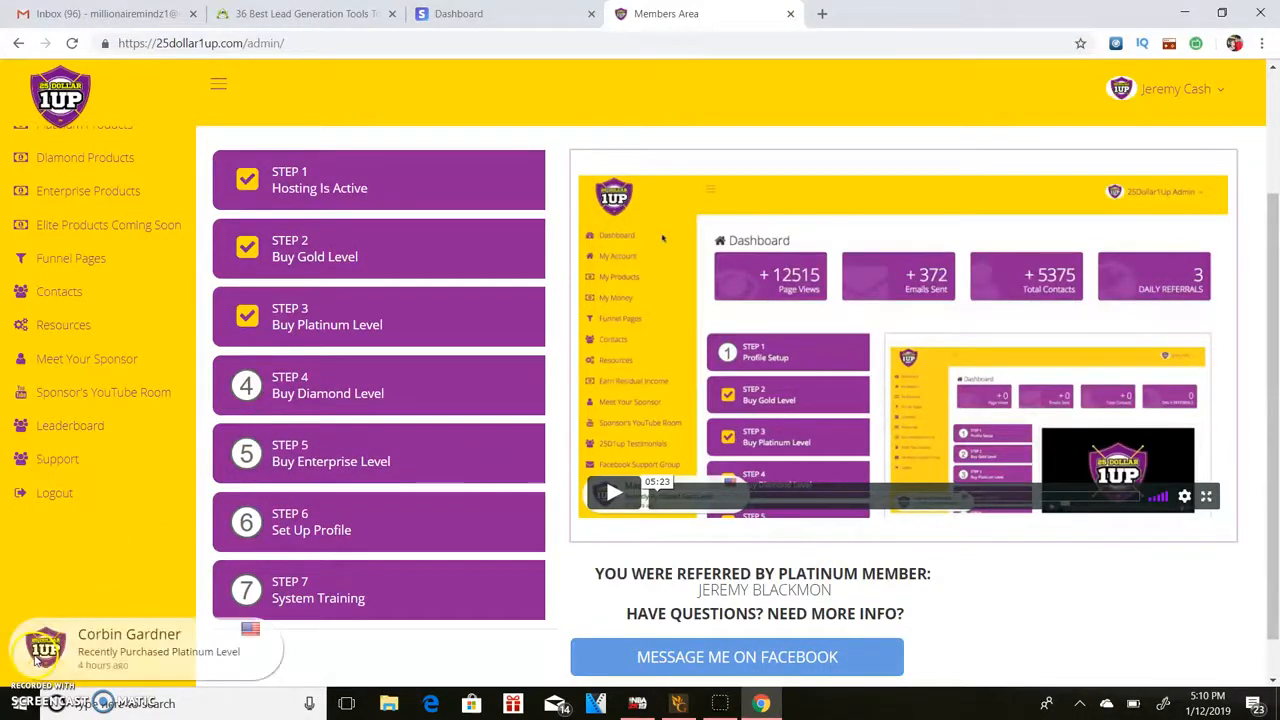
mouse_move(56, 576)
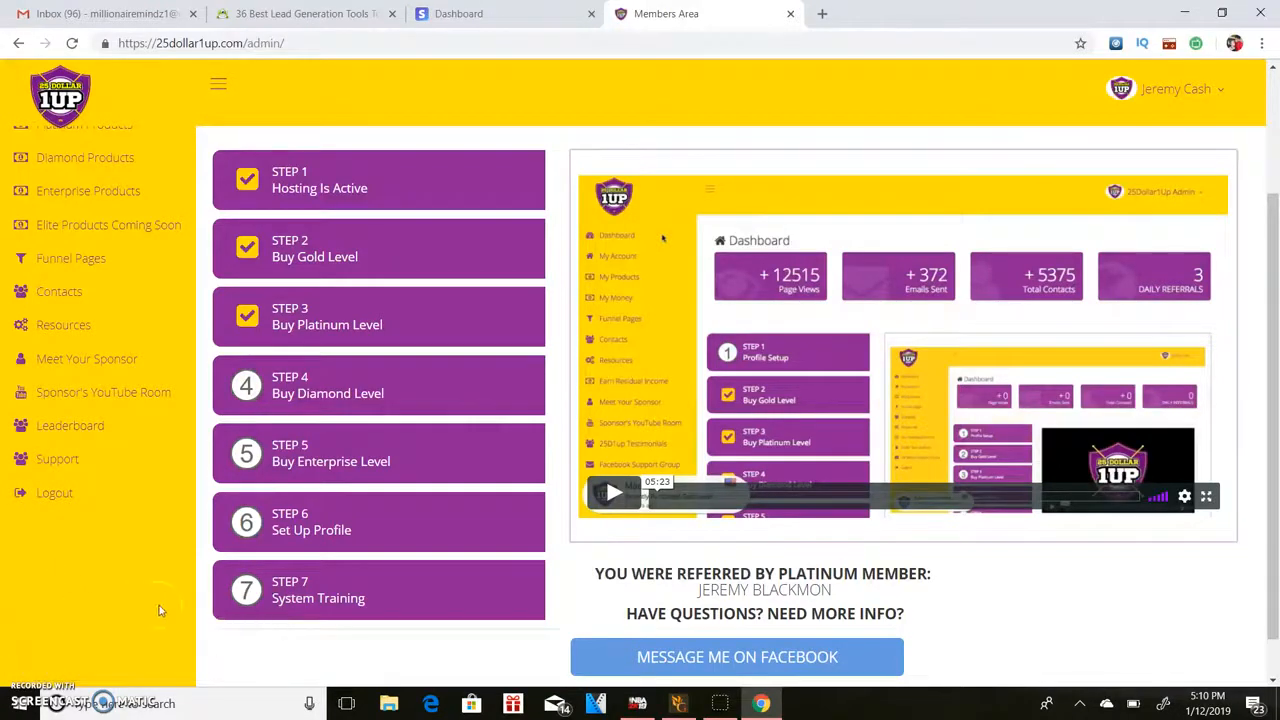
mouse_move(144, 524)
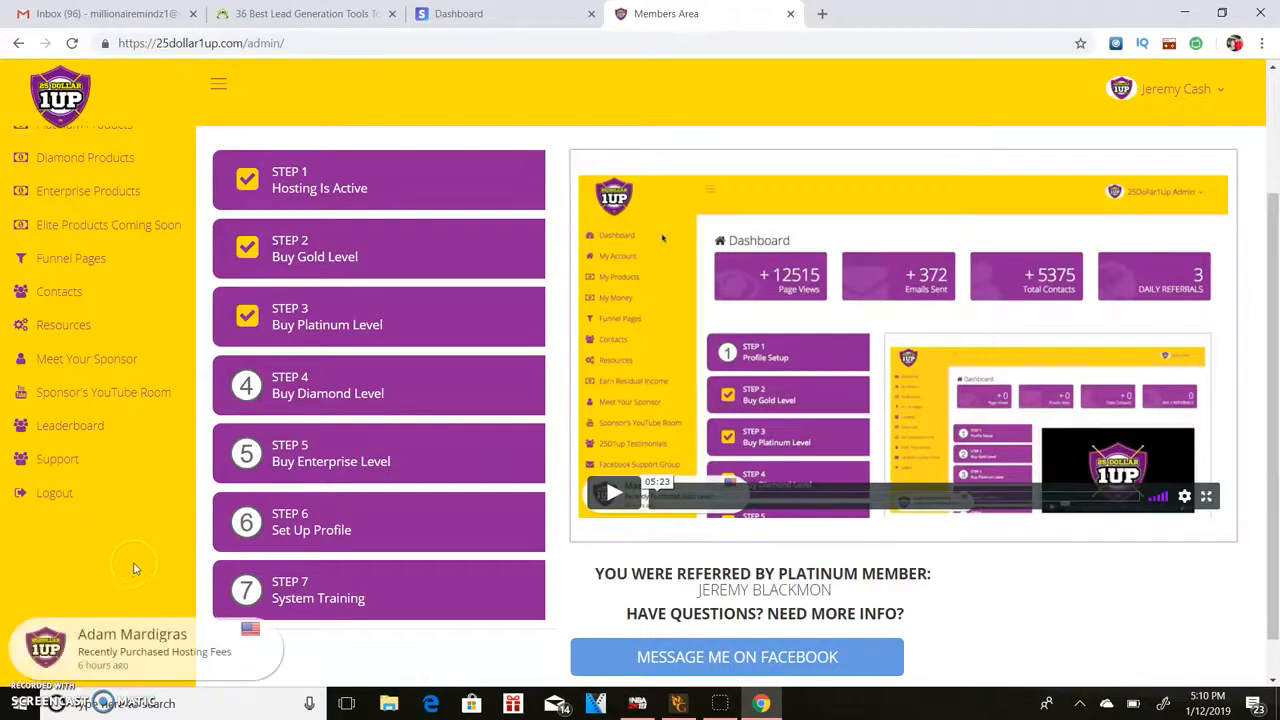
mouse_move(60, 590)
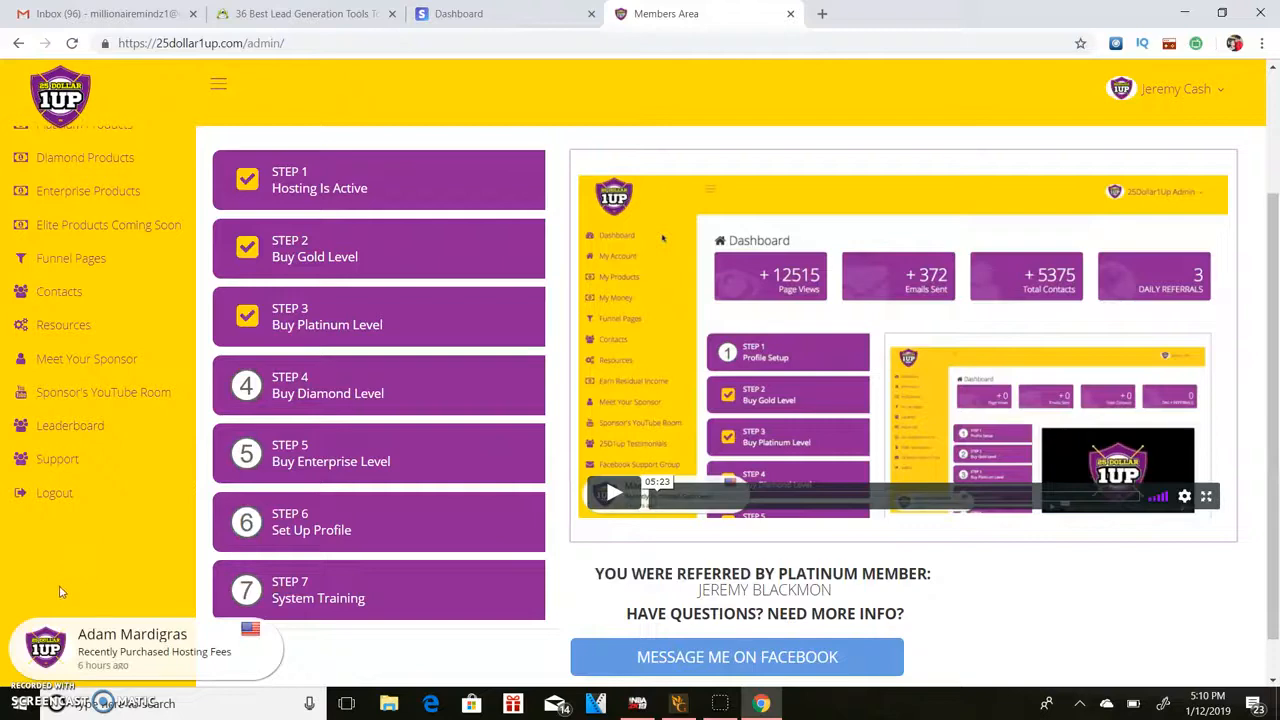